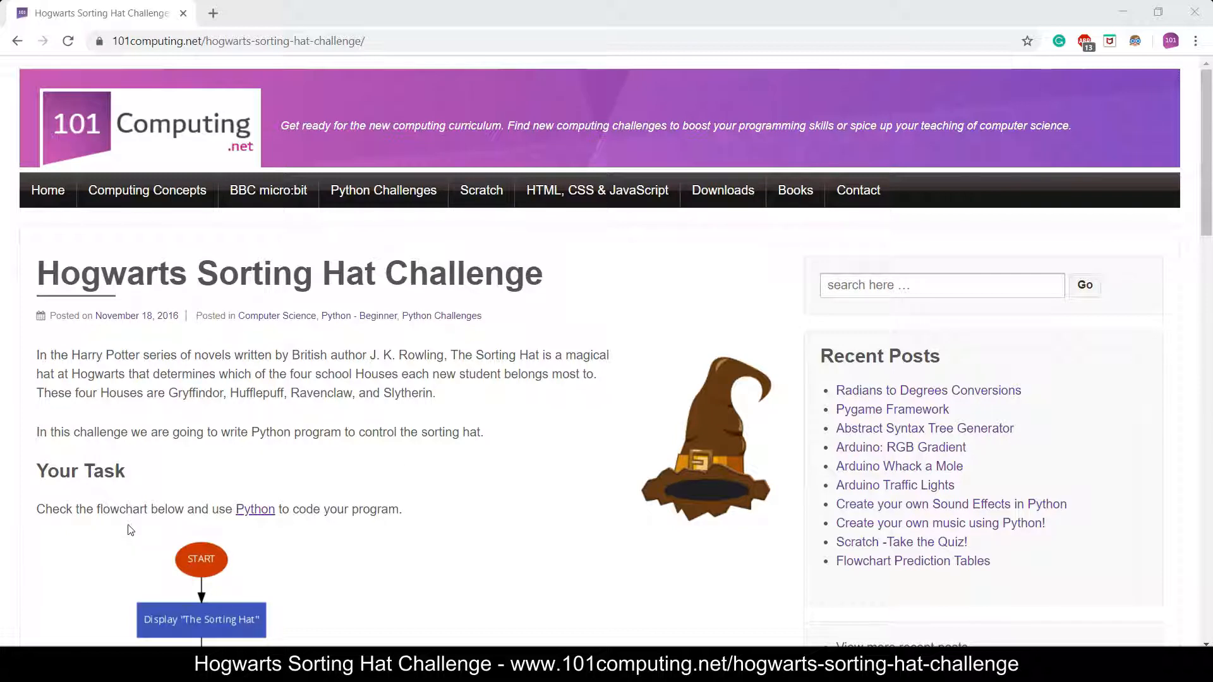
Step: Scroll down the Sorting Hat Challenge page to reach the flowchart image
scroll(down, 3)
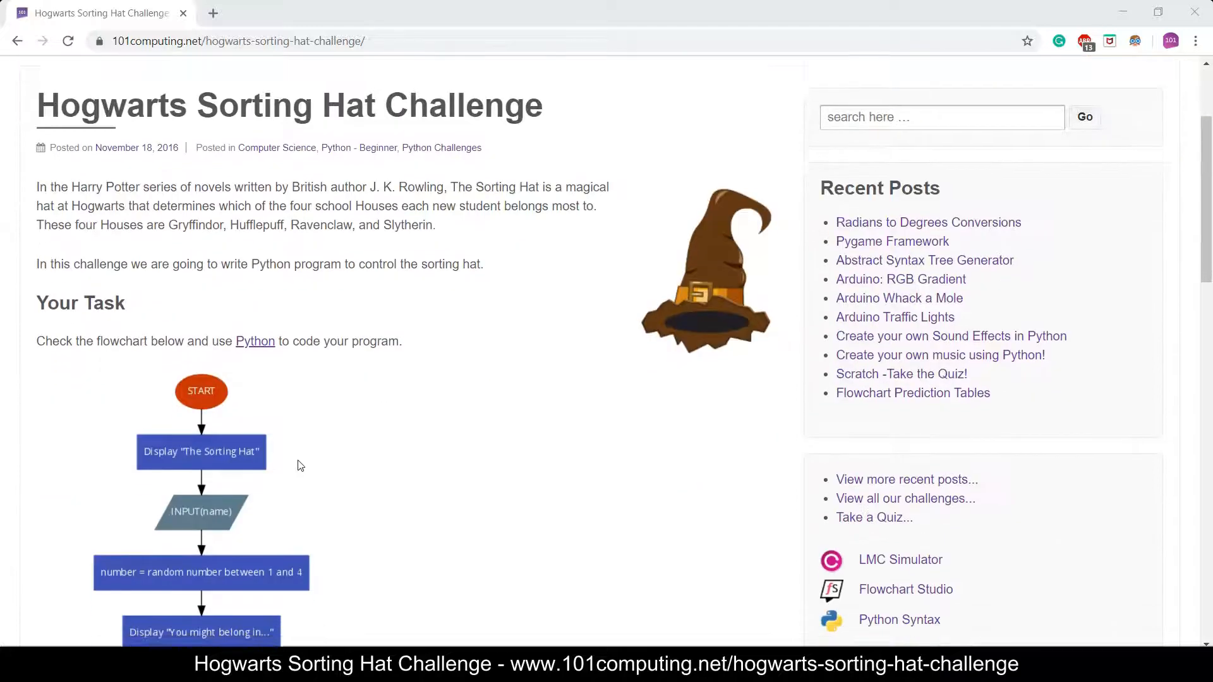
scroll(down, 3)
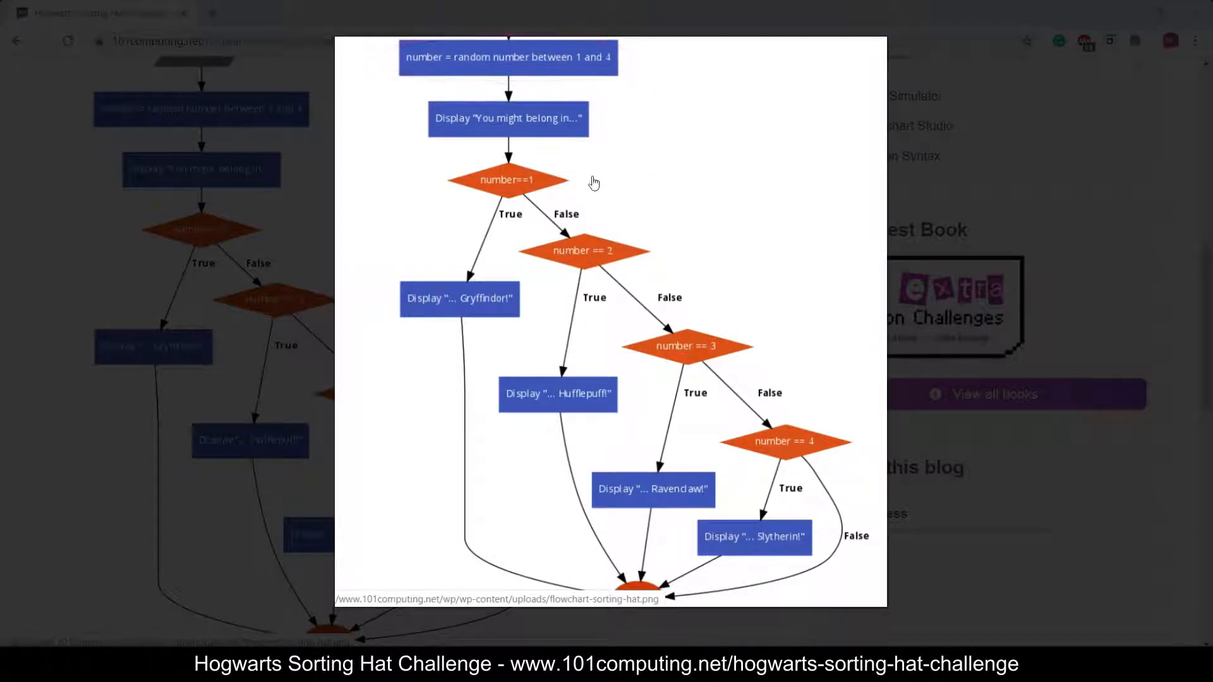
mouse_move(694, 311)
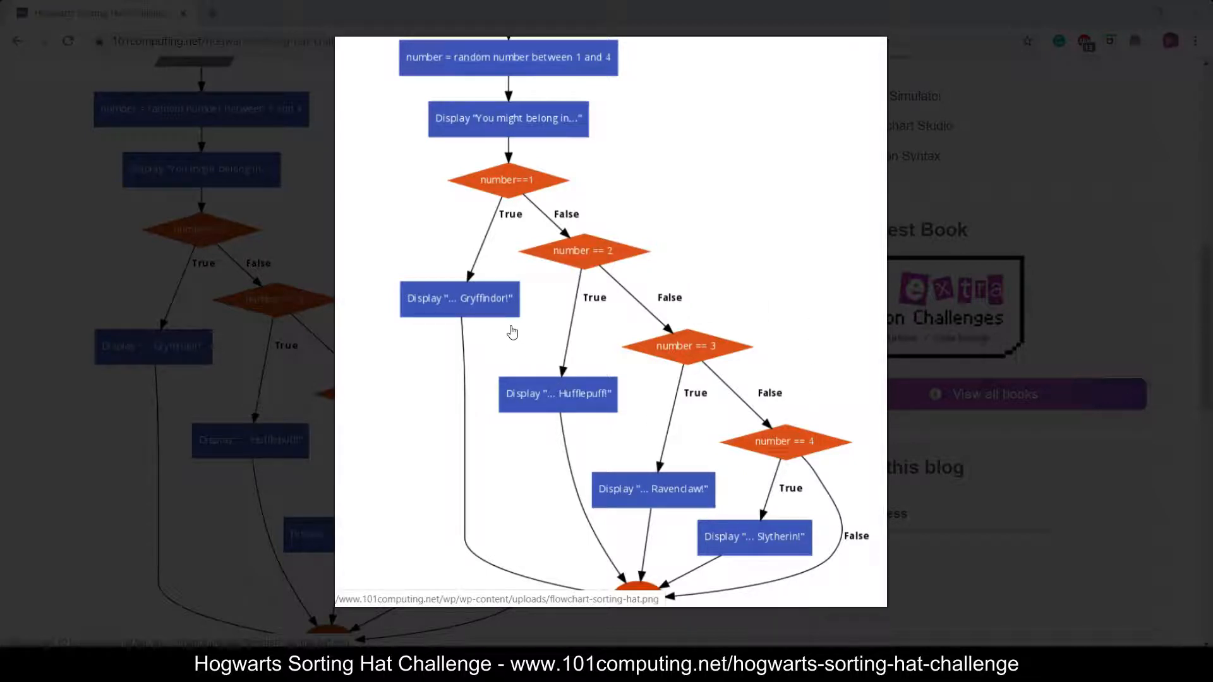
mouse_move(511, 328)
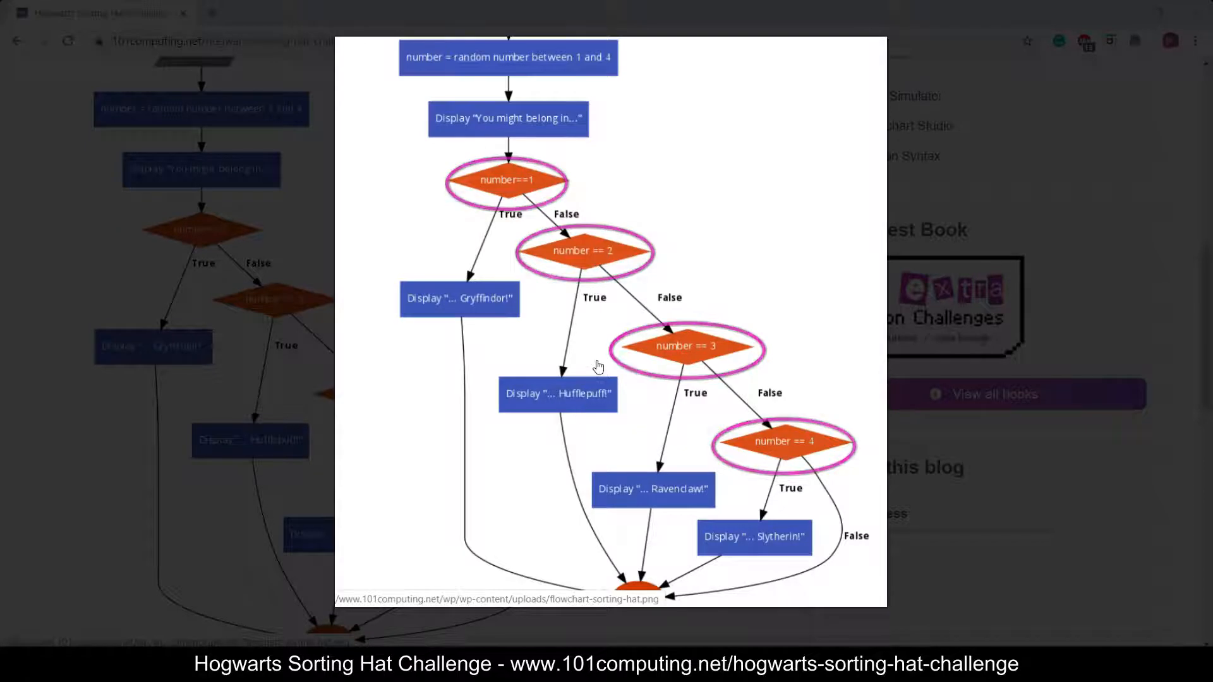
Step: Close the enlarged flowchart and scroll down to the embedded Trinket starter code
click(598, 364)
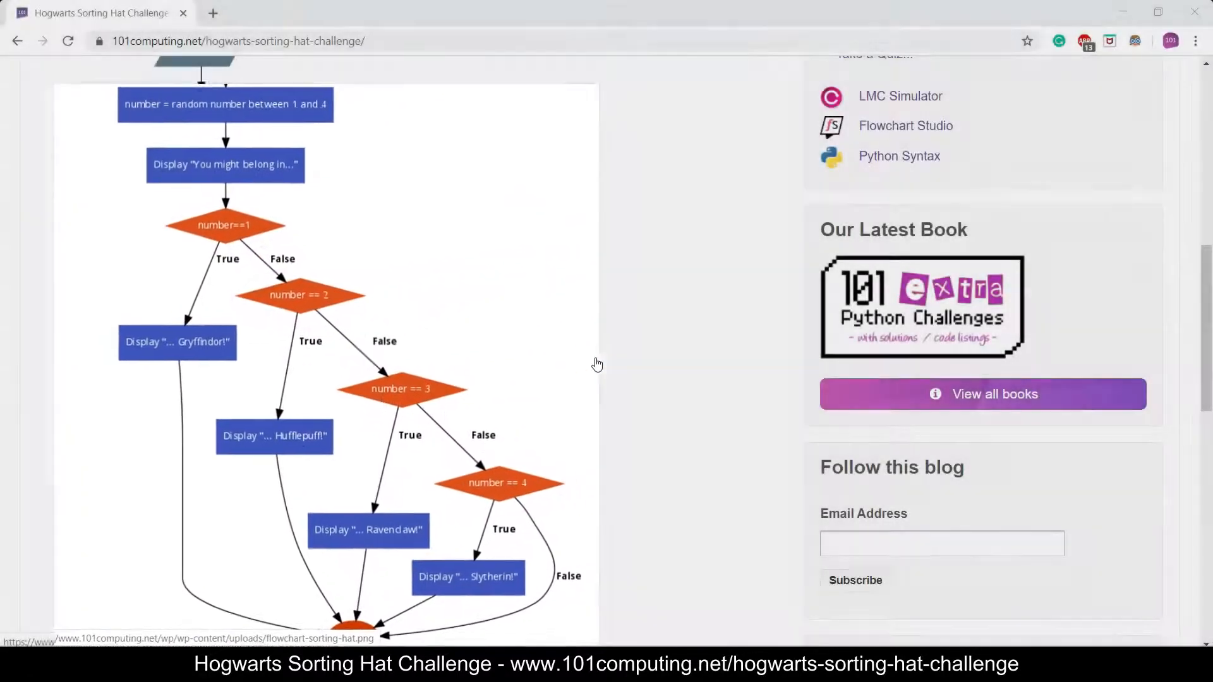
scroll(down, 3)
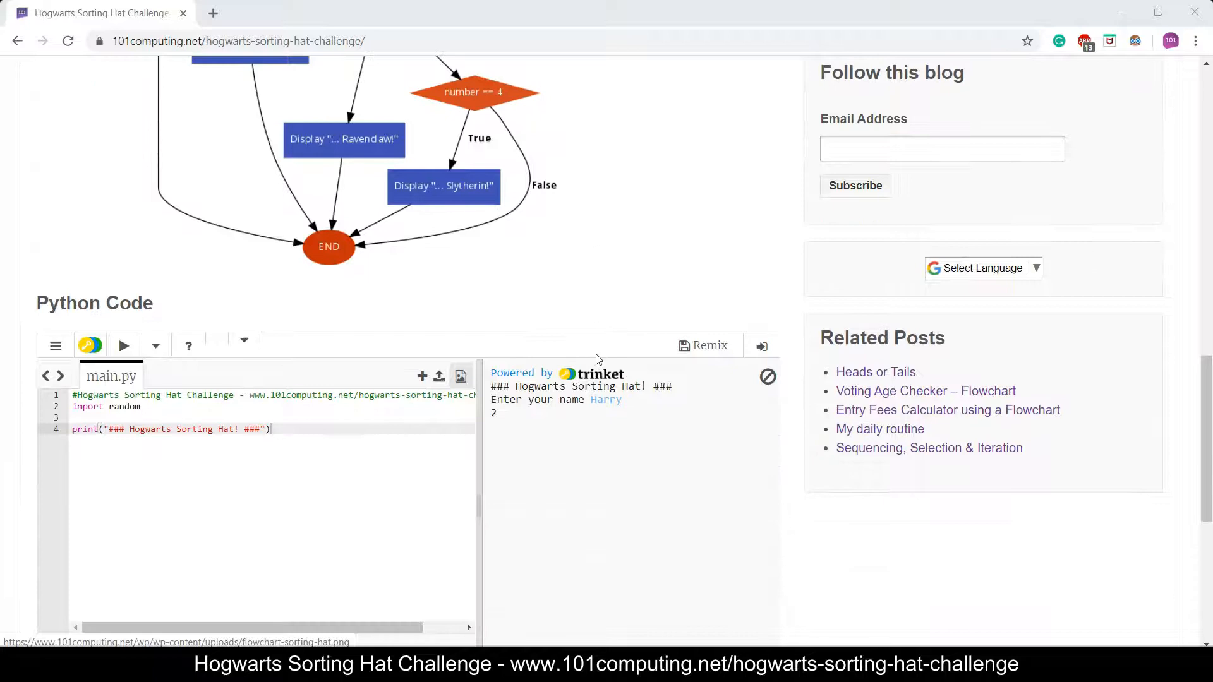
scroll(down, 3)
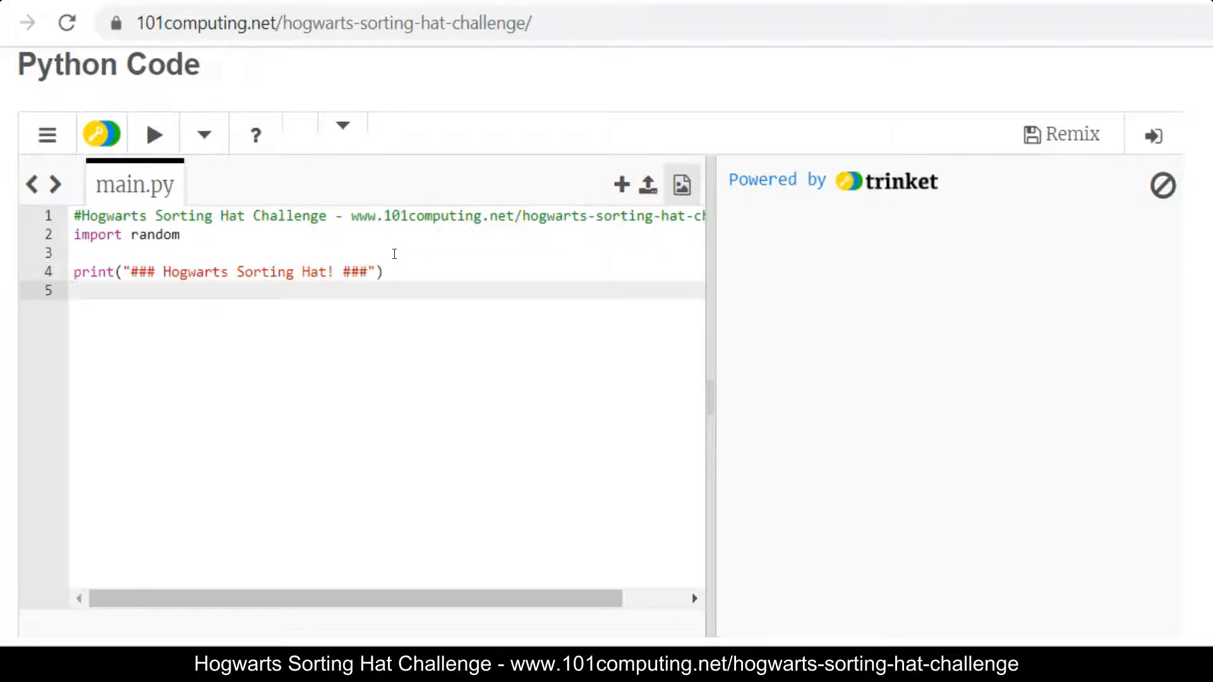
Step: Add line 5: name = input("Enter your name:") to ask for the user's name
text(i)
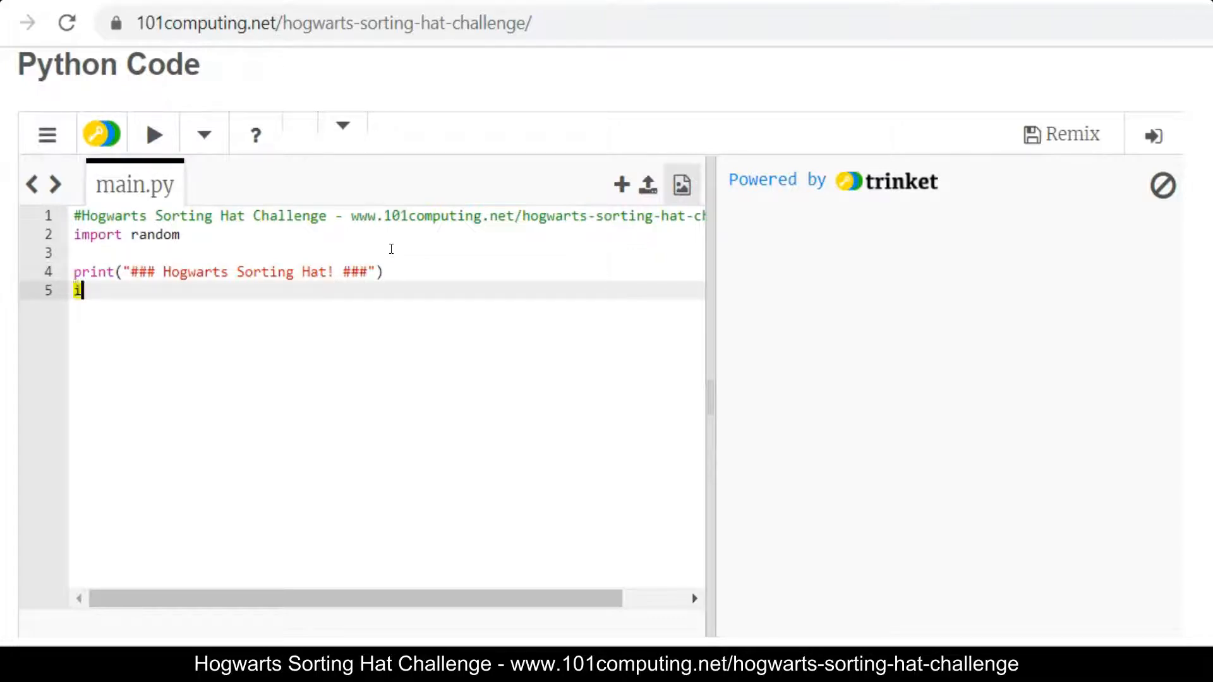
text(n)
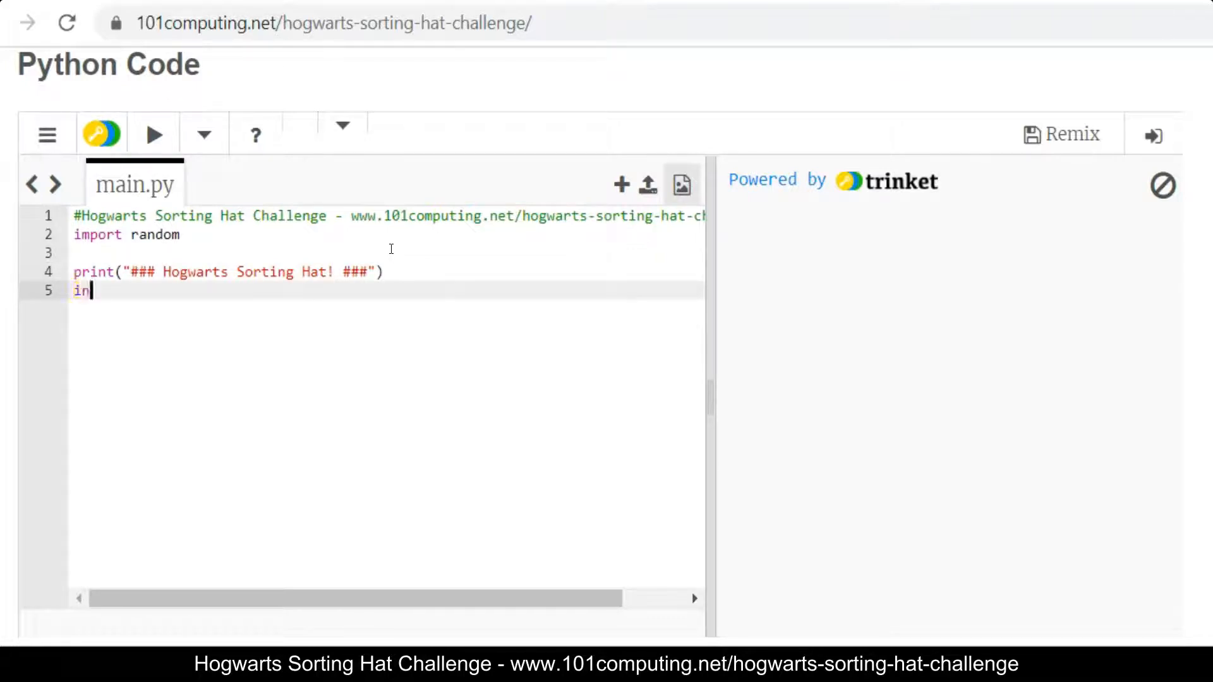
text(put())
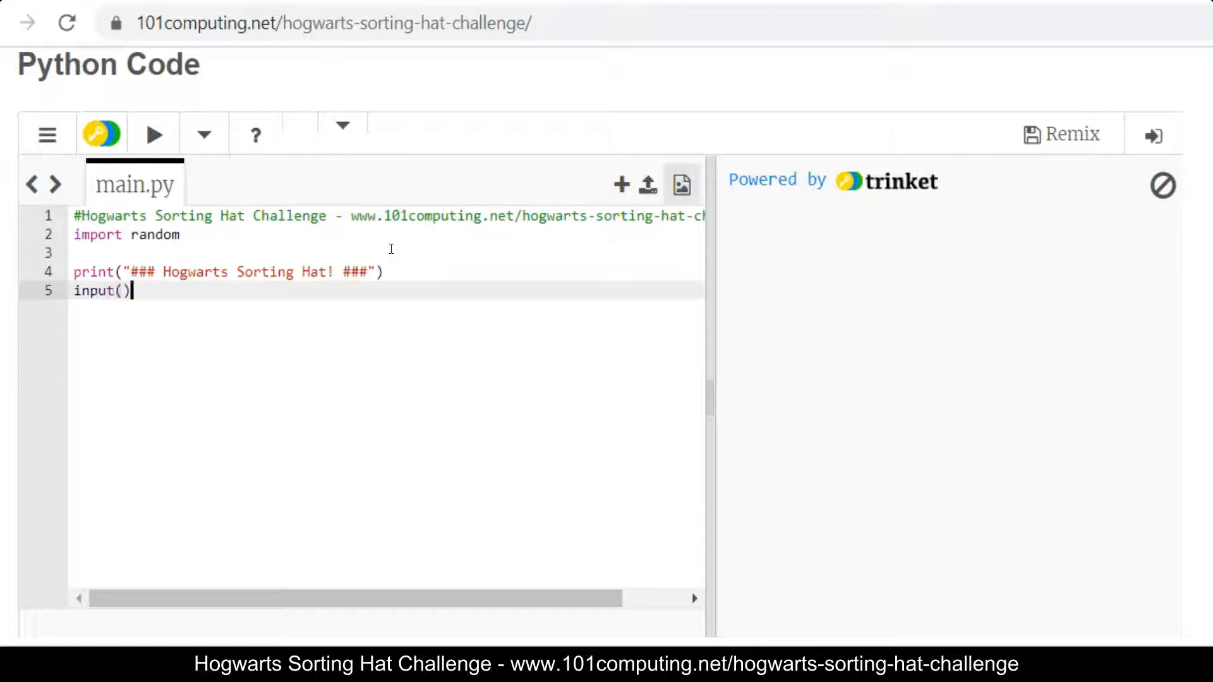
text("")
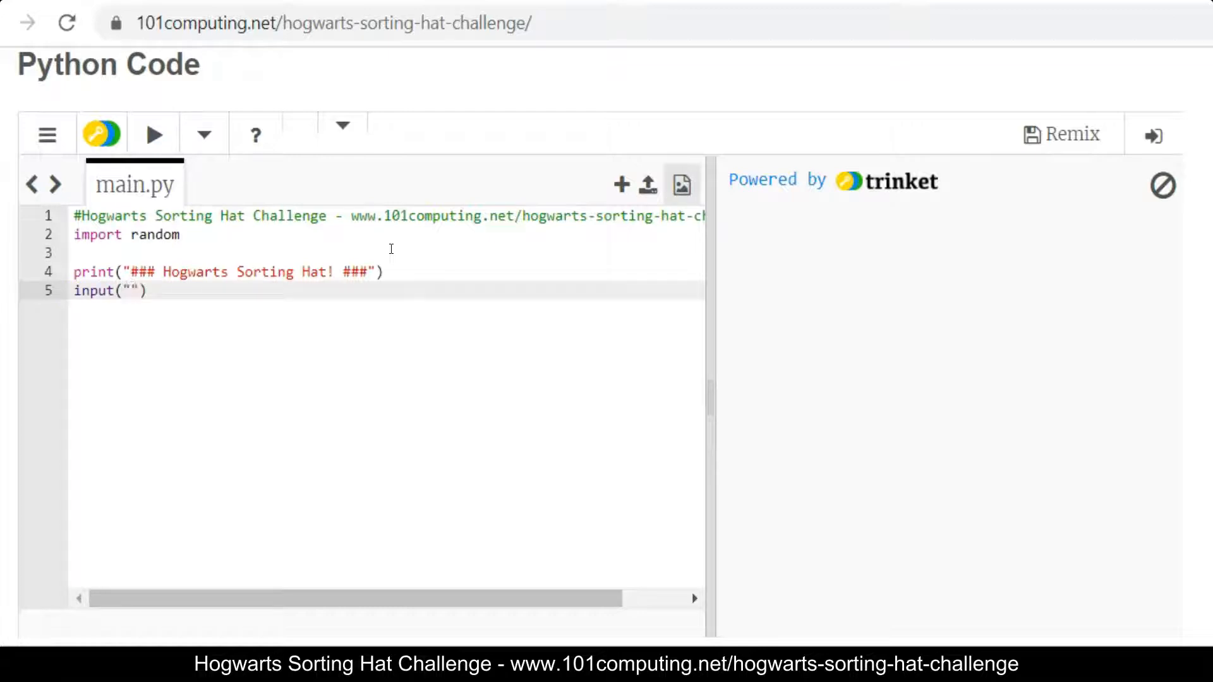
text(En)
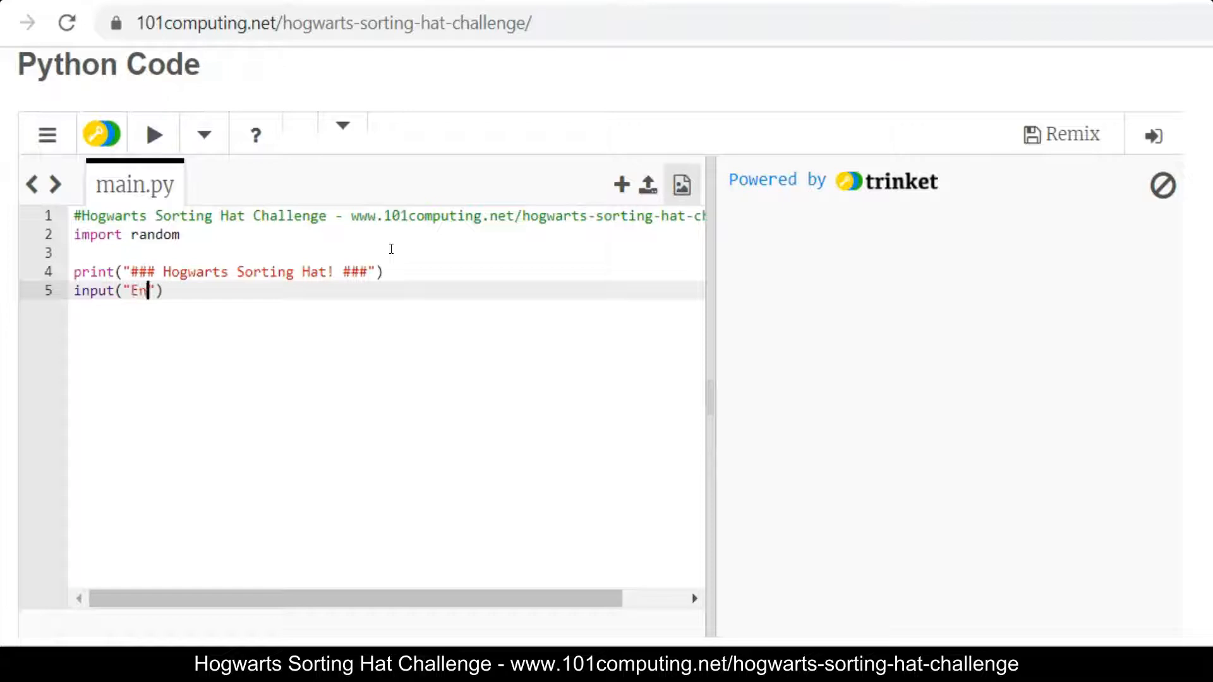
text(ter your nam)
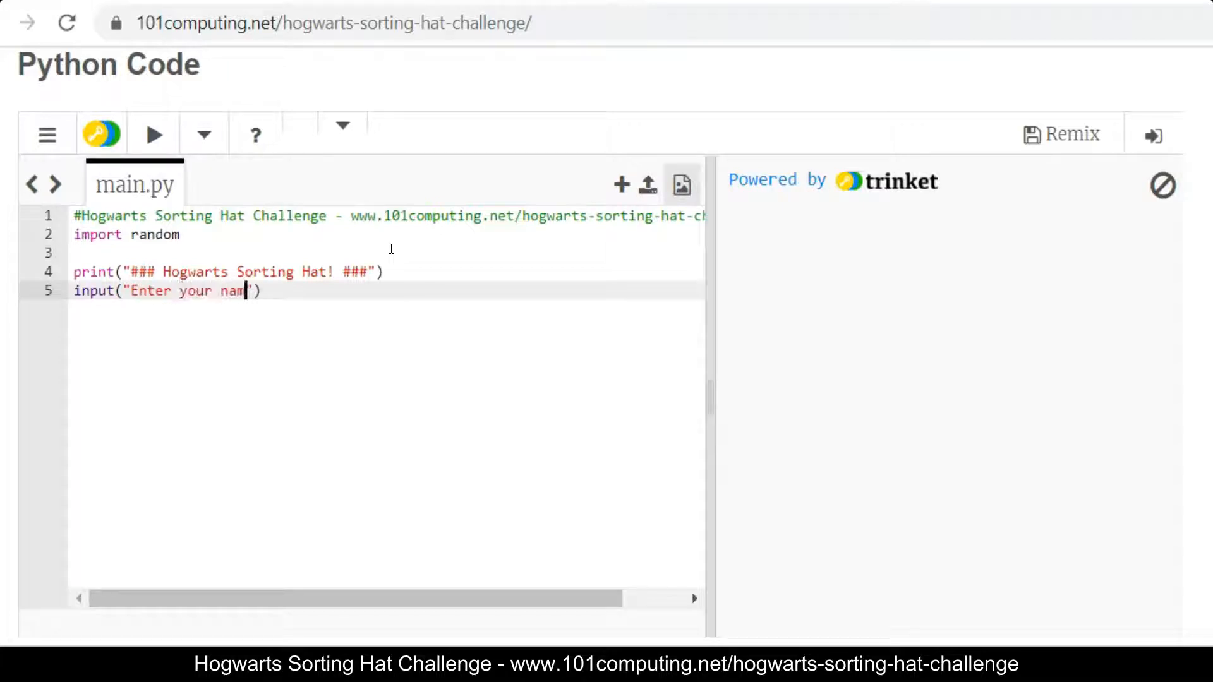
text(e:)
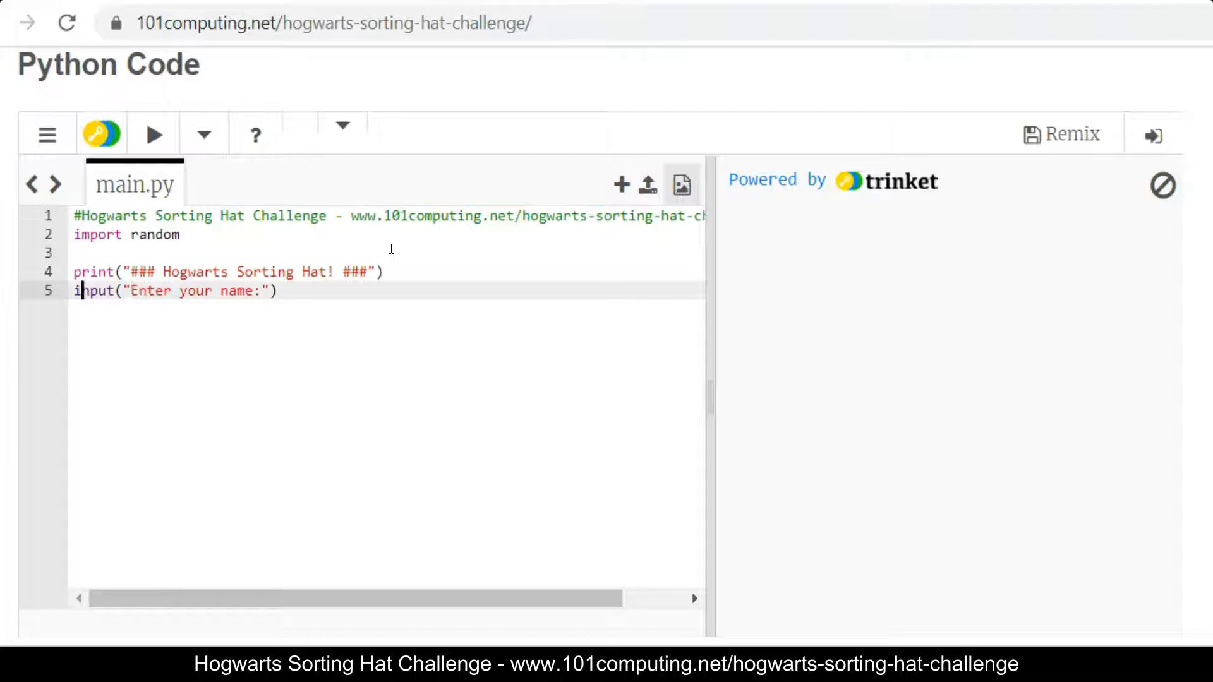
text(name=)
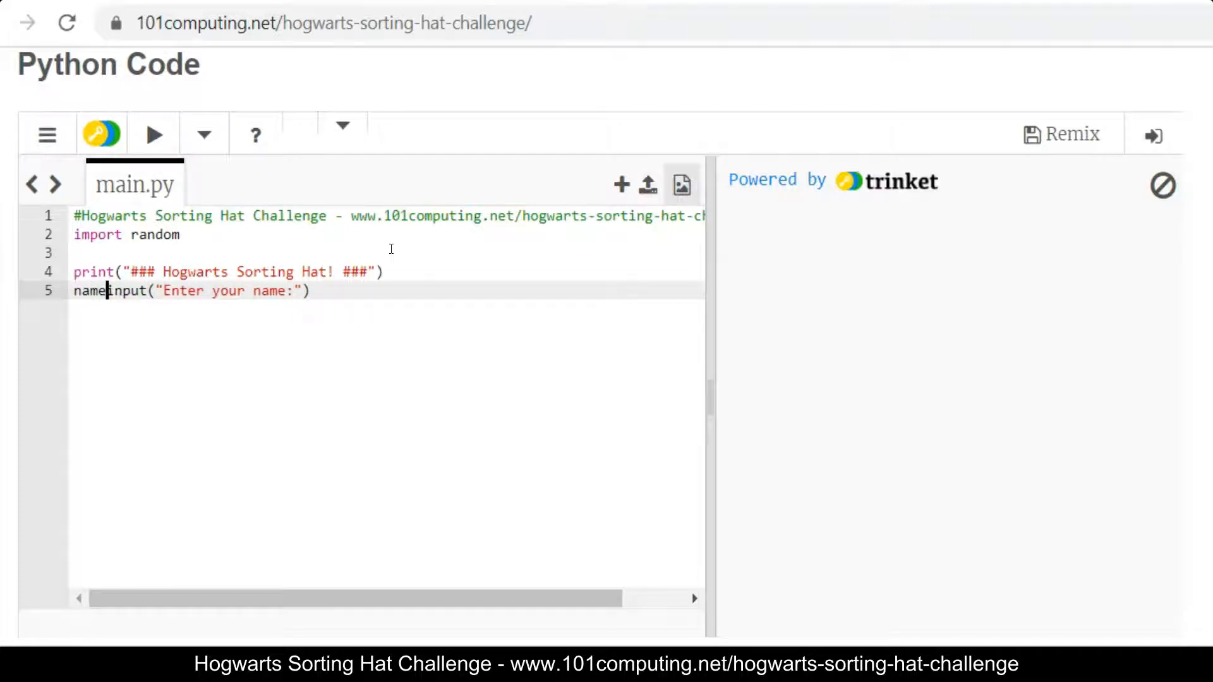
text(=)
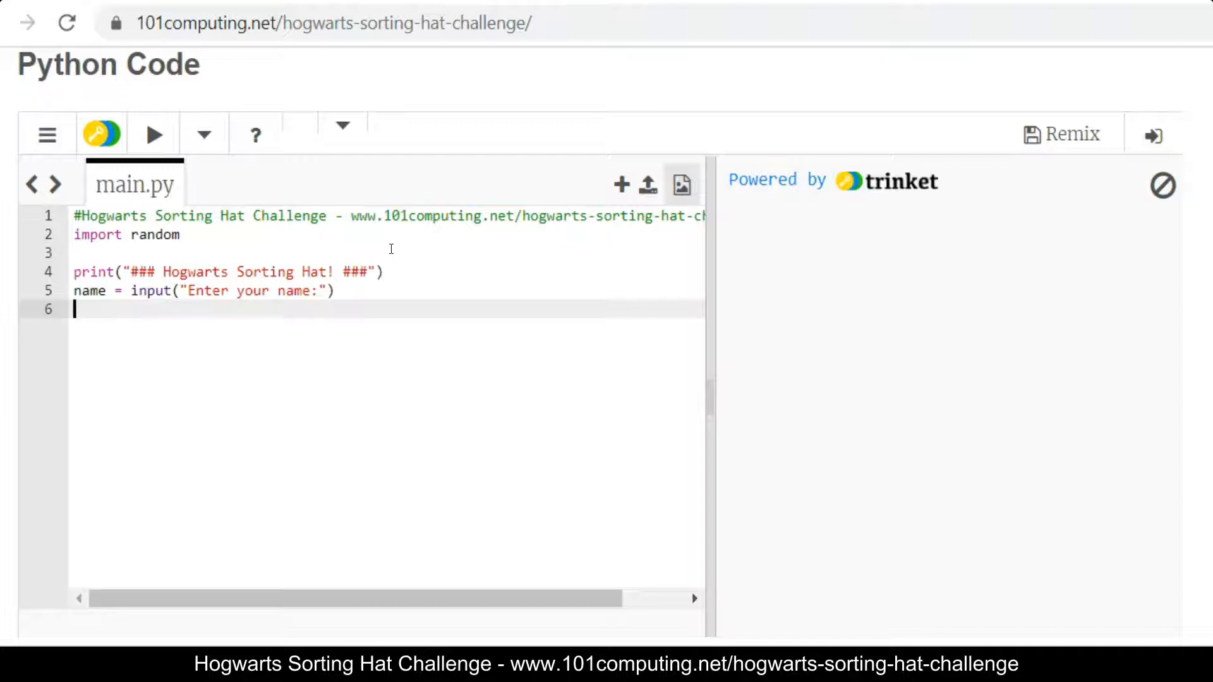
Step: Add line 6: print("You belong in...") followed by blank lines for the next code
text(print)
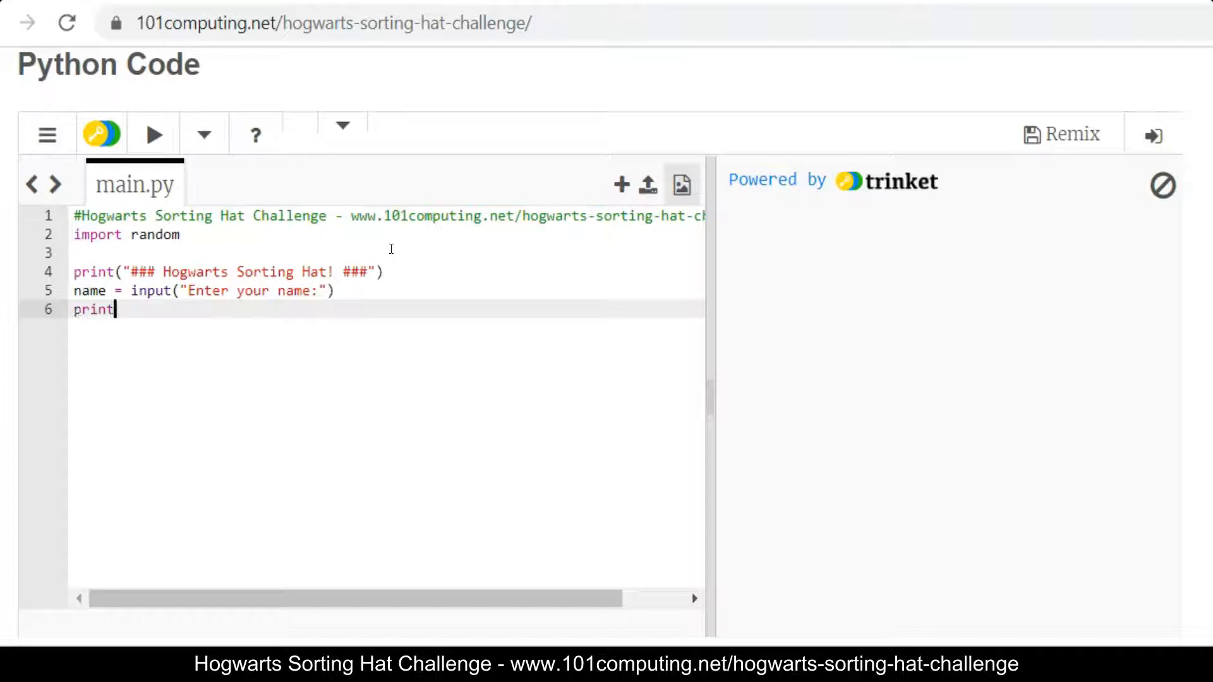
text((""))
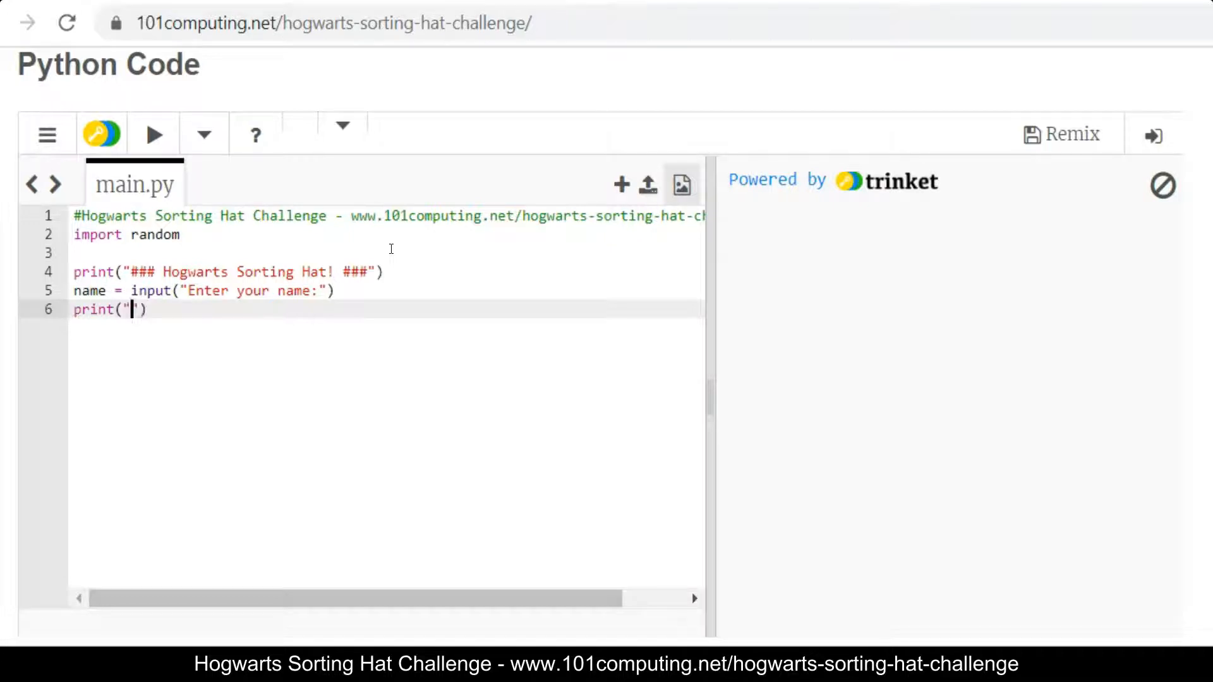
text(You be)
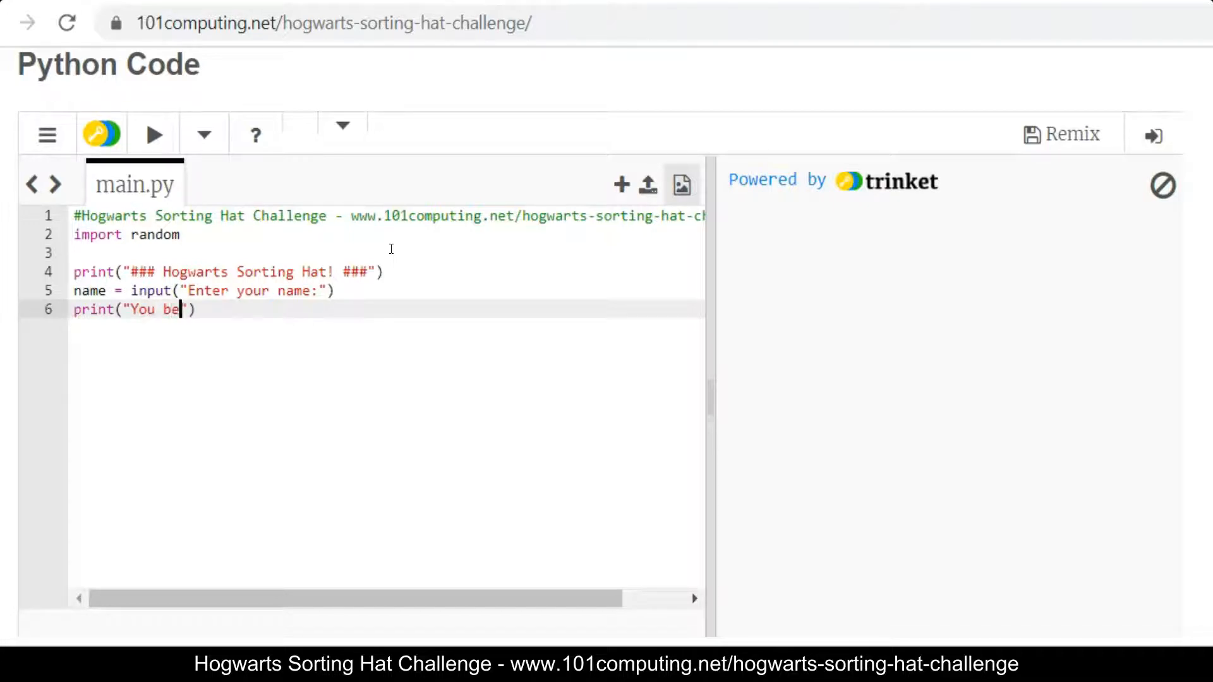
text(long in...)
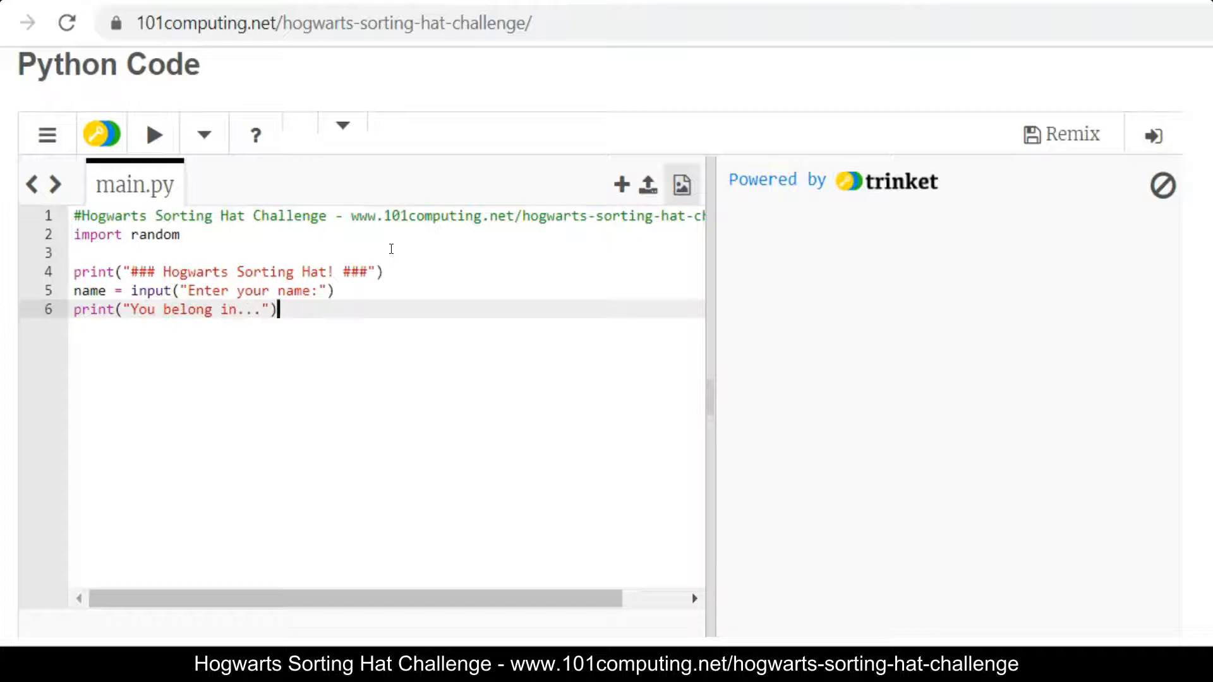
key(enter)
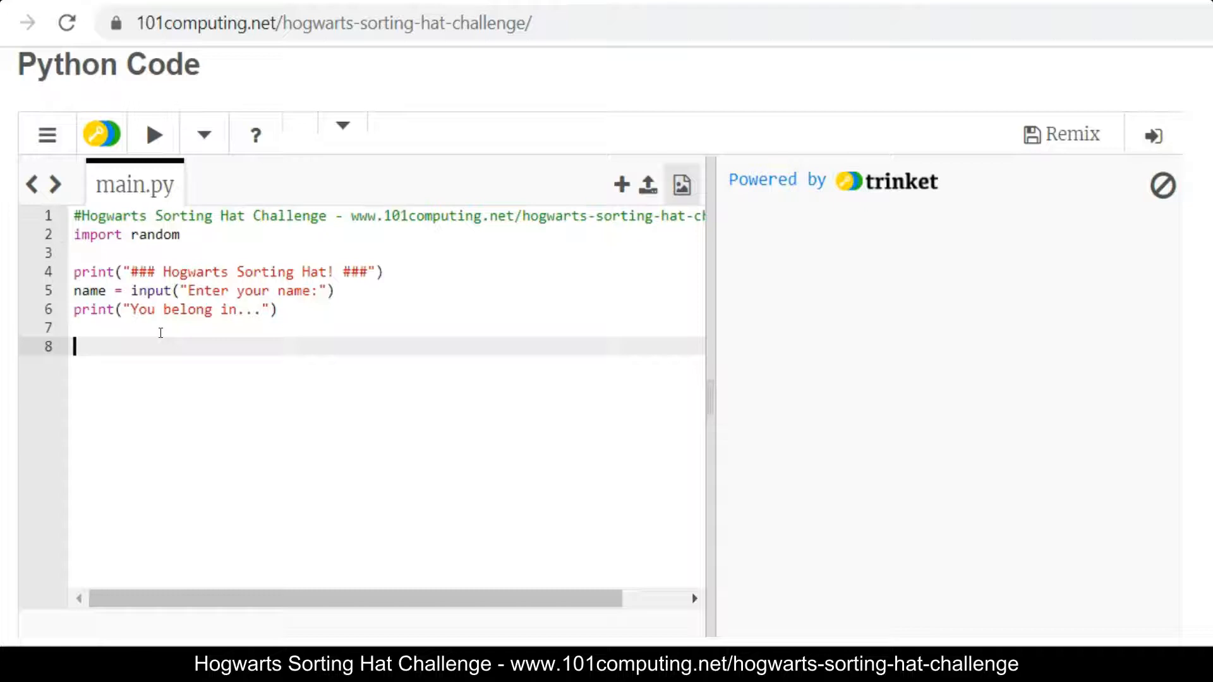
Step: Set number = random.randint(1,4) on line 8 for a random house number
text(numb)
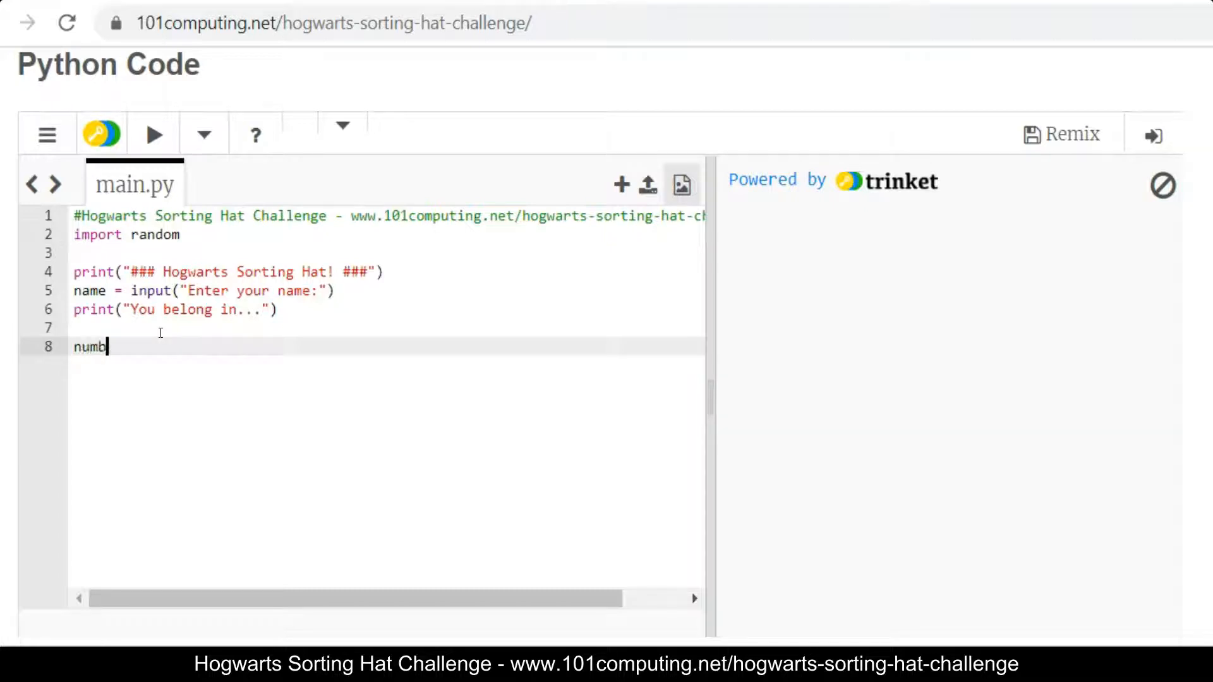
text(er =)
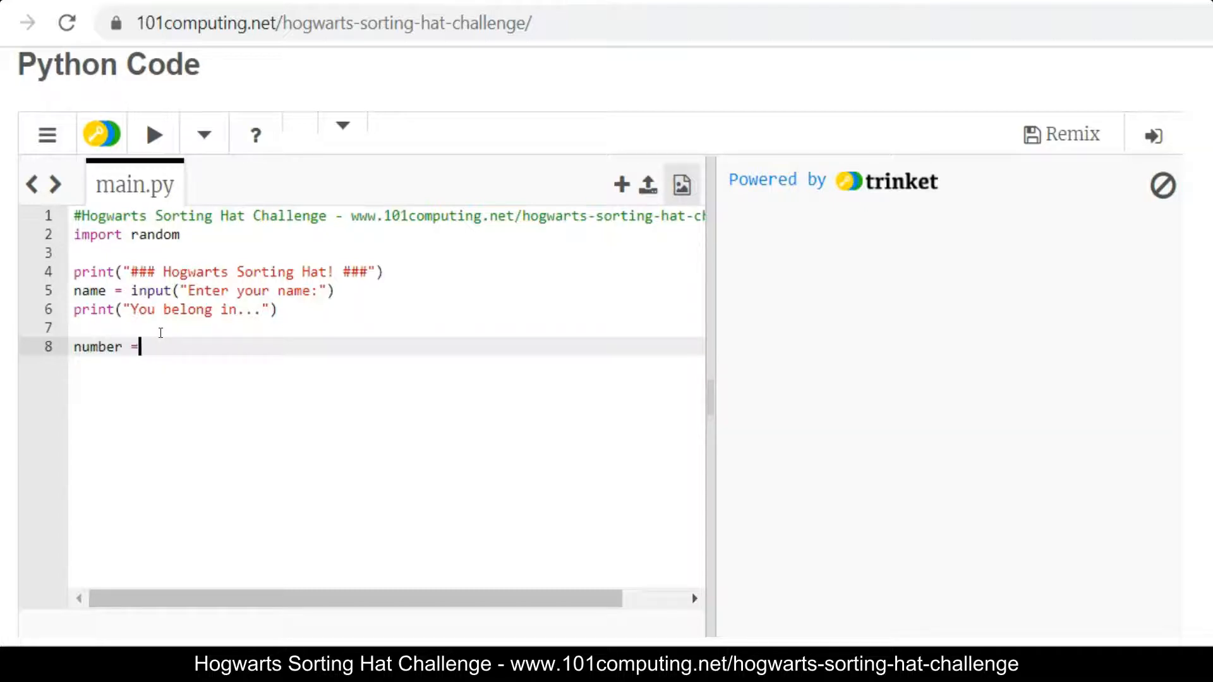
text(rando)
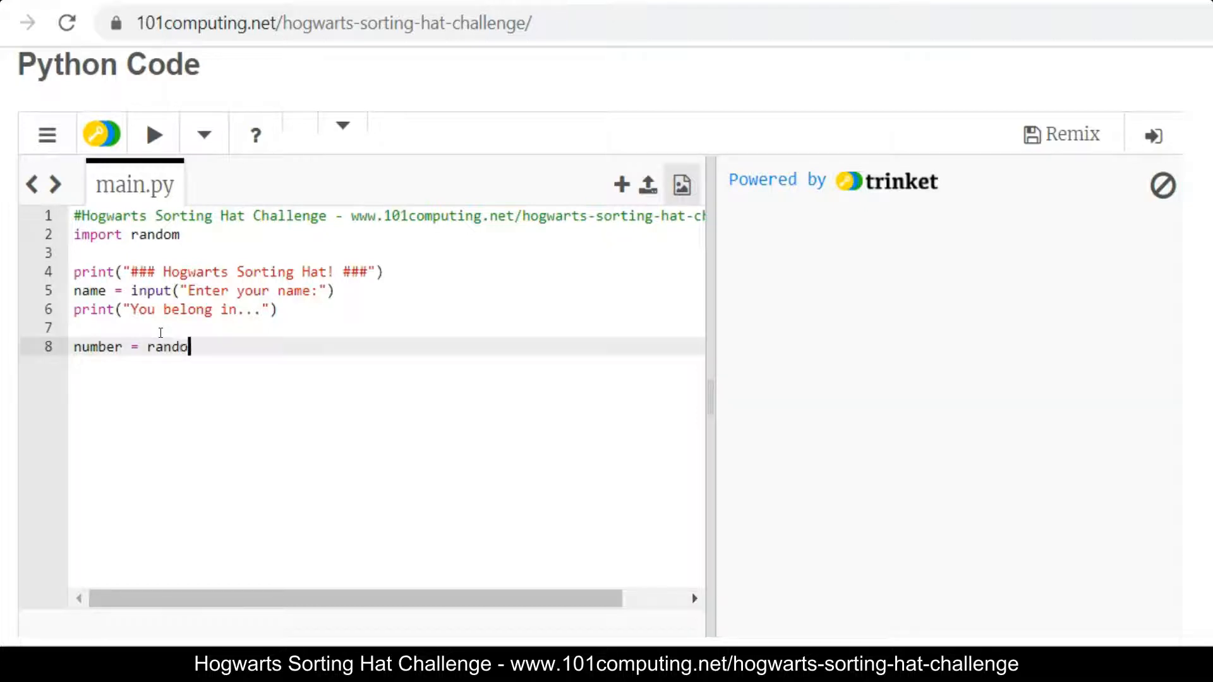
text(m.ra)
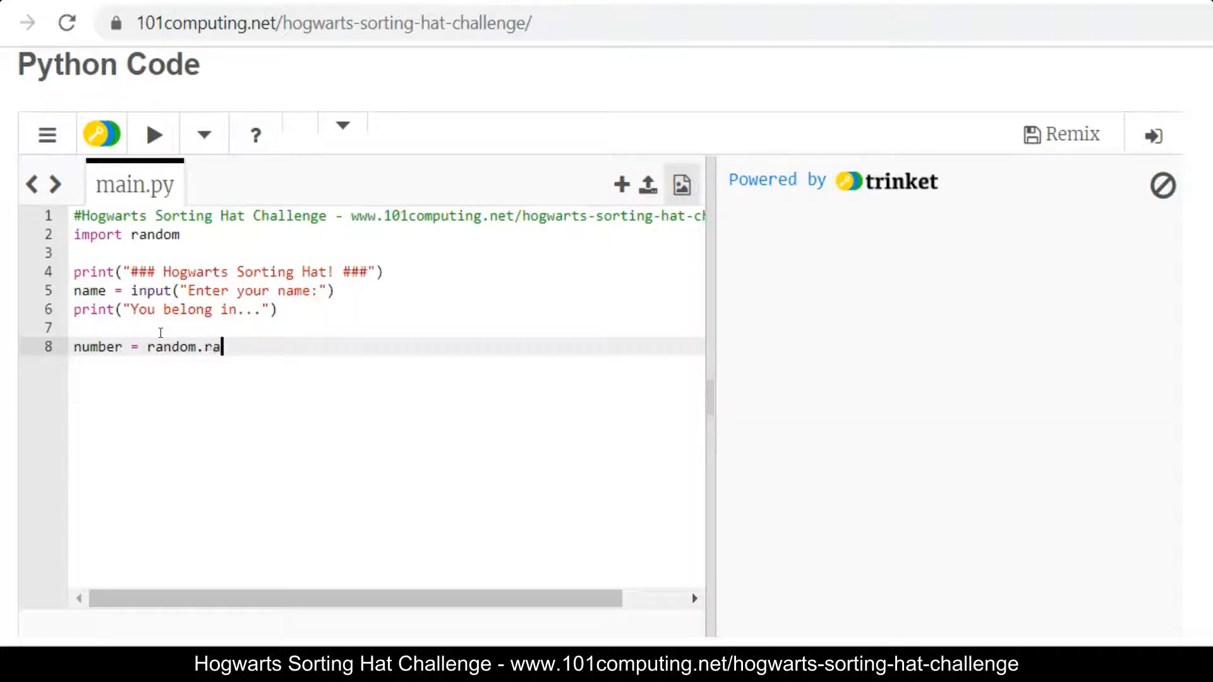
text(ndint)
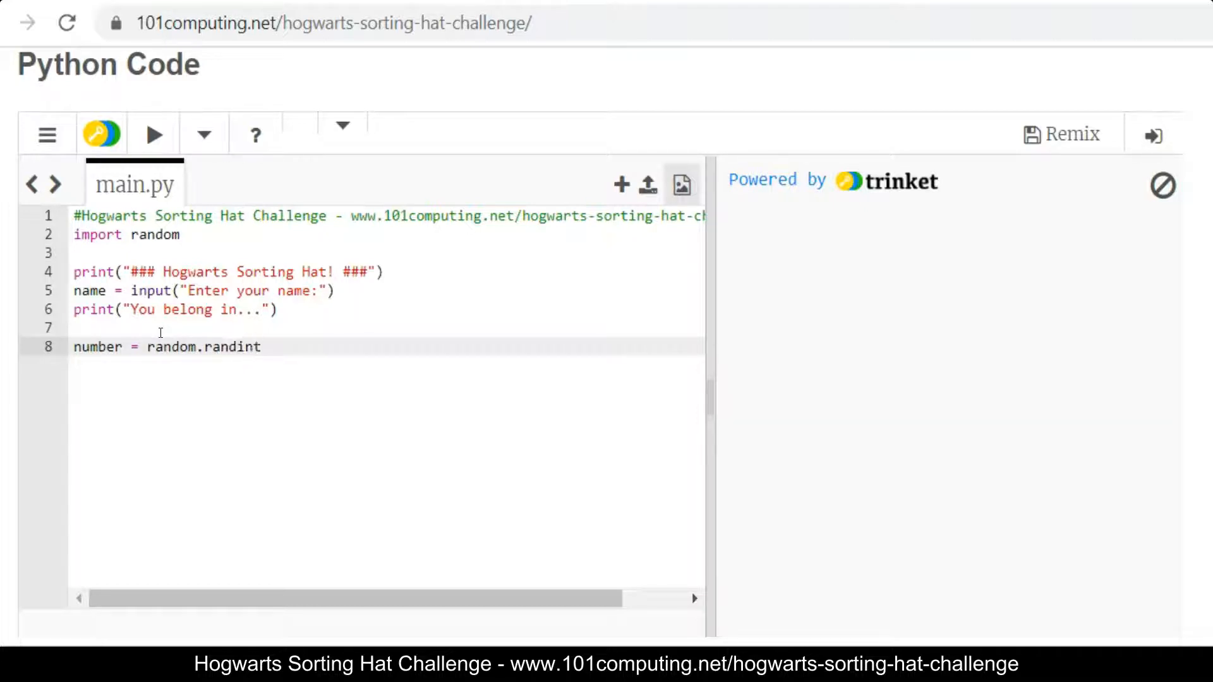
text(())
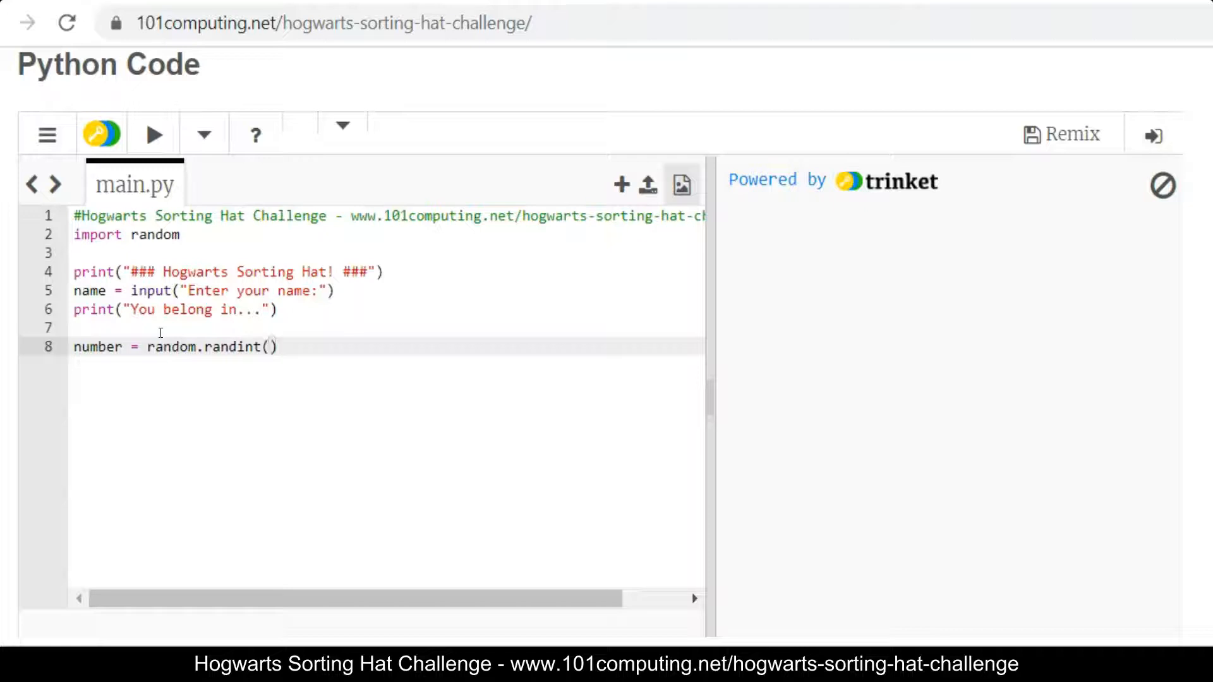
text(1)
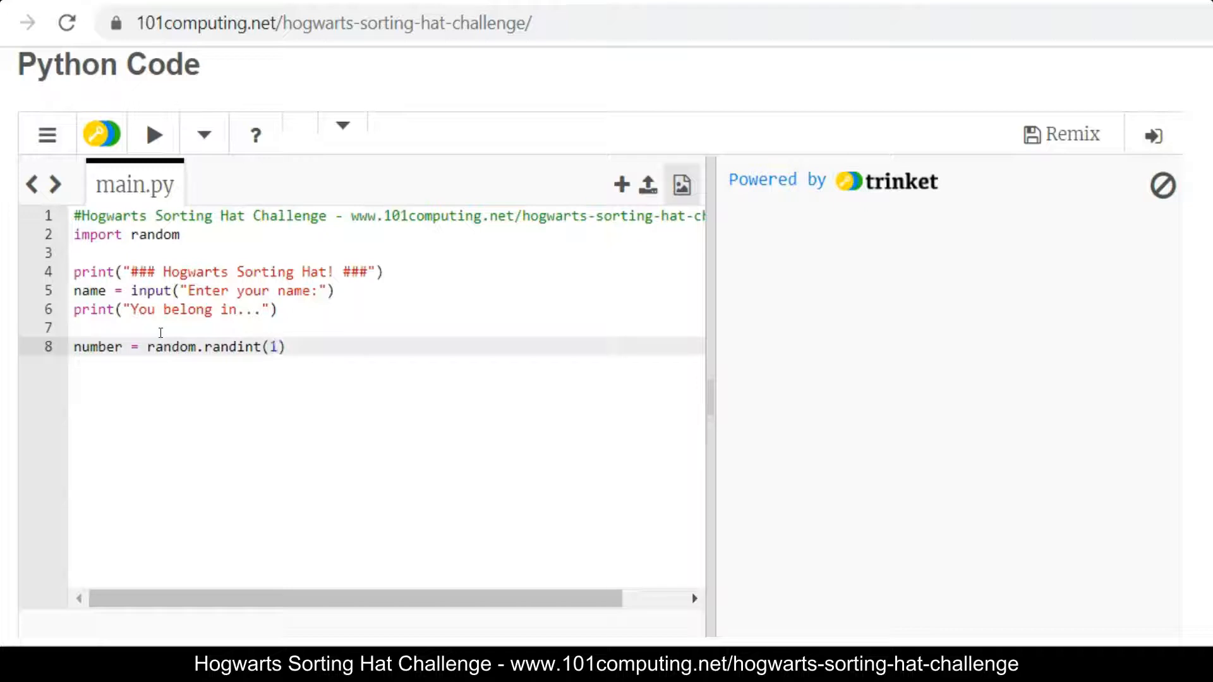
text(,)
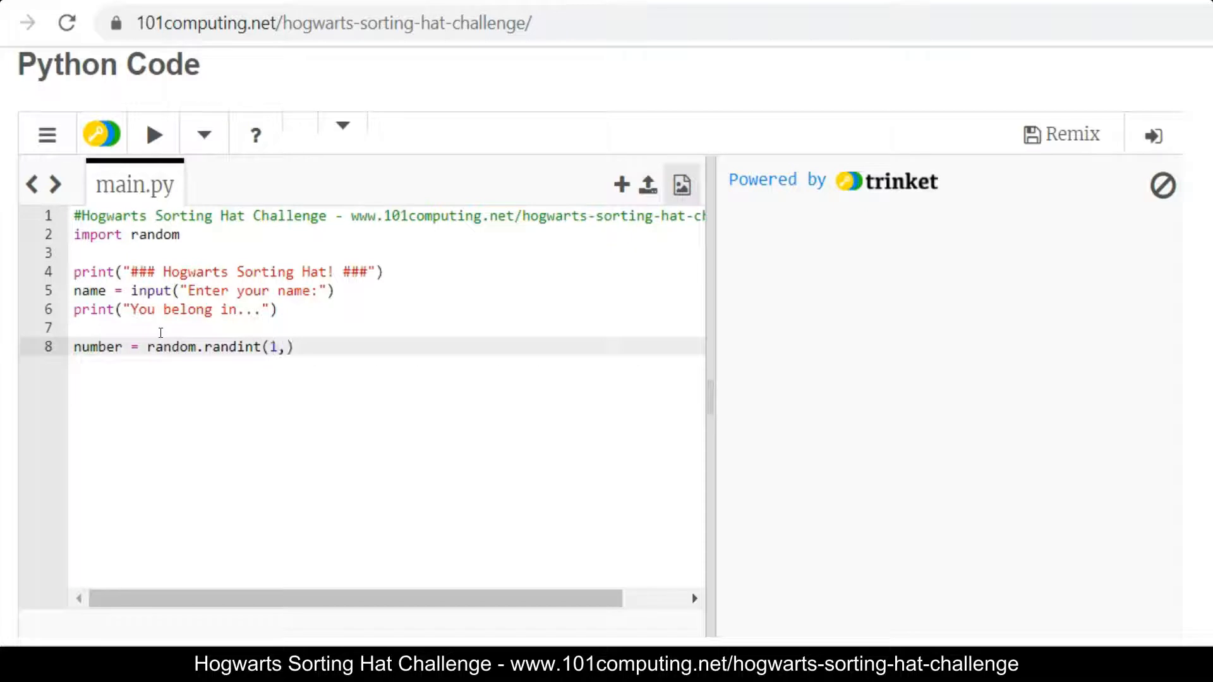
text(4)
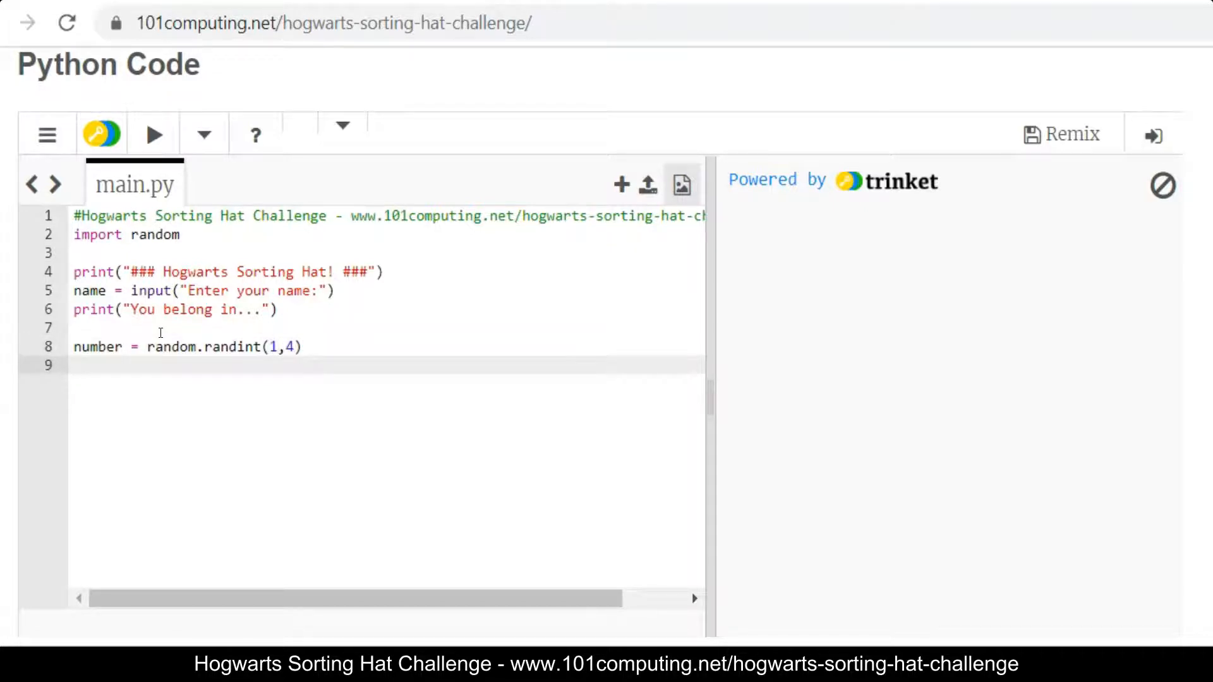
Step: Add print(number) on line 9 to show the random value
text(print)
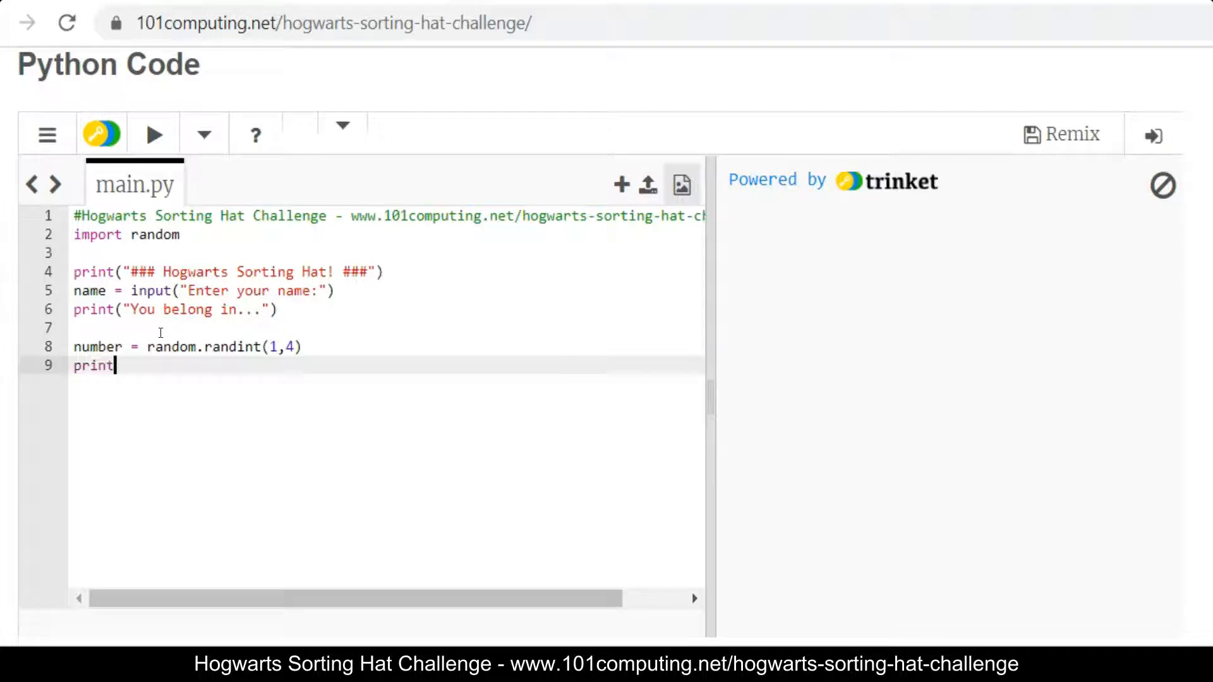
text((num))
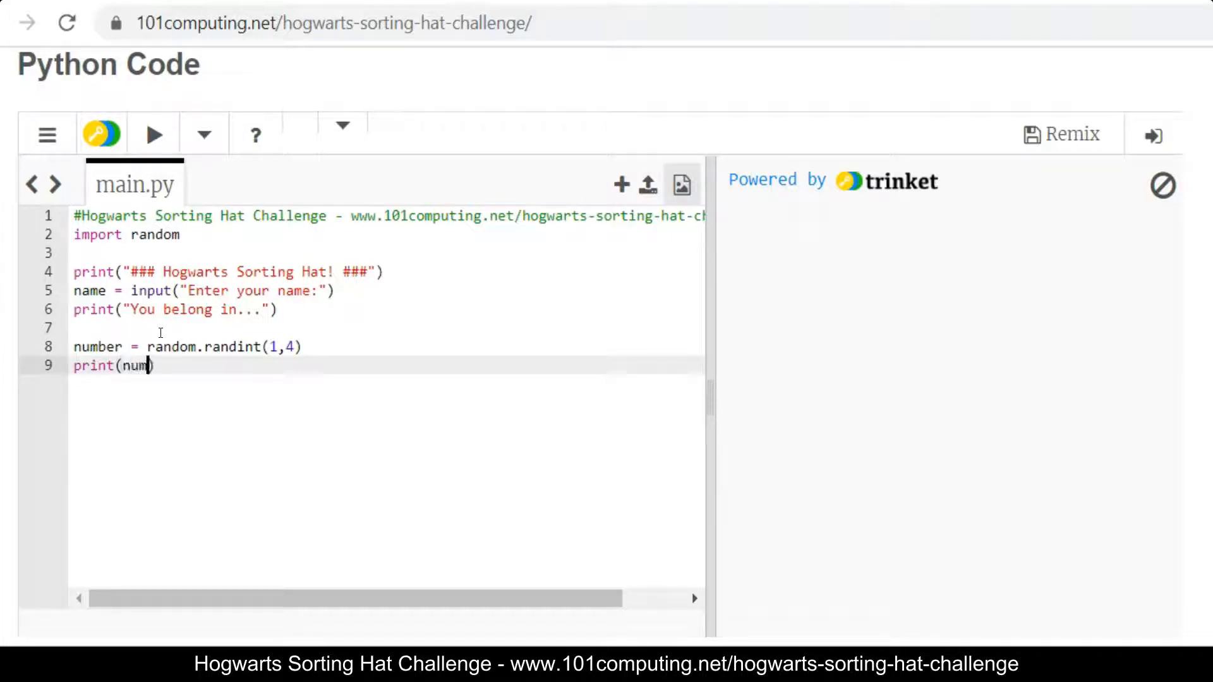
text(ber)
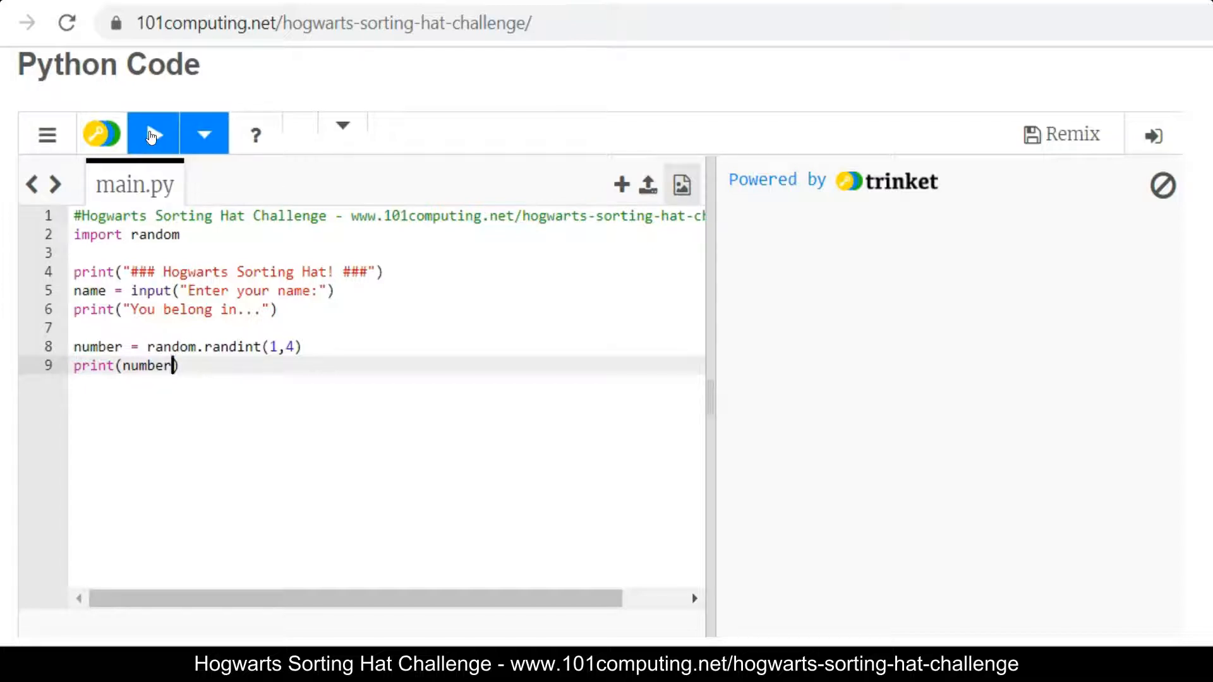
Step: Run the script twice as Harry to see different random numbers printed
click(153, 134)
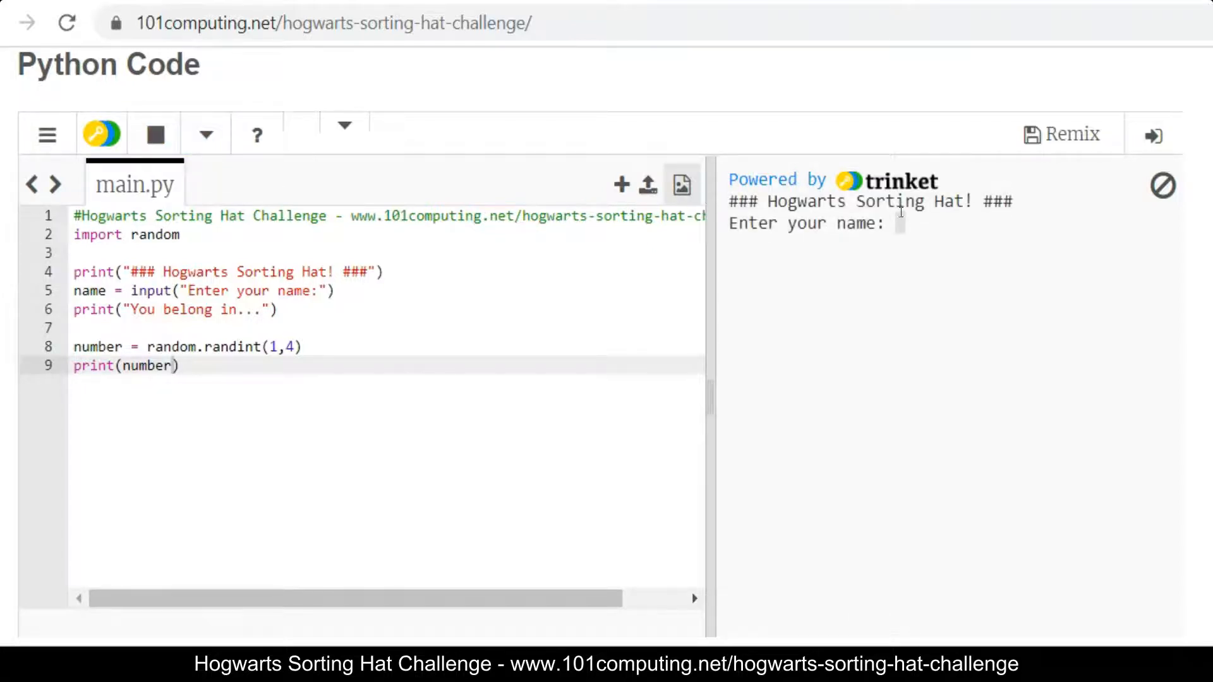
text(Harry)
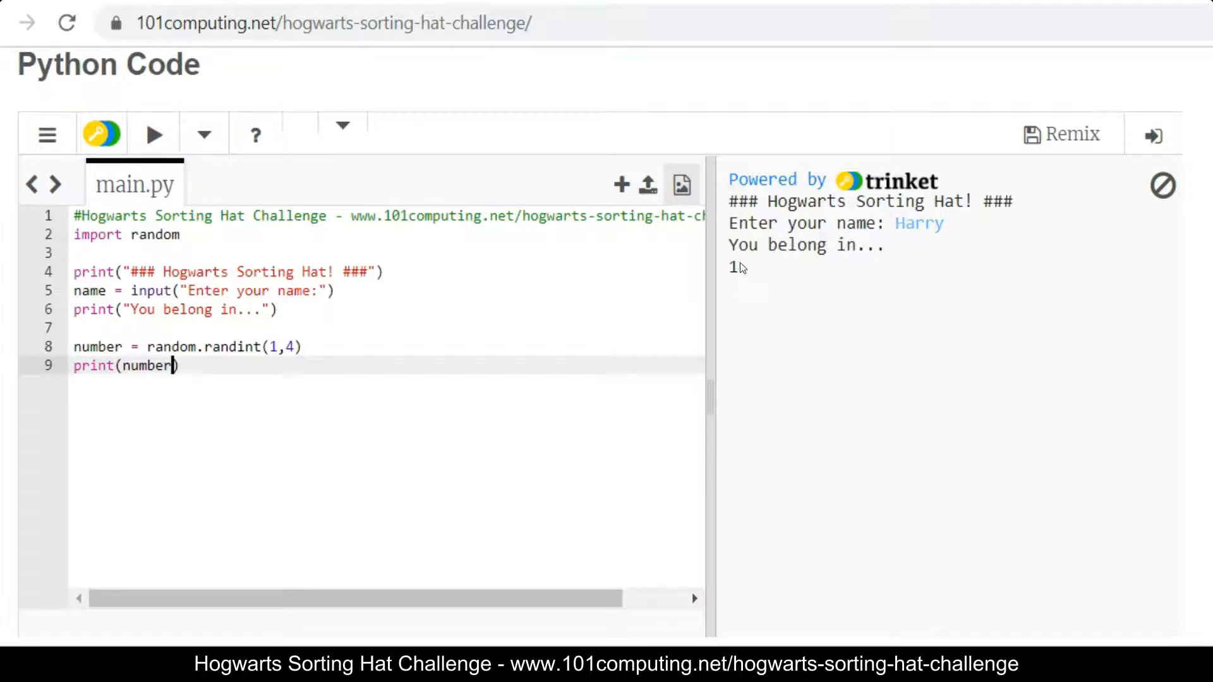
click(153, 135)
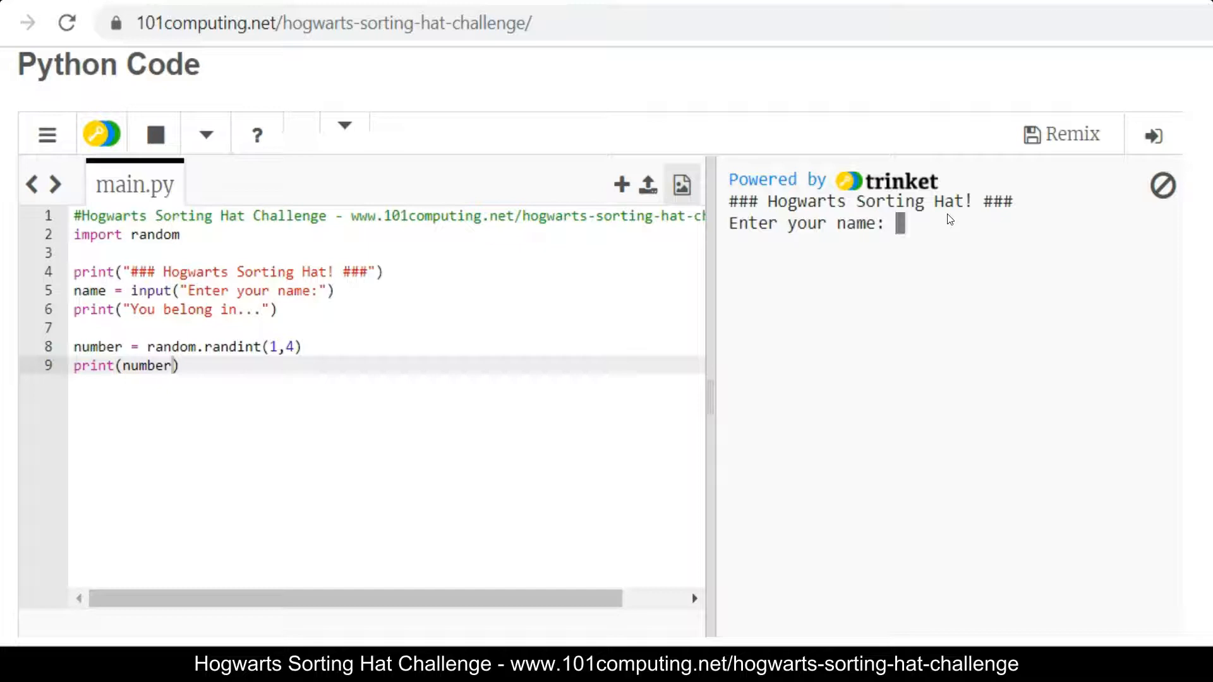
text(Harry)
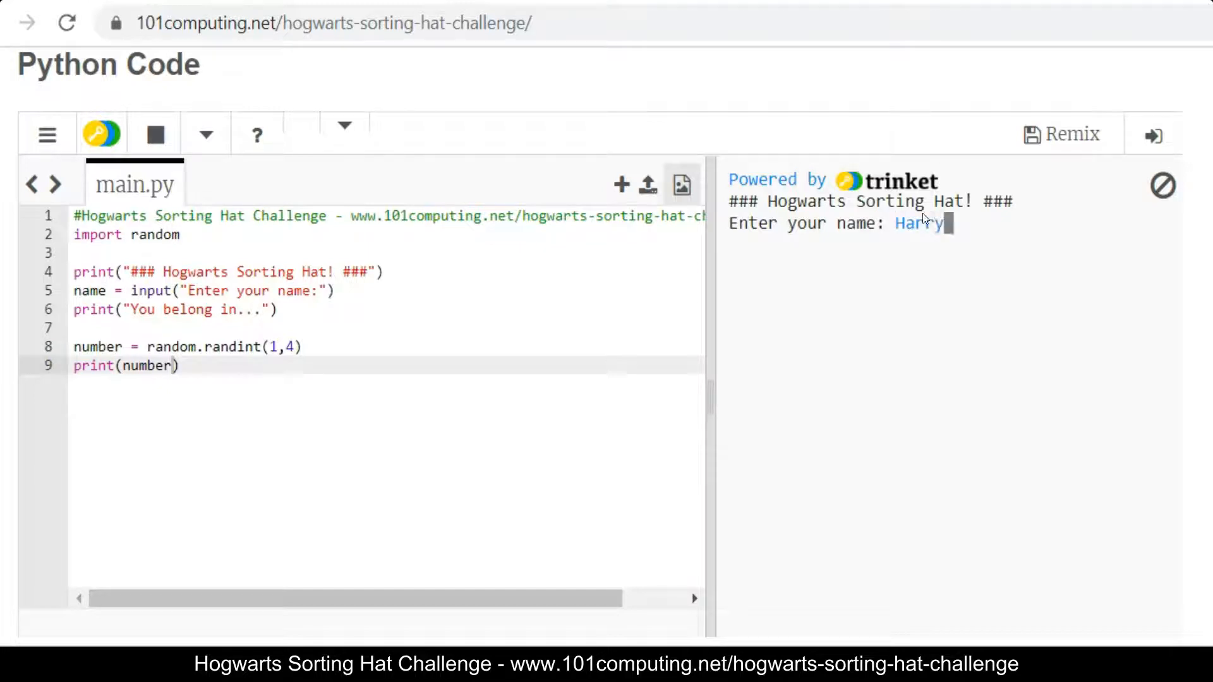
key(enter)
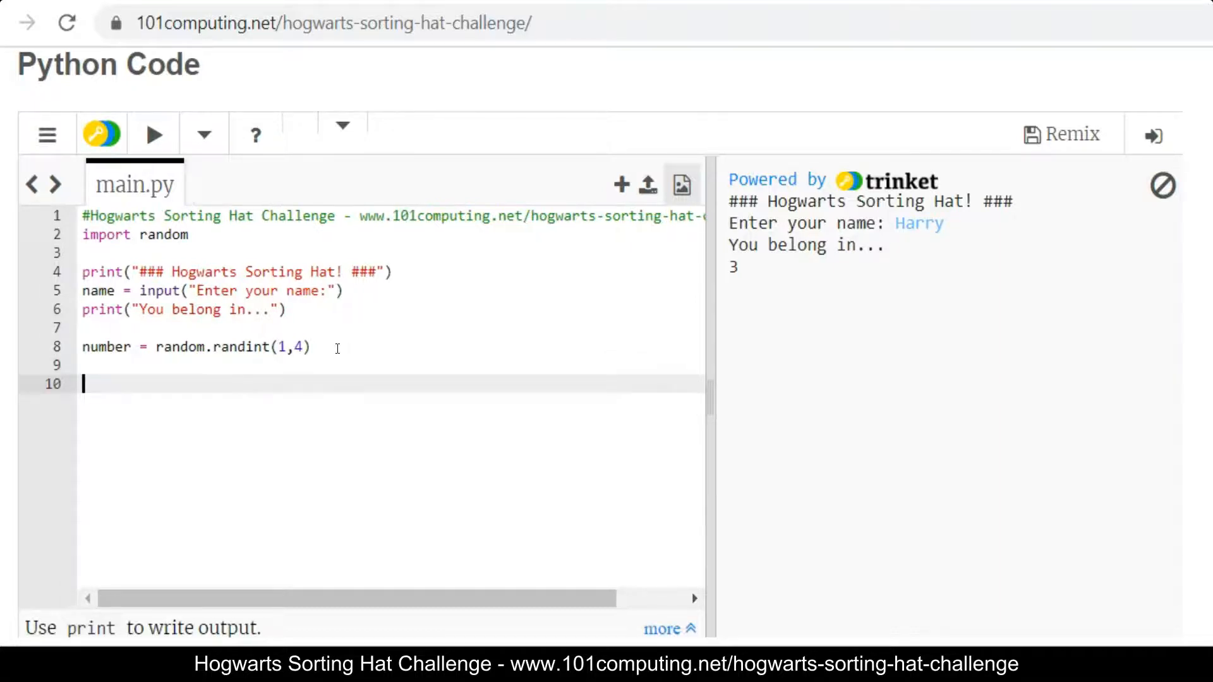
Step: Write the if (number==1) branch printing "Griffindor!"
text(if)
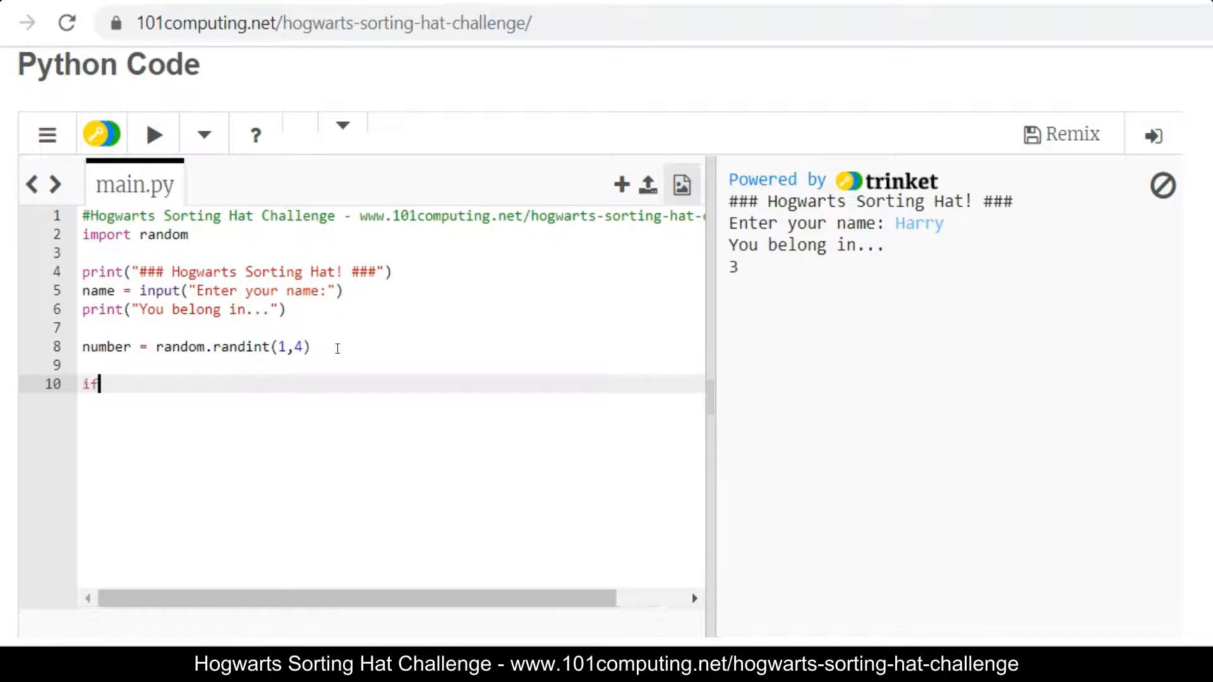
text((number)
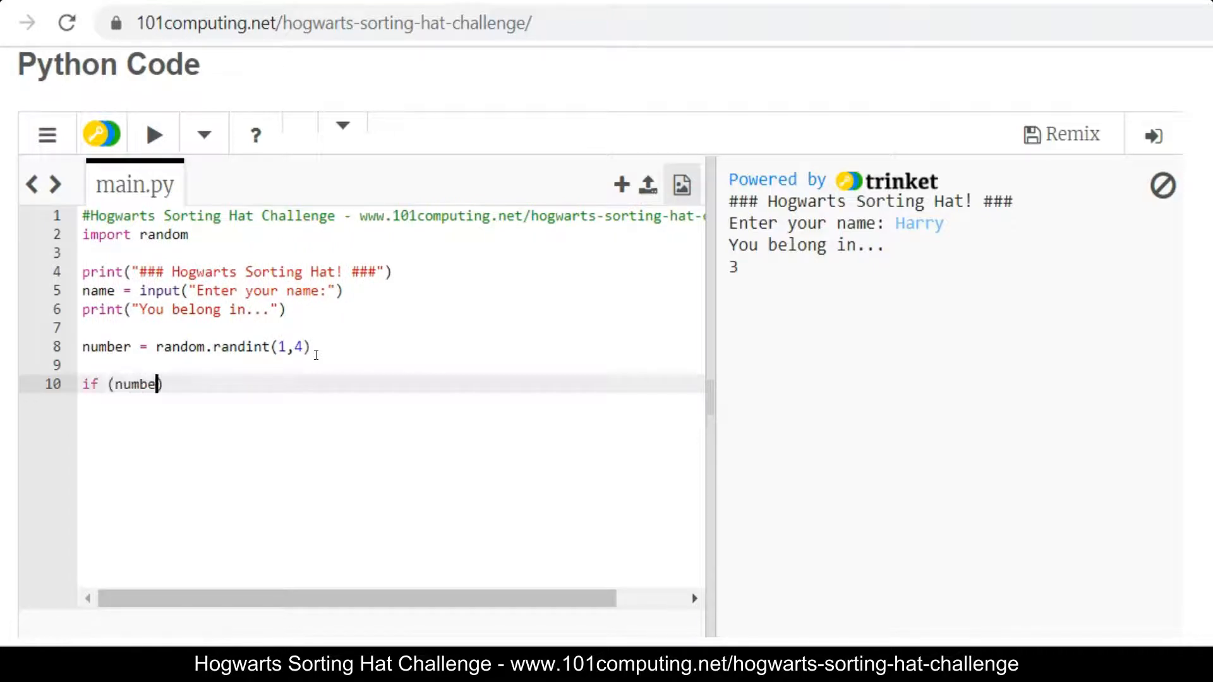
text(=)
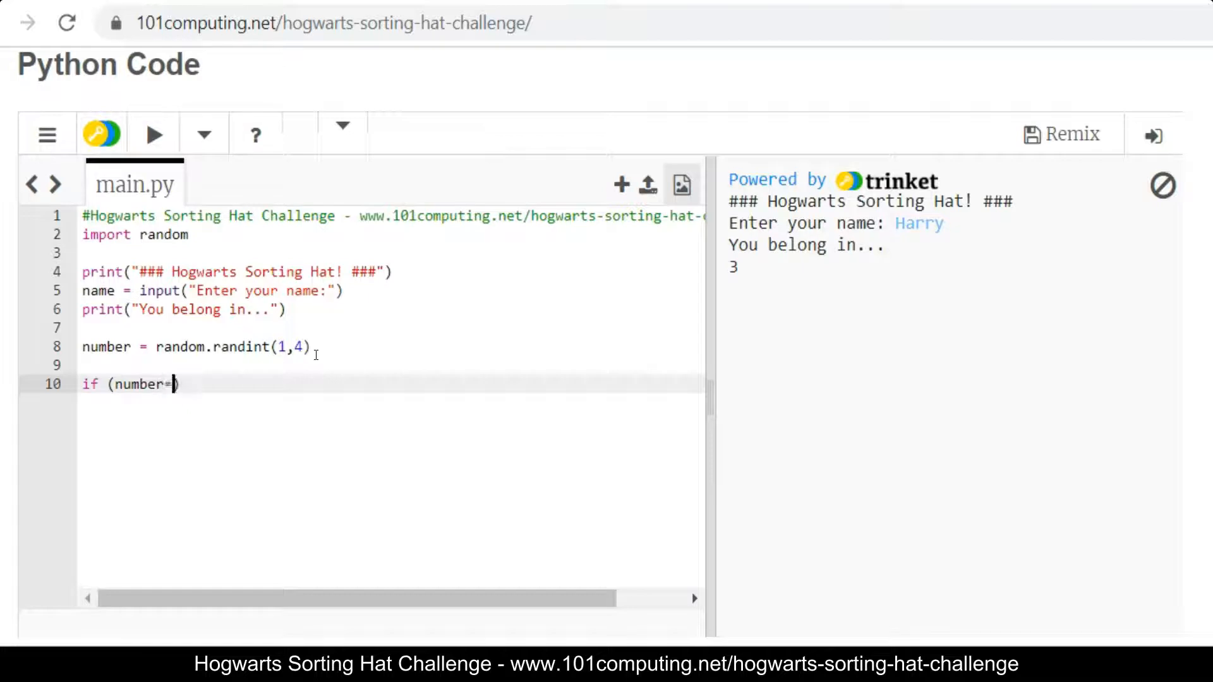
text(=1))
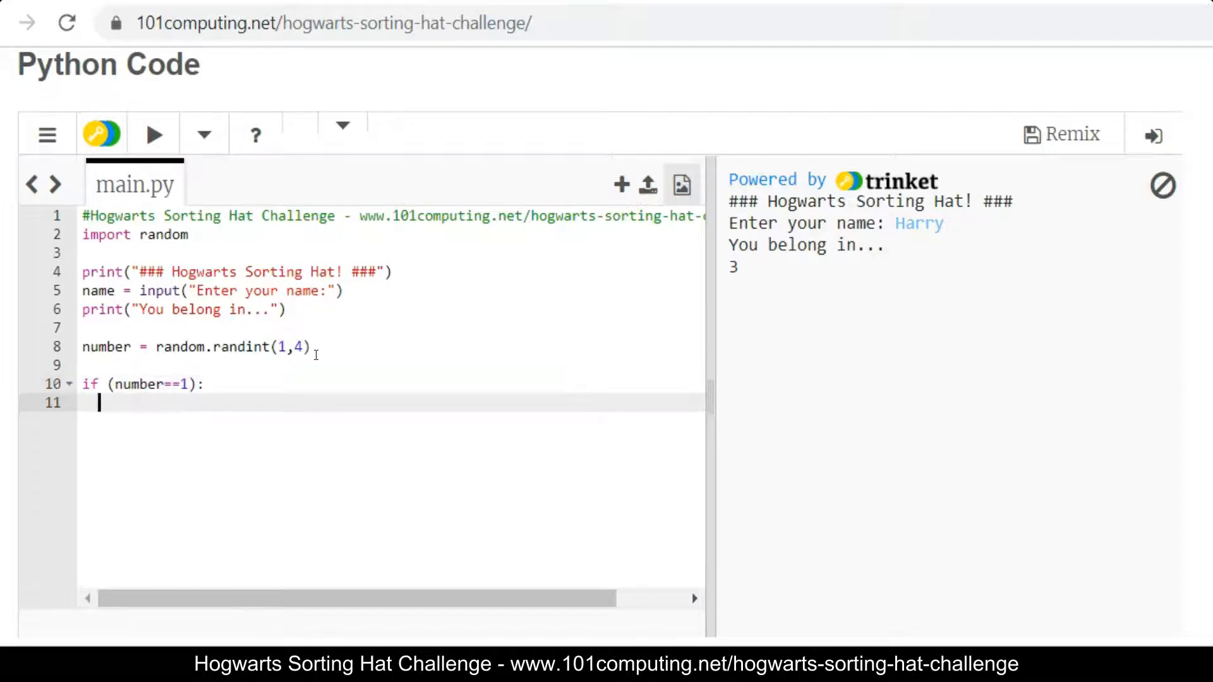
text(print())
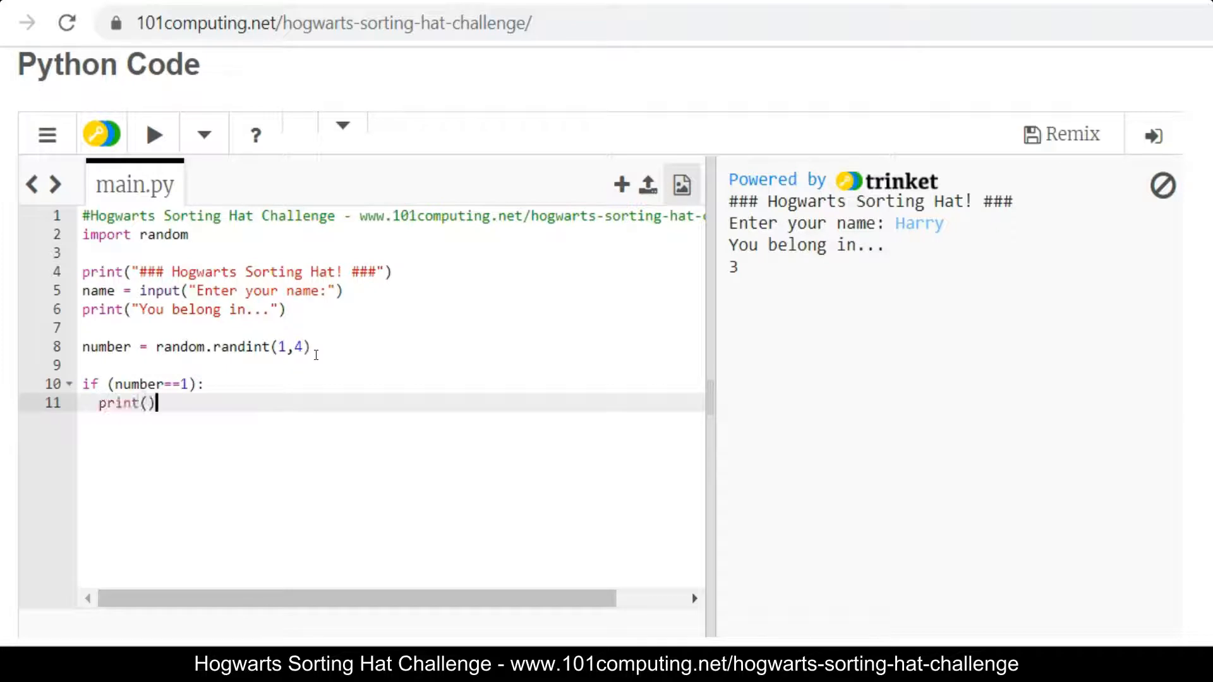
text("G)
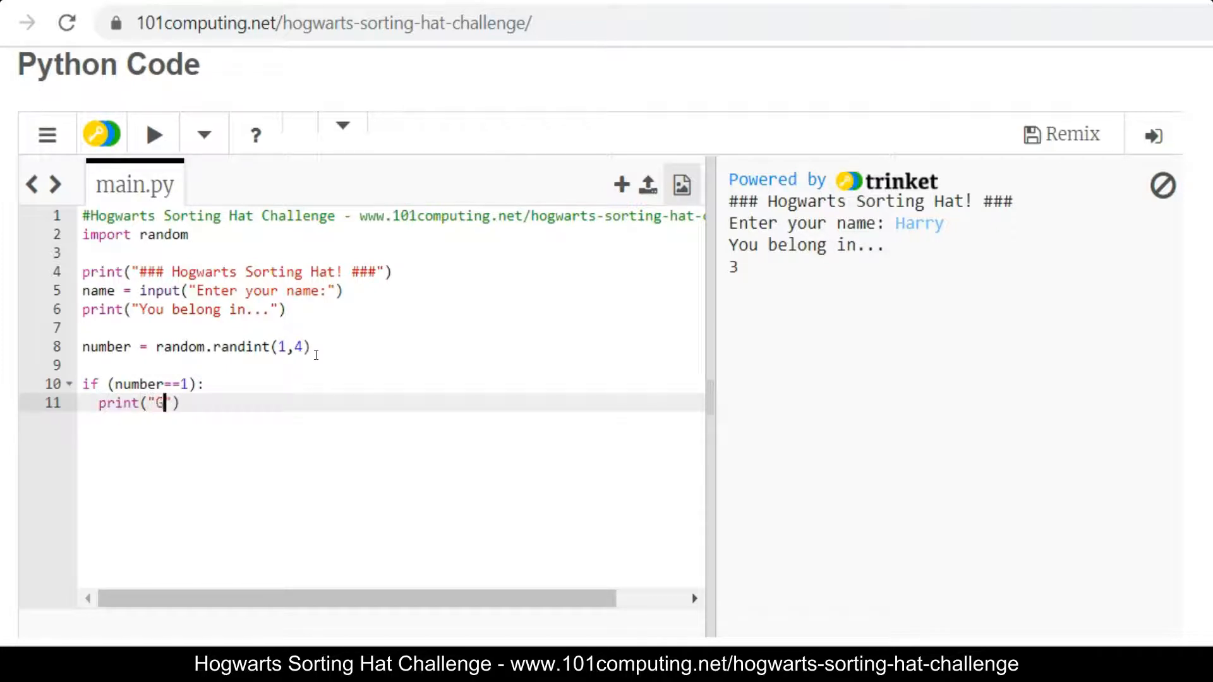
text(riffindor!)
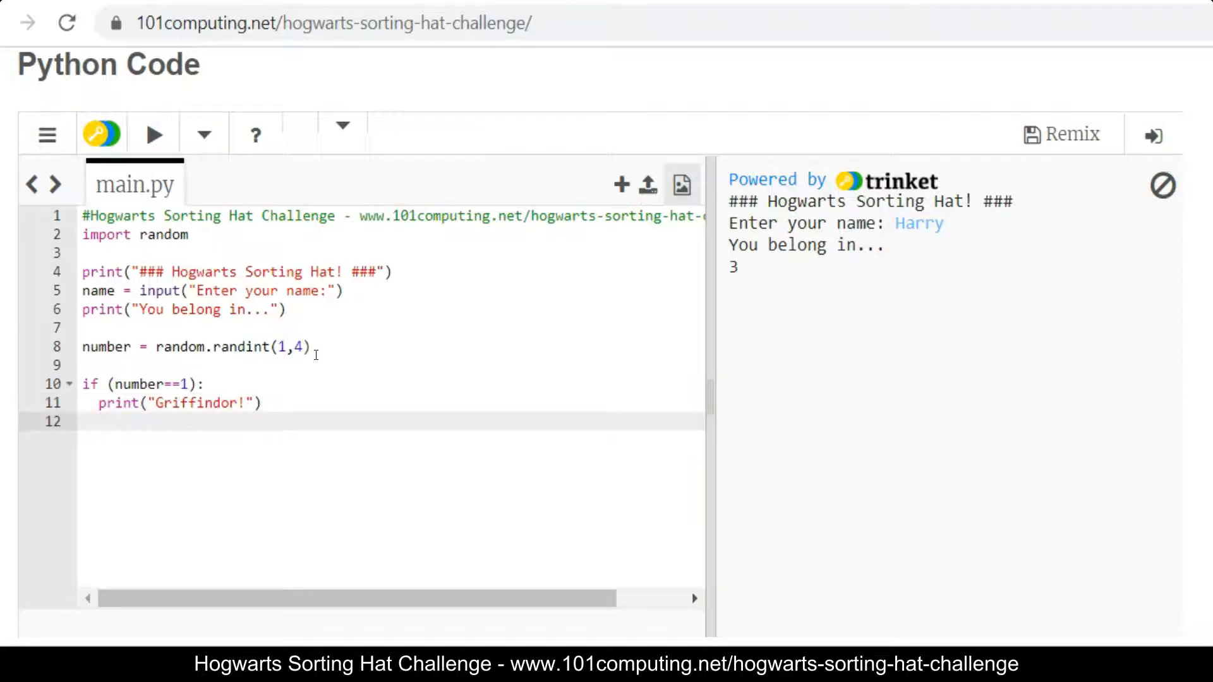
Step: Write the elif (number==2) branch printing "Hufflepuff!"
text(el)
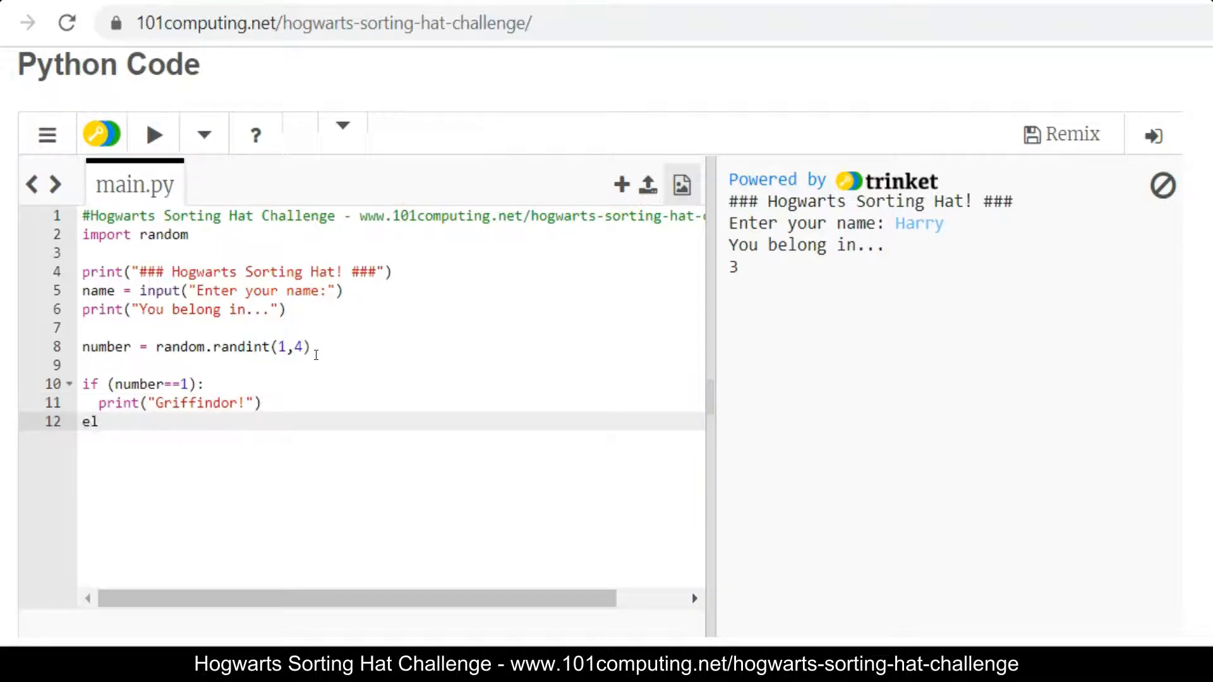
text(if)
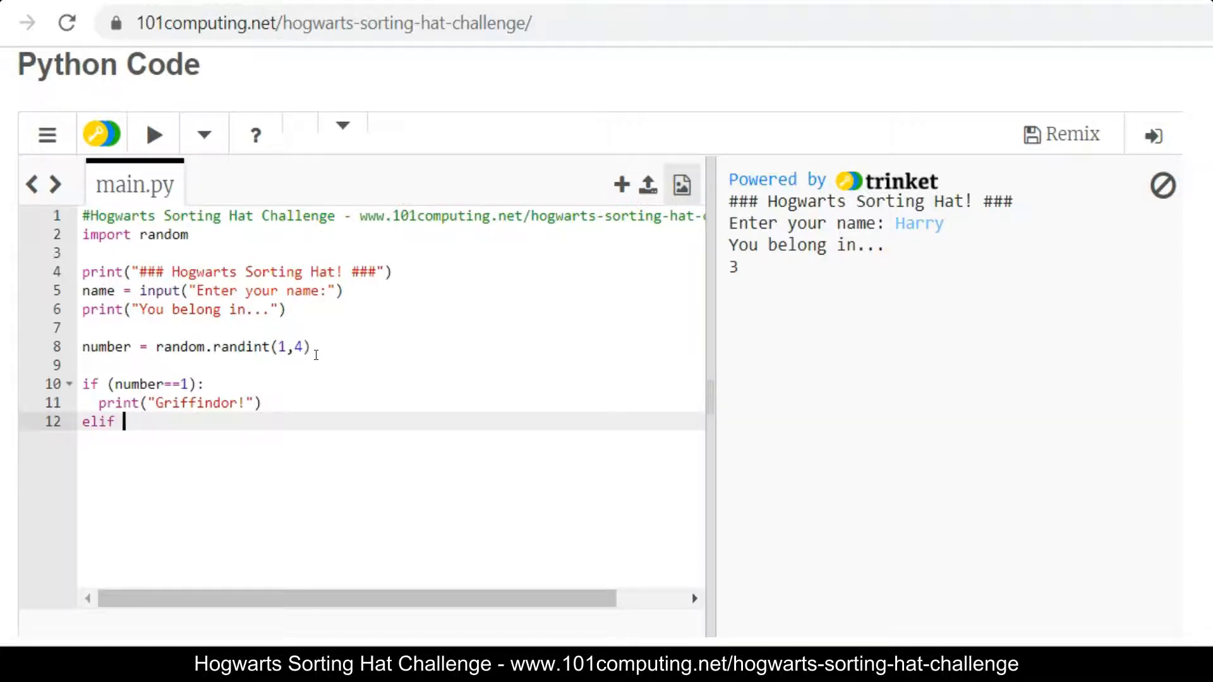
text((nu)
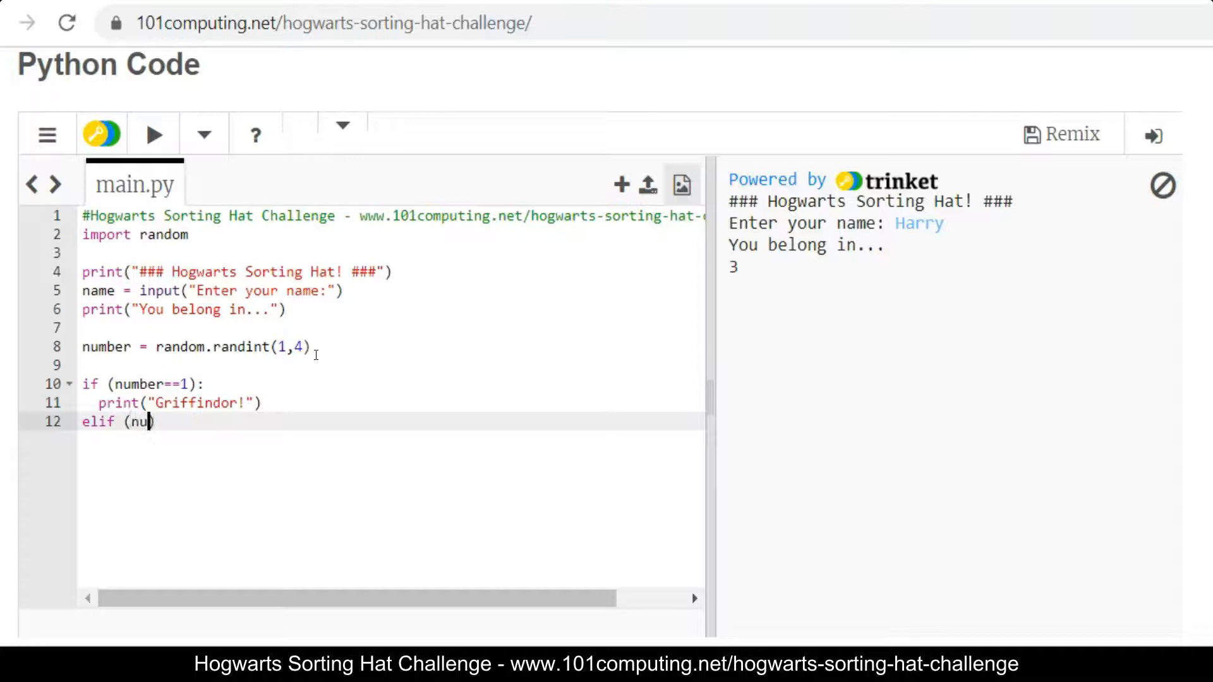
text(mber)
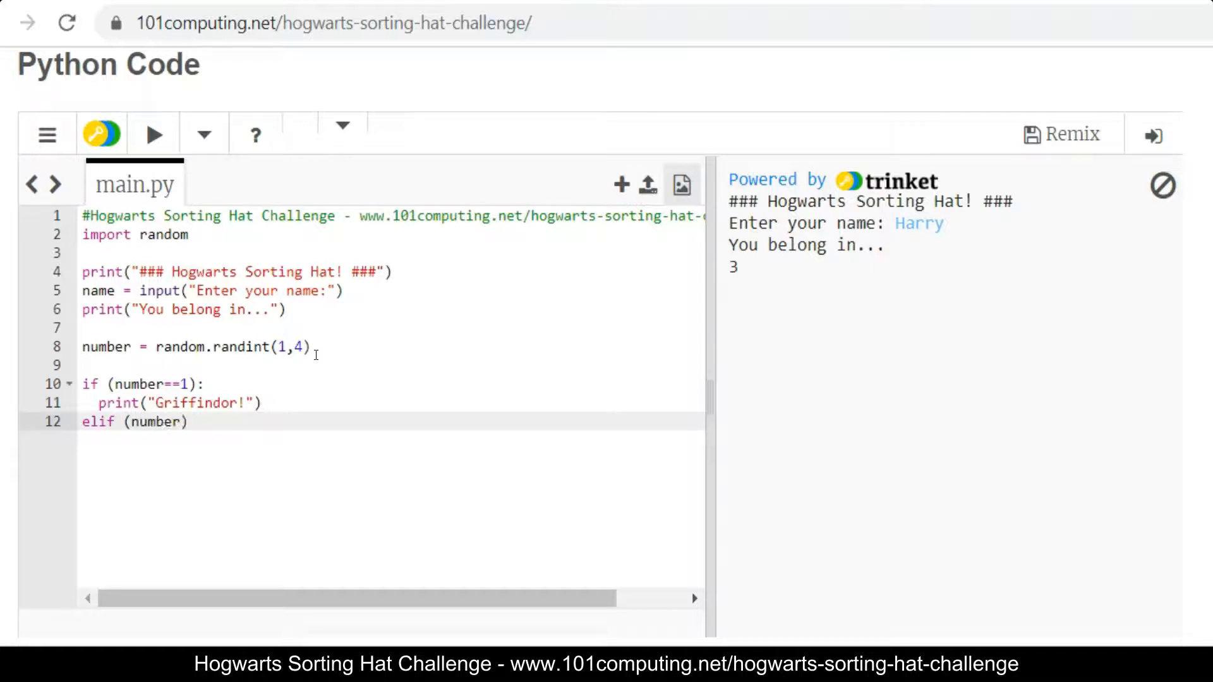
text(==2):)
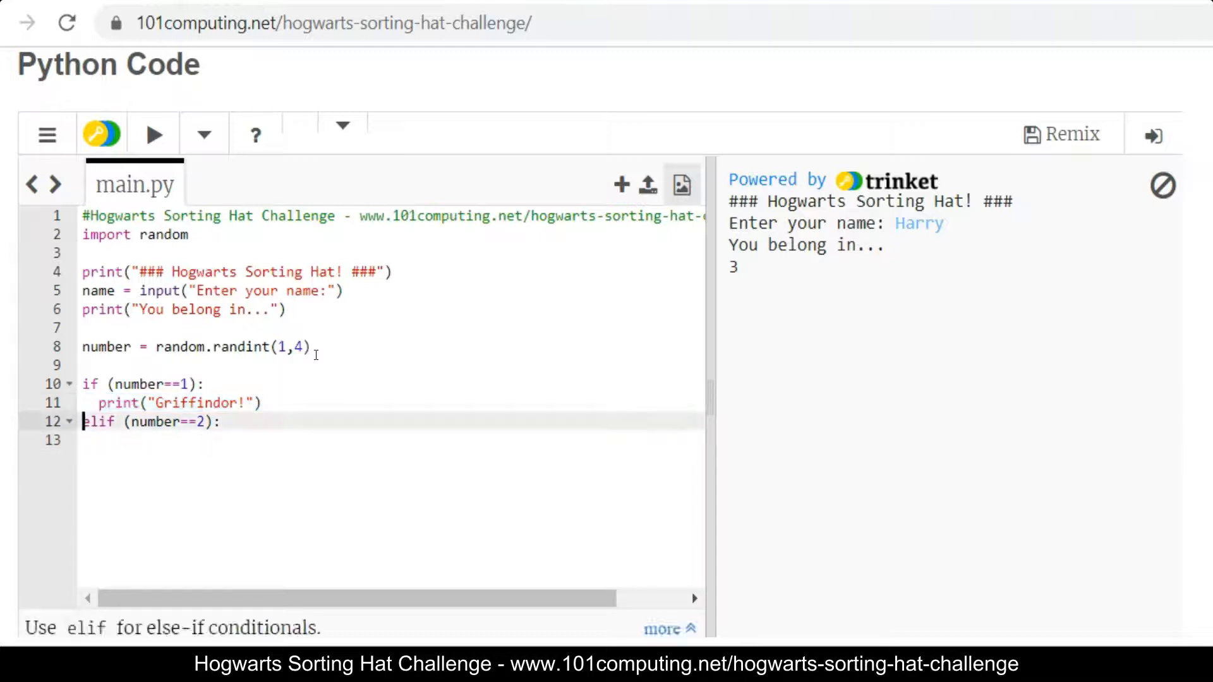
text(print("Griffindor!"))
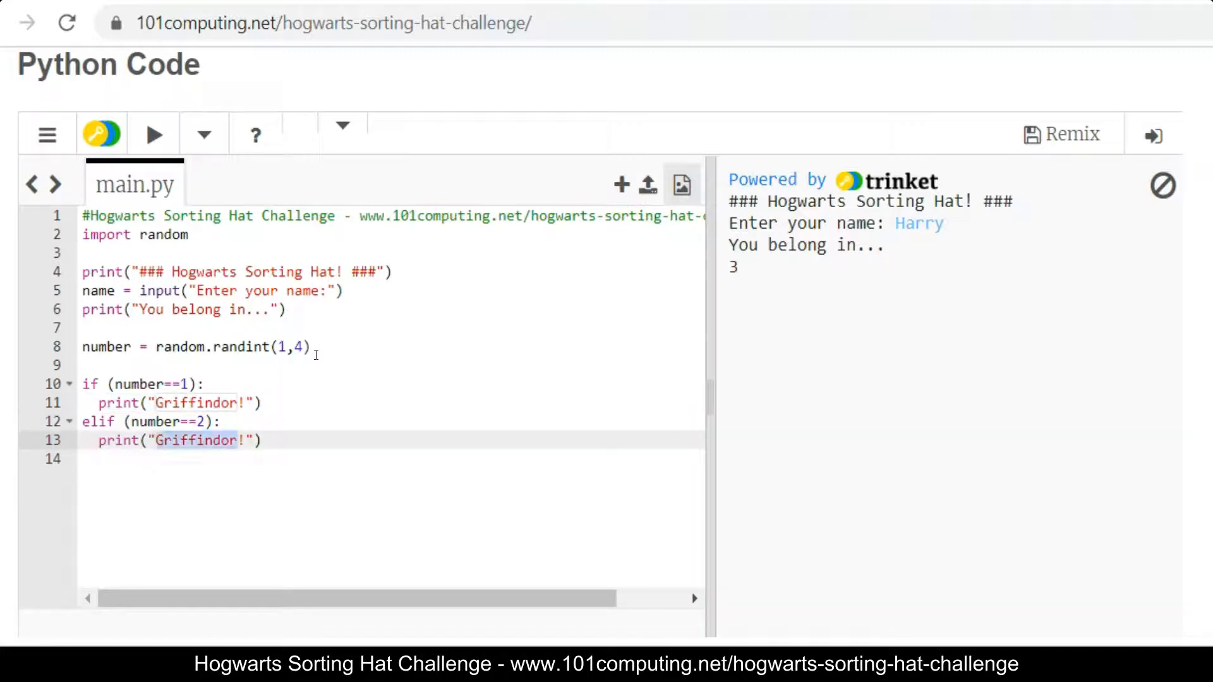
text(Hufflepuff!)
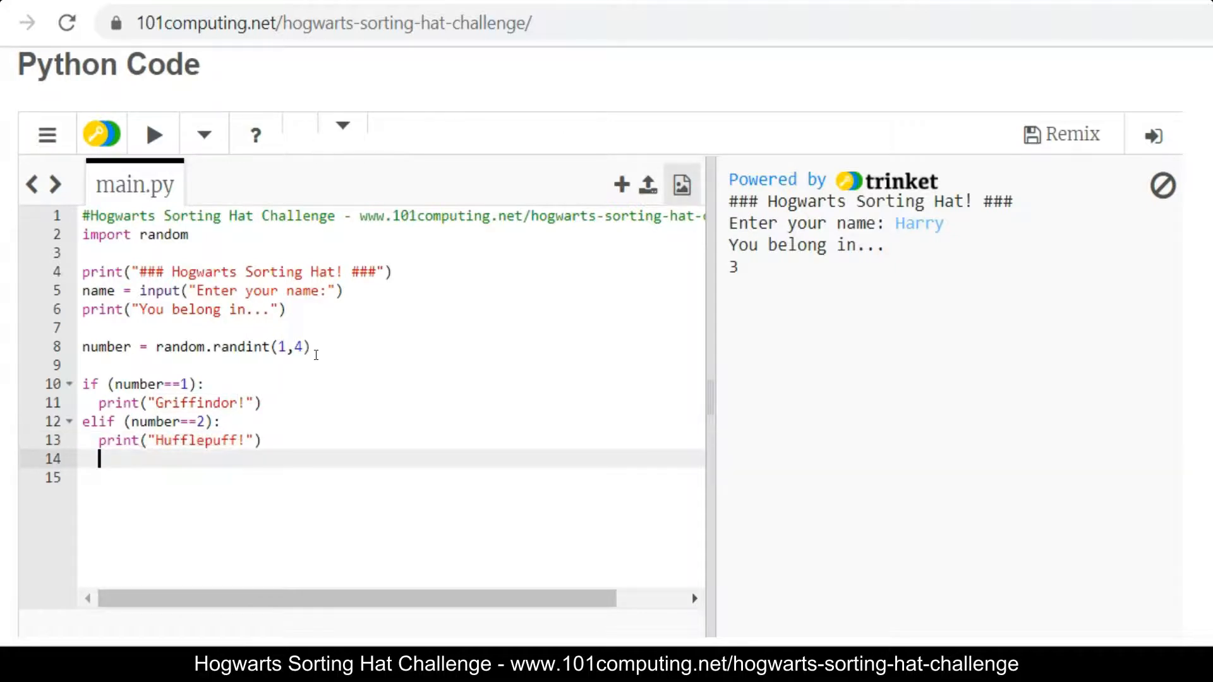
Step: Write the elif (number==3) branch printing "Ravenclaw" and begin the number==4 branch
text(elif)
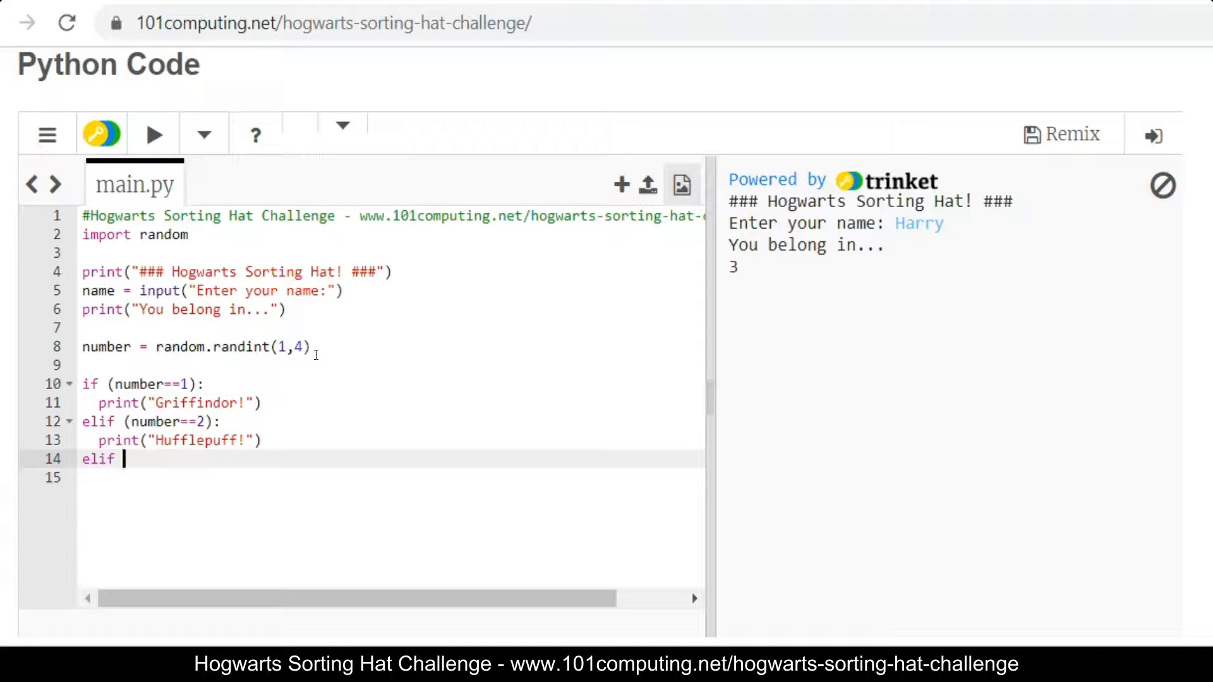
text((number))
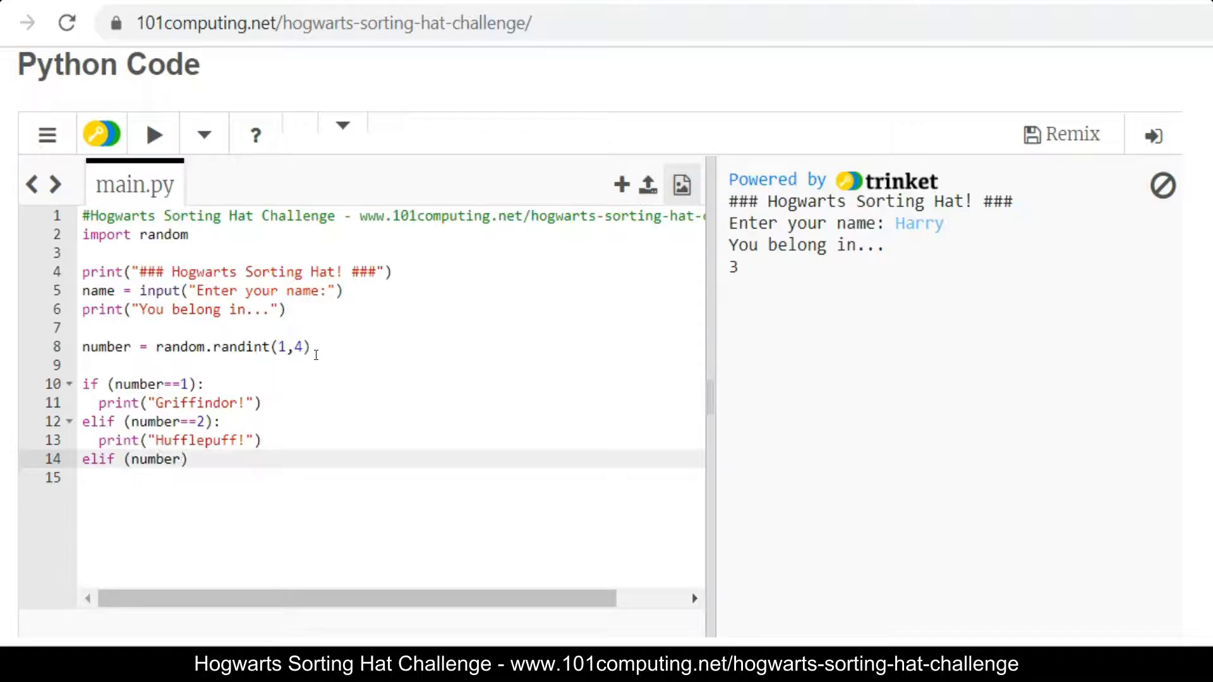
text(==3)
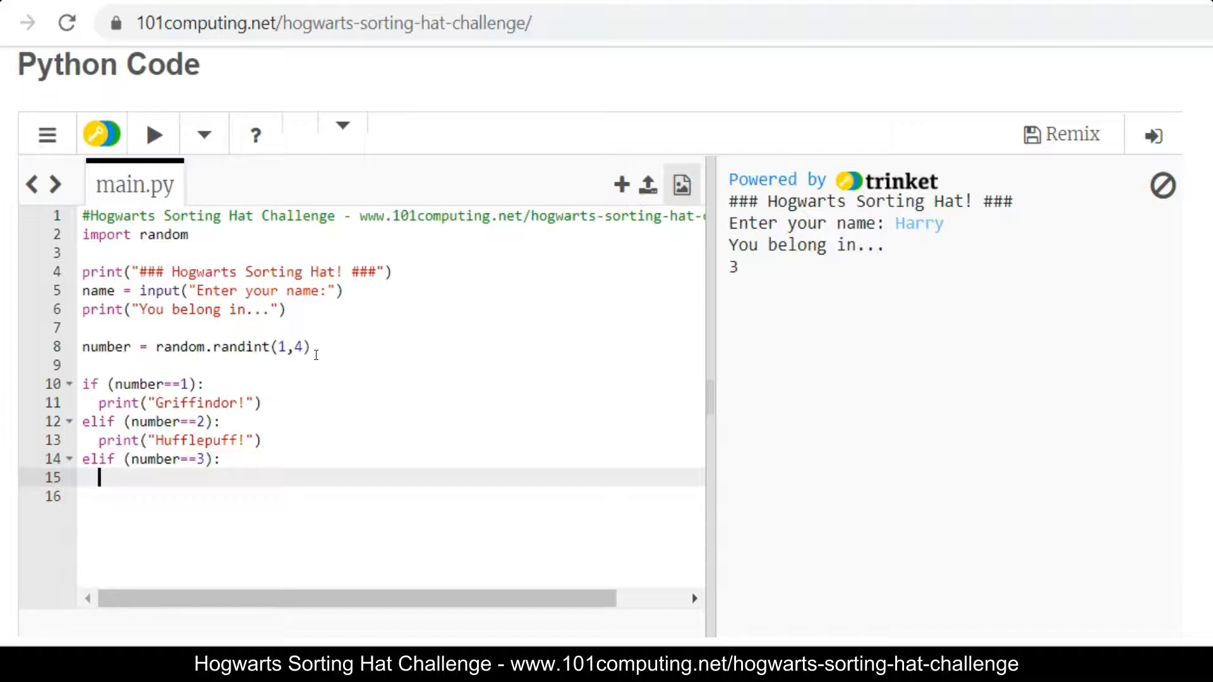
text(print("ravenclaw"))
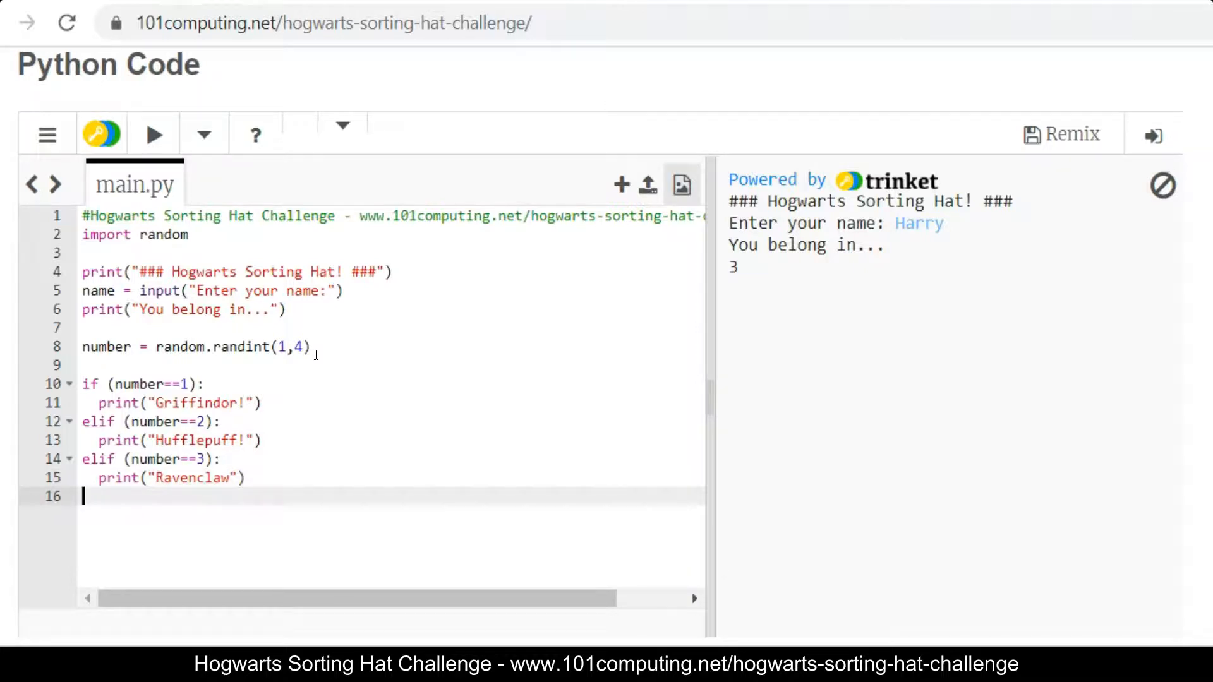
text(elif (number==4):)
text(print("S)
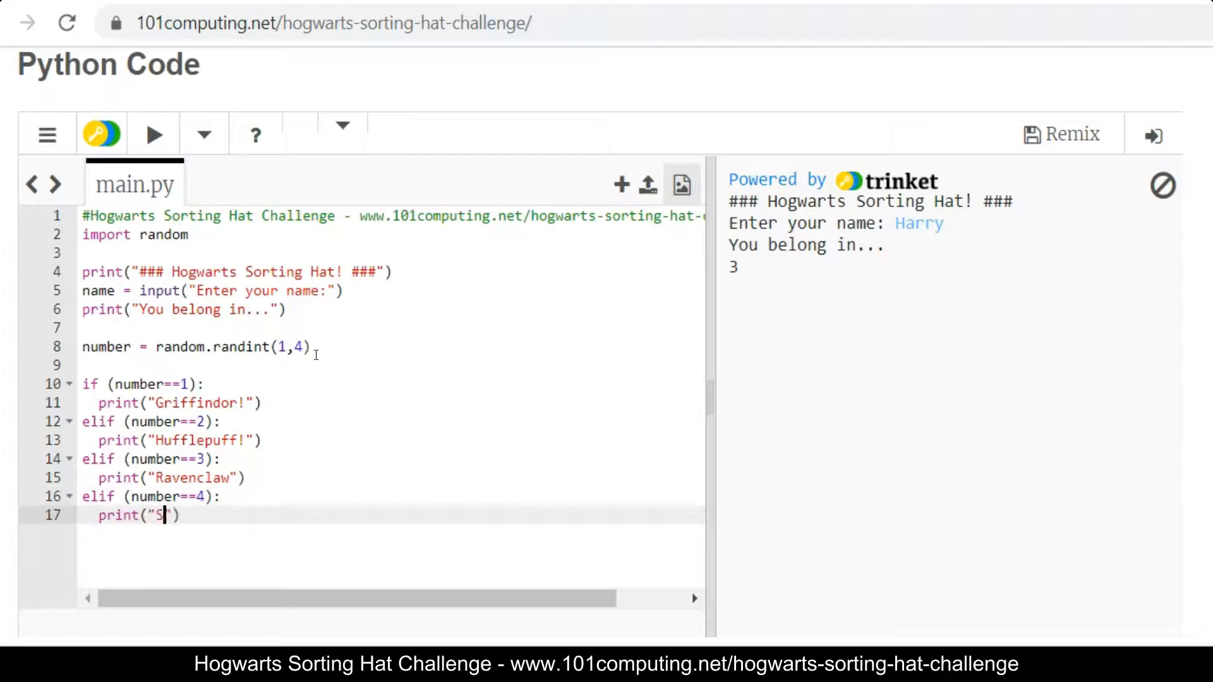
Step: Finish the Slytherin branch and run the script as Harry
text(lytherin)
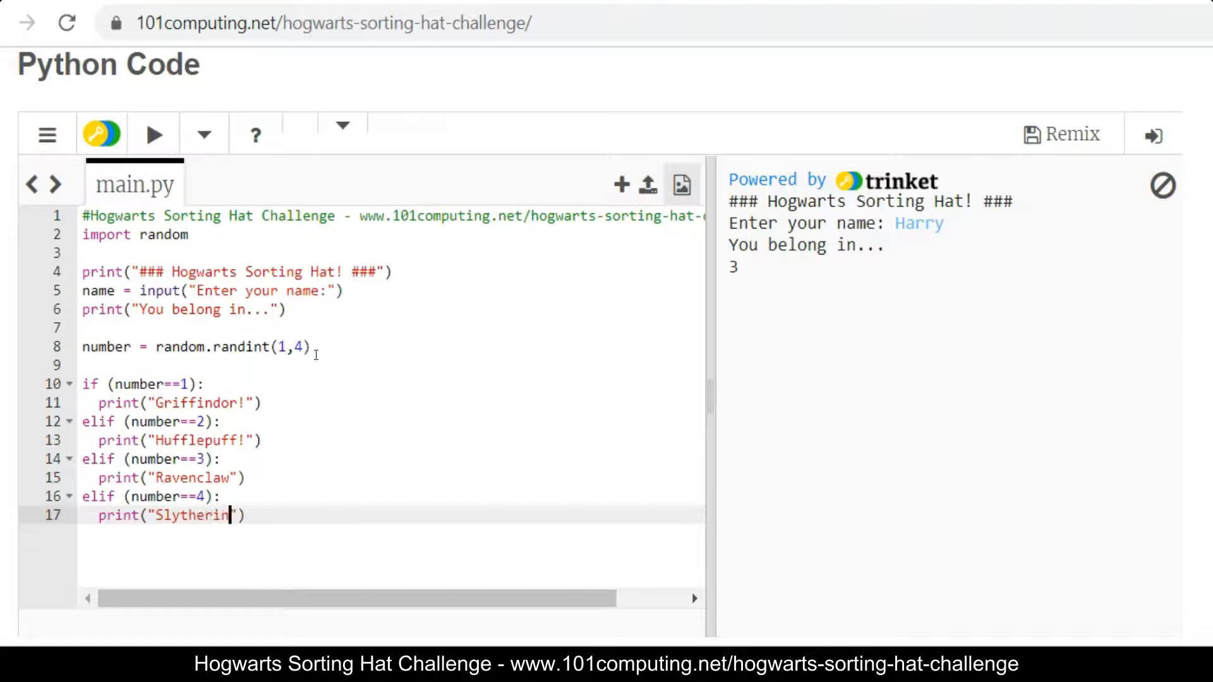
click(153, 134)
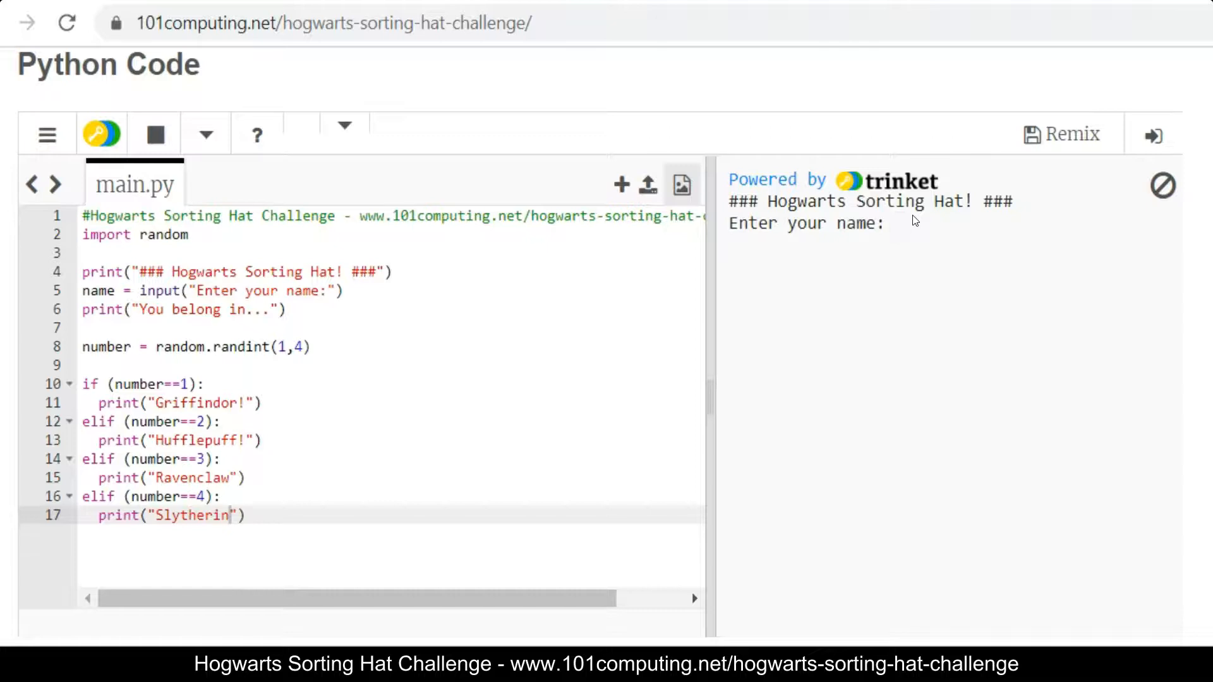
text(Harry)
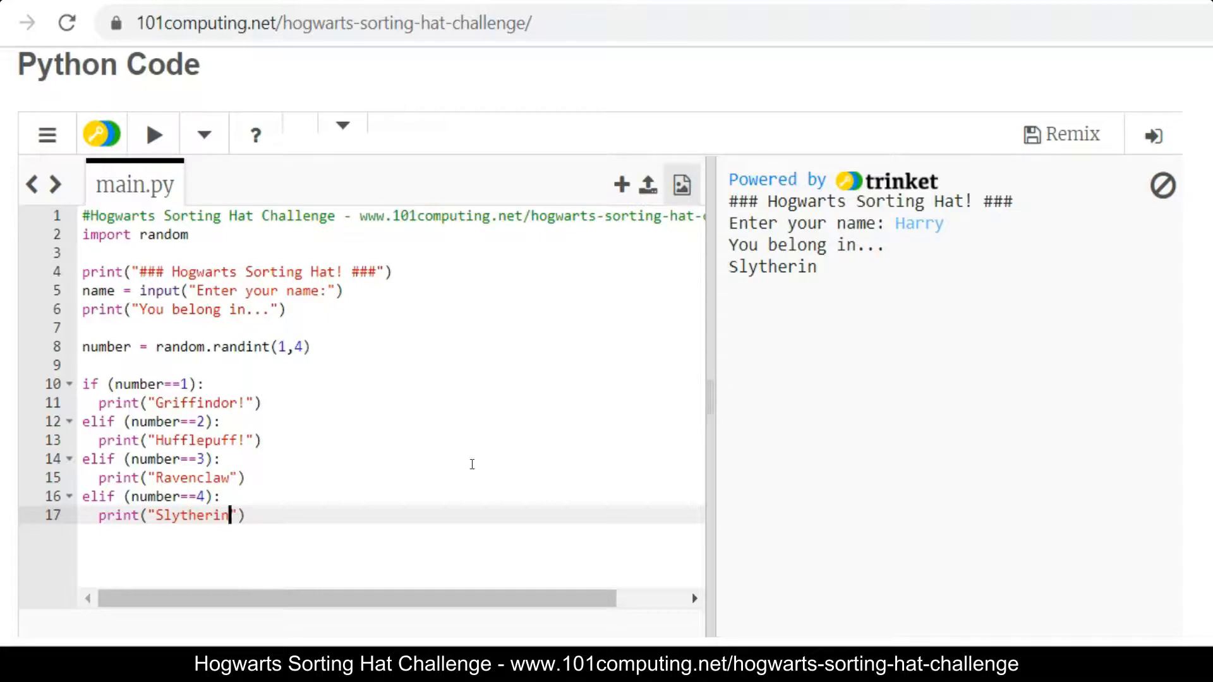
mouse_move(319, 496)
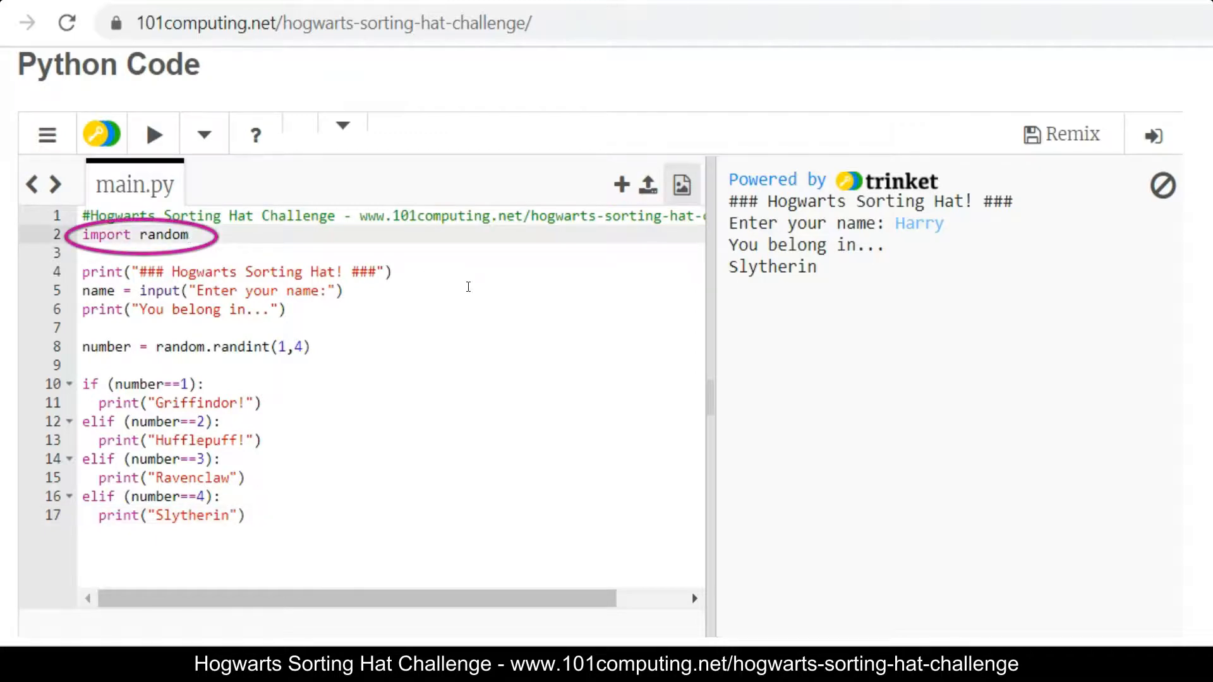
Step: Add import time below import random
key(Enter)
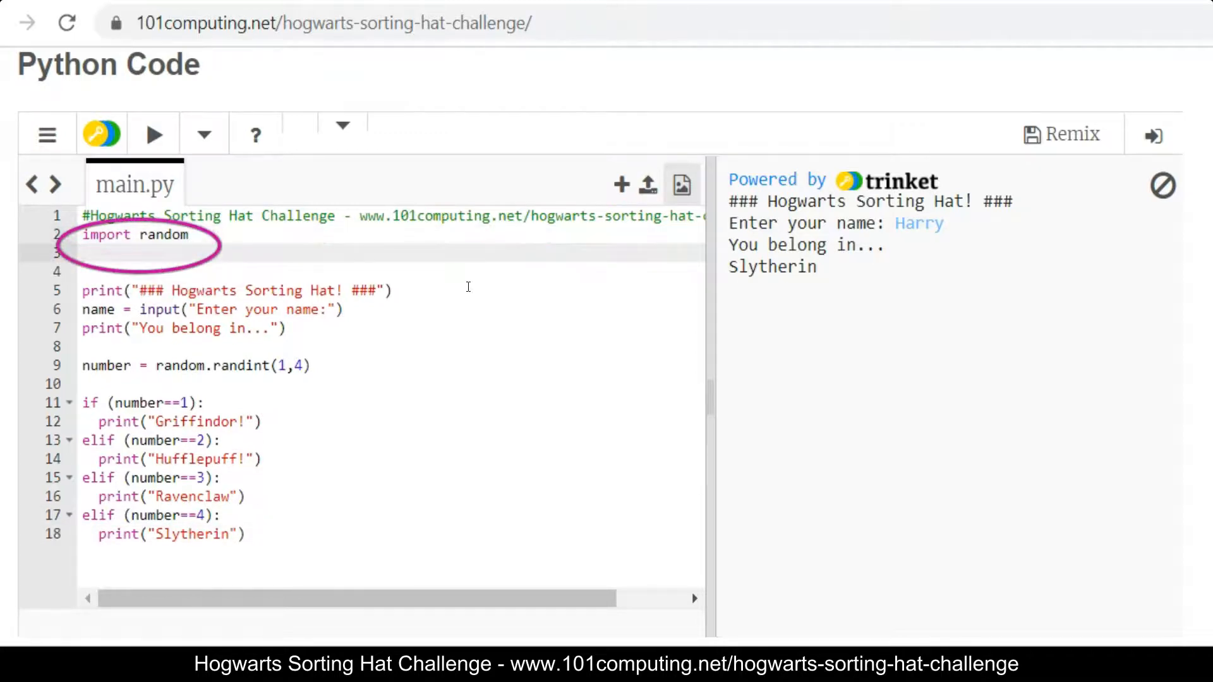
text(import)
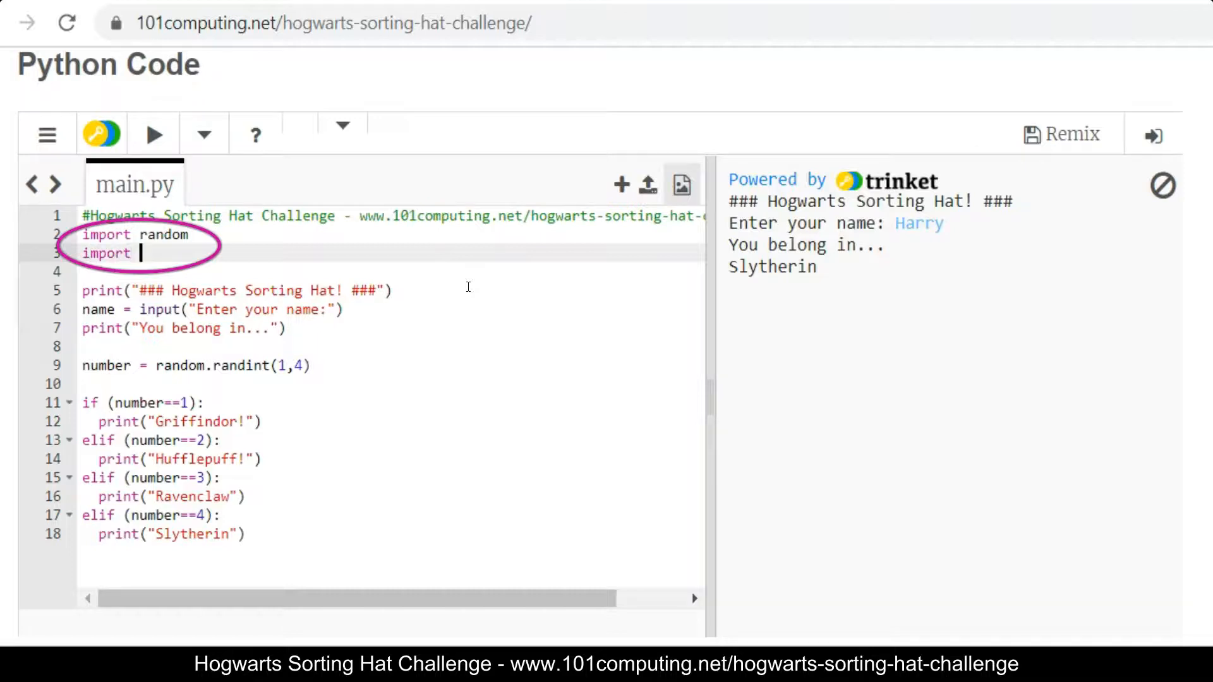
text(time)
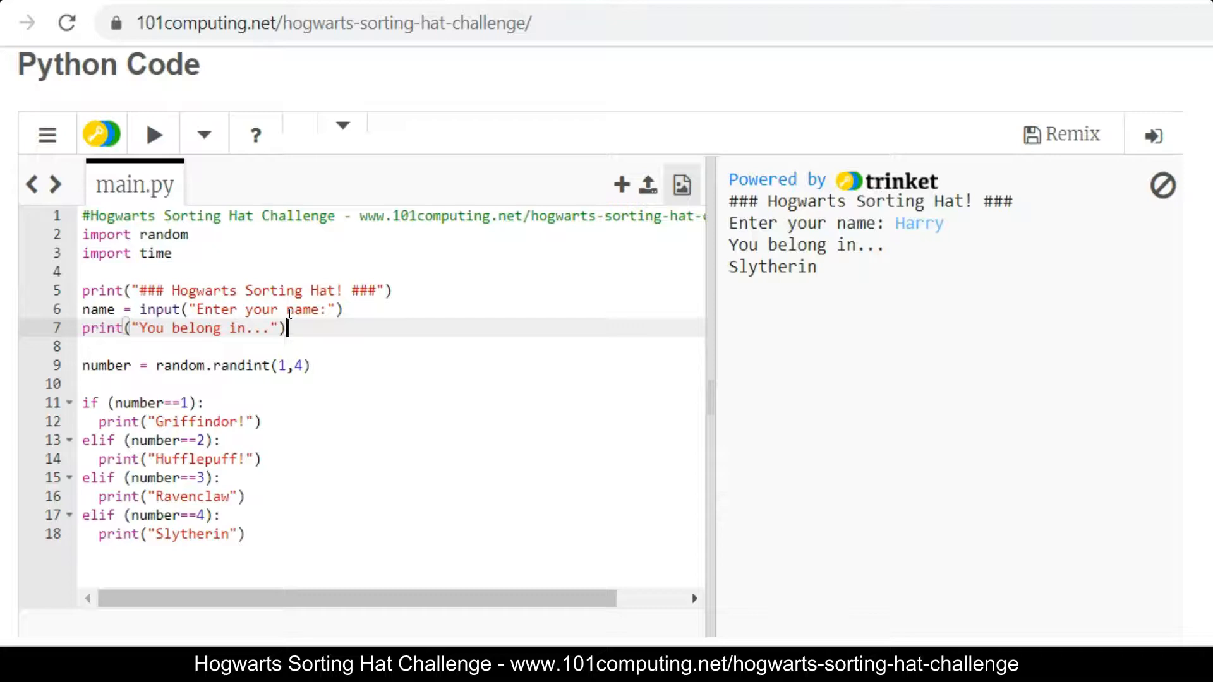
Step: Insert time.sleep(1) after the name input and rerun the script as Harry
click(344, 309)
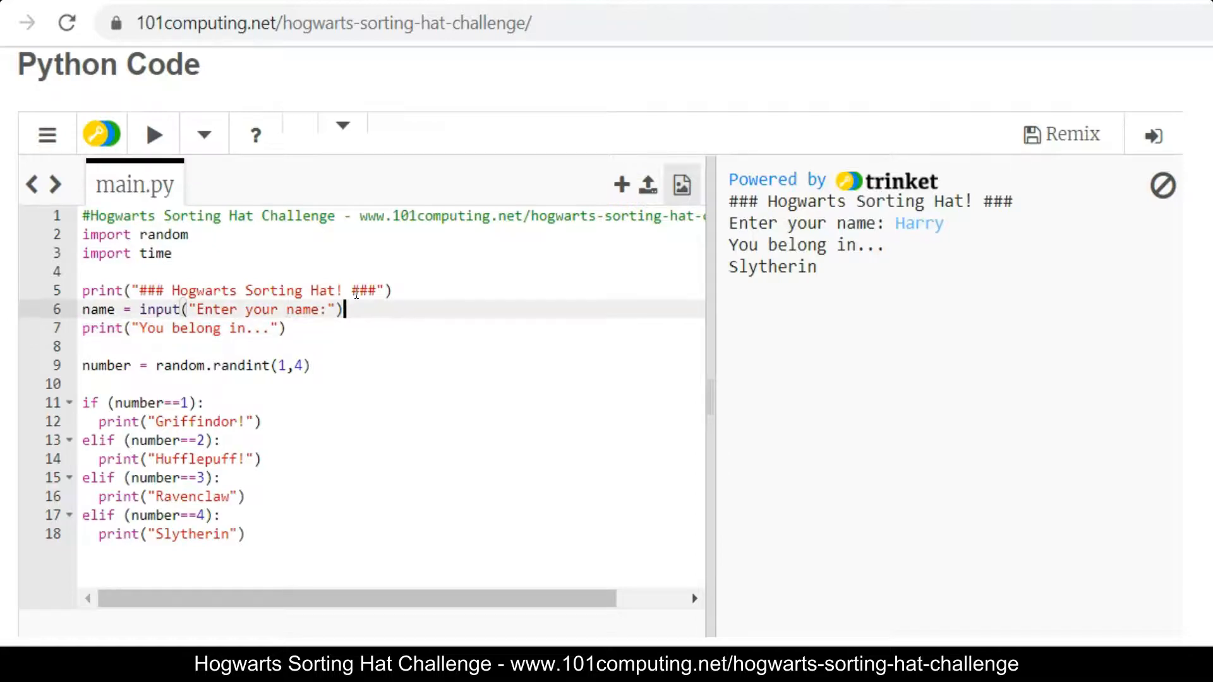
text(tim)
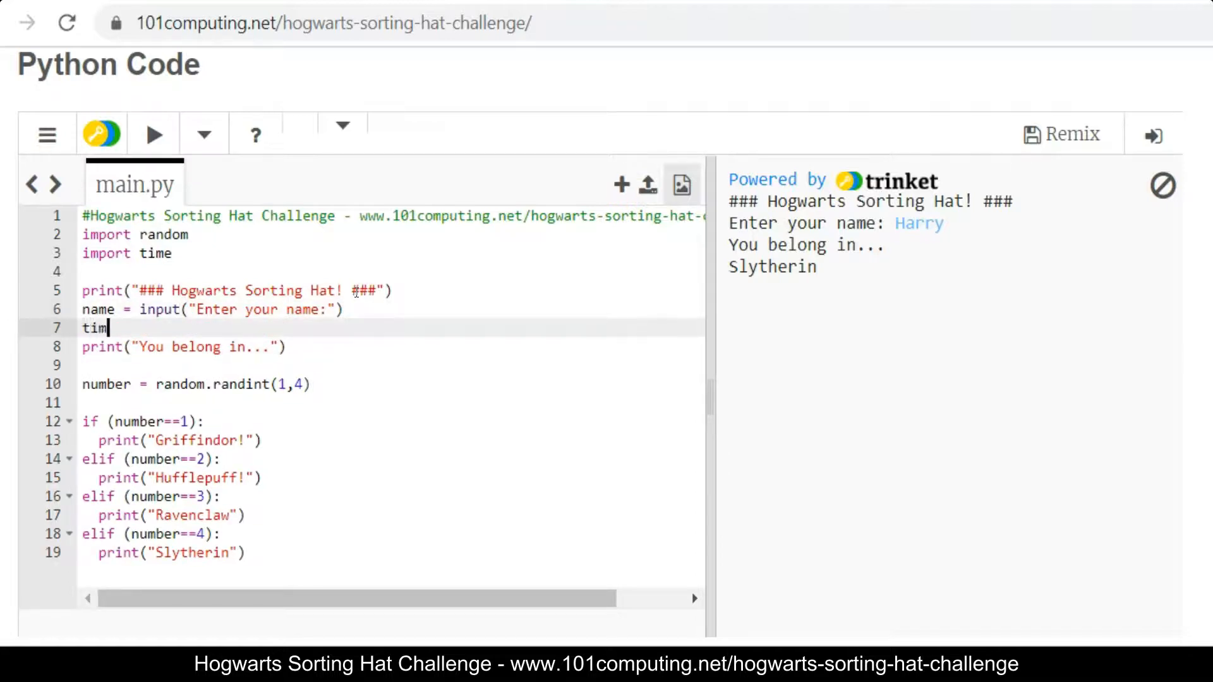
text(e.sleep()
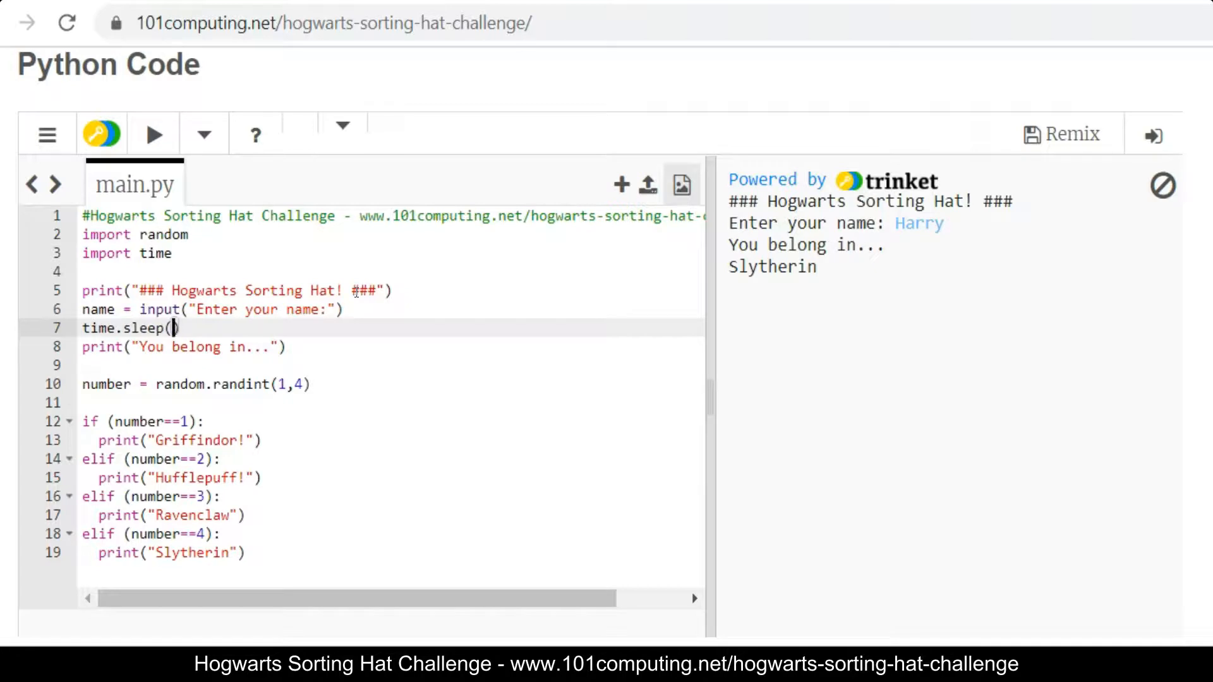
text(1)
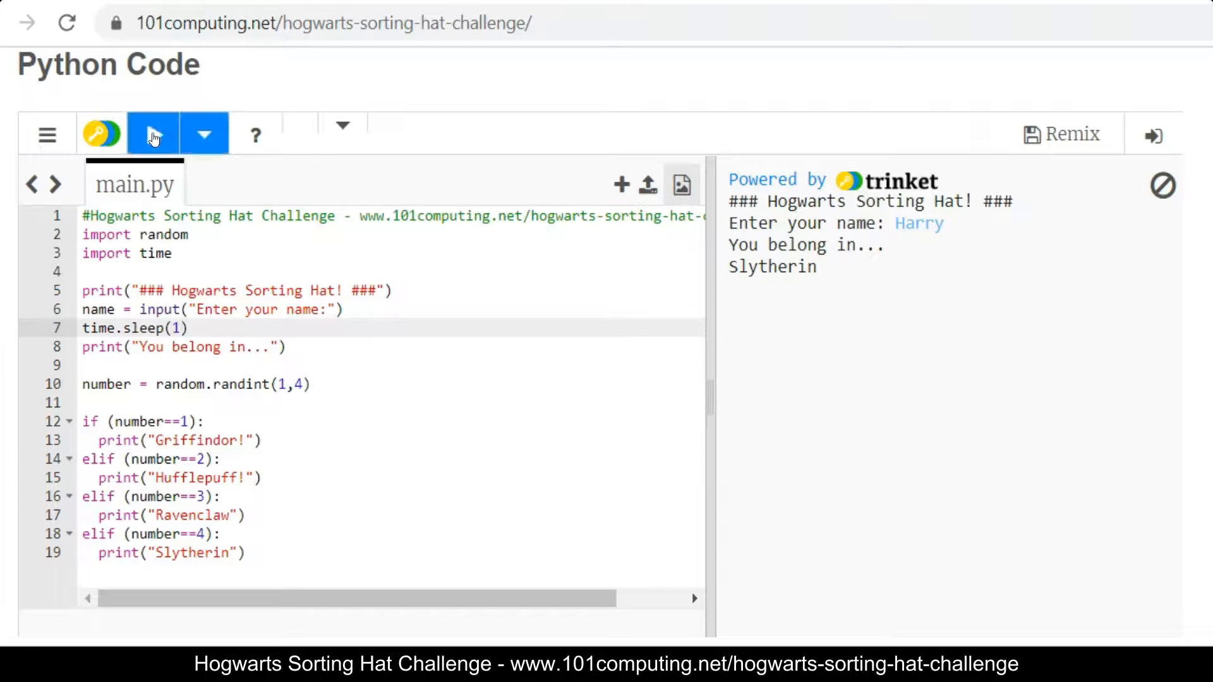
click(153, 134)
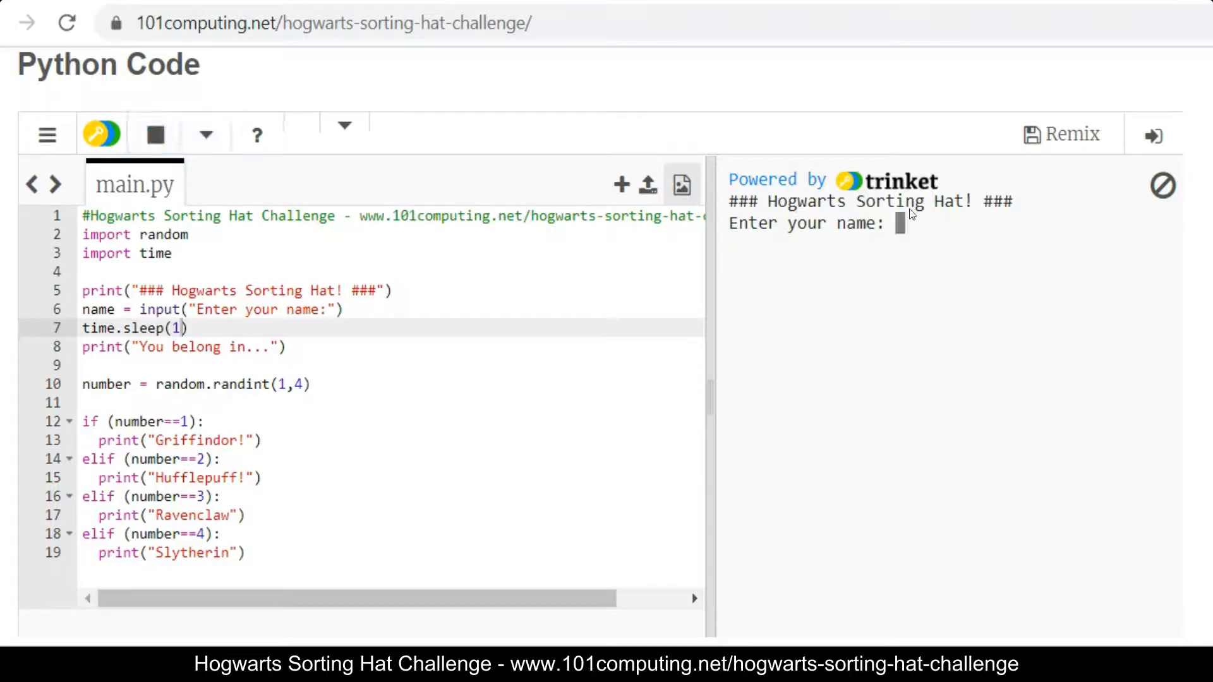
text(Harry)
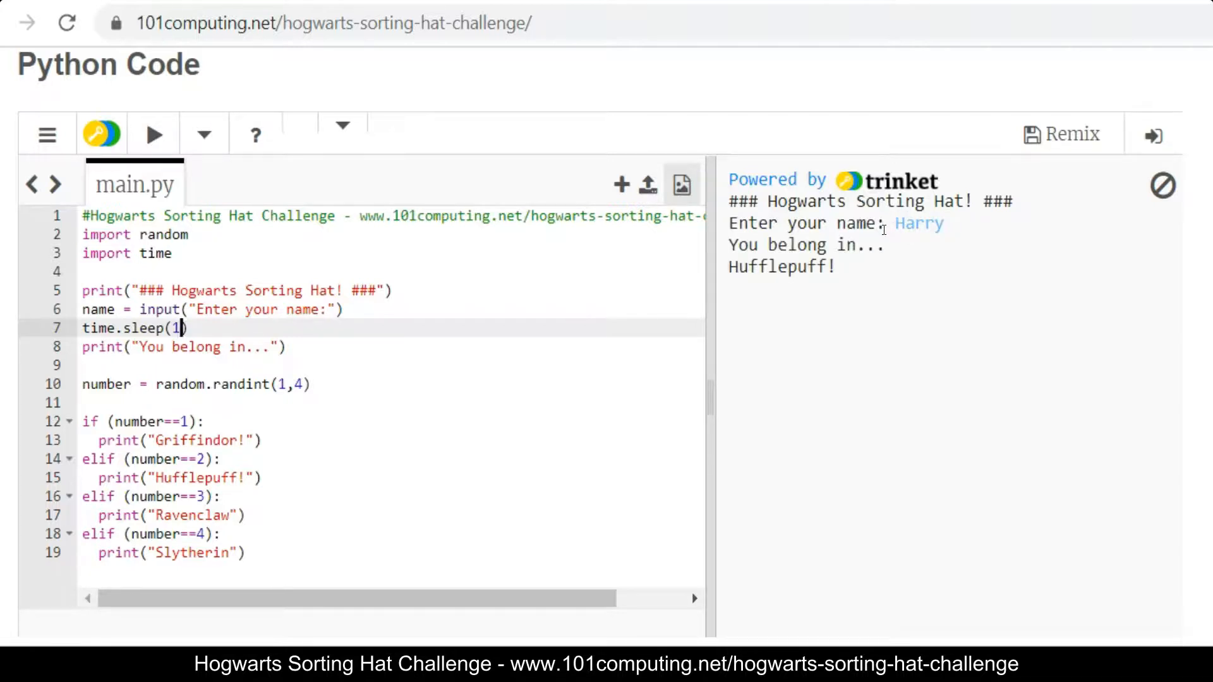
mouse_move(845, 262)
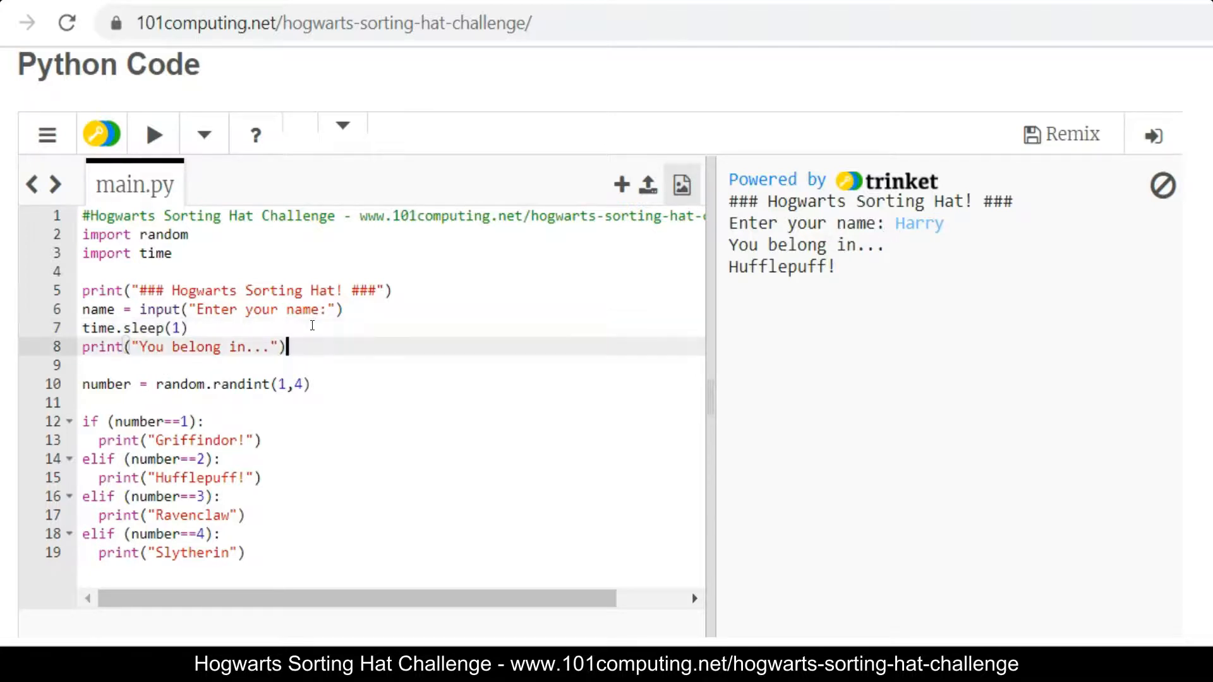
Step: Add a second time.sleep(1) after the 'You belong in...' print
text(time)
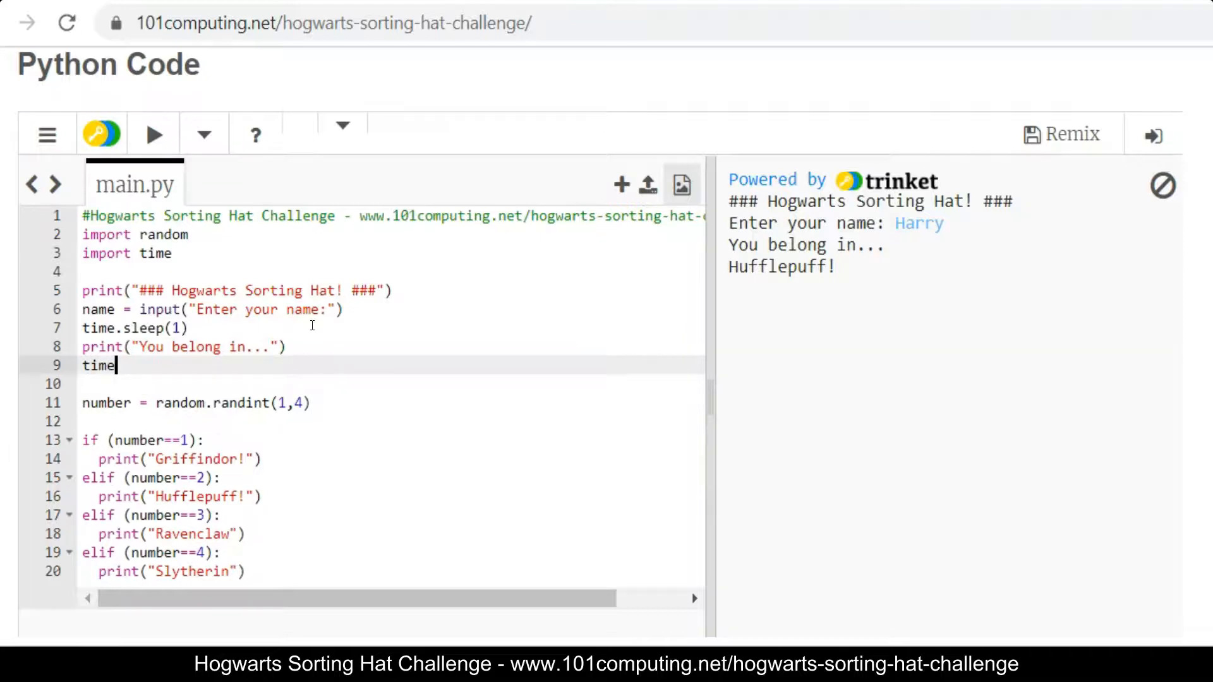
text(.sleep(1)
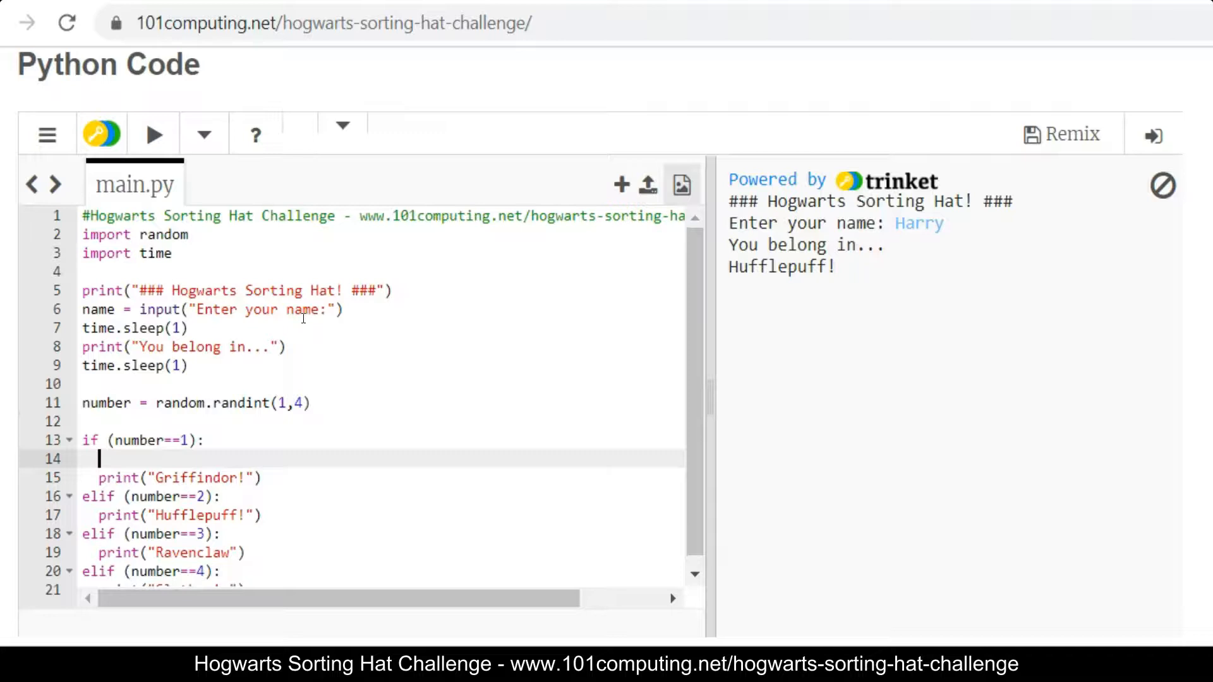
Step: Add the 'are brave...courageous' trait message and time.sleep pause to the Gryffindor and next branch
text(print("You)
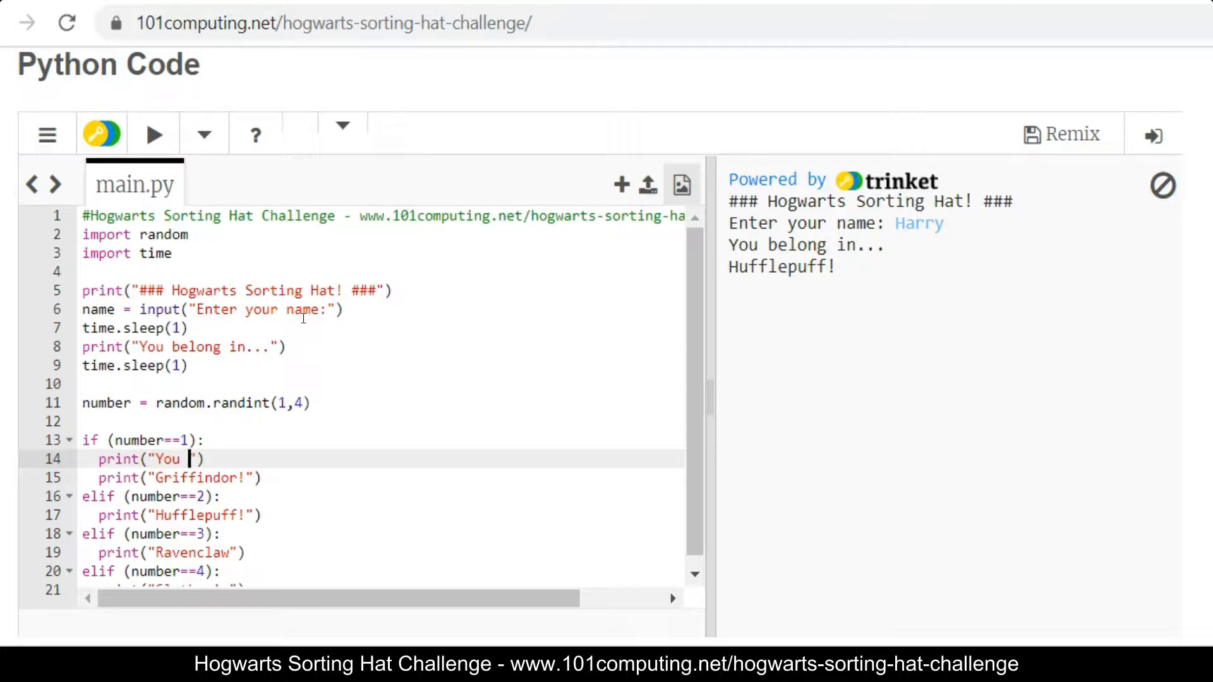
text(are brave and cour)
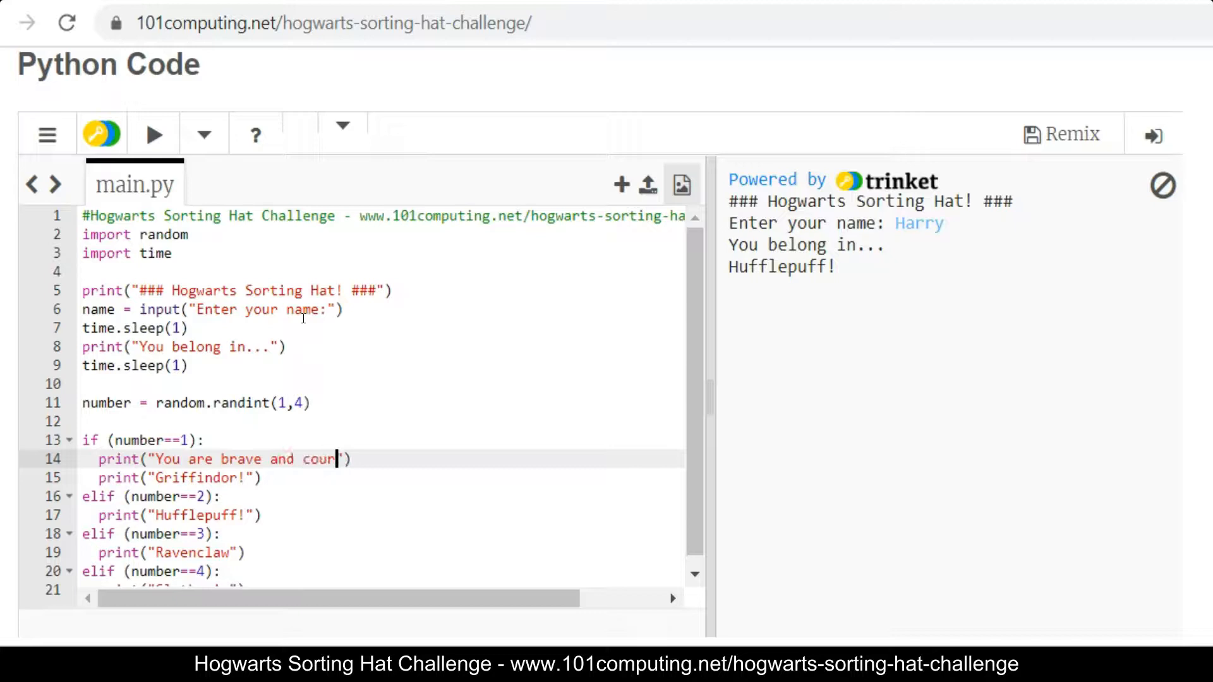
text(ageous...)
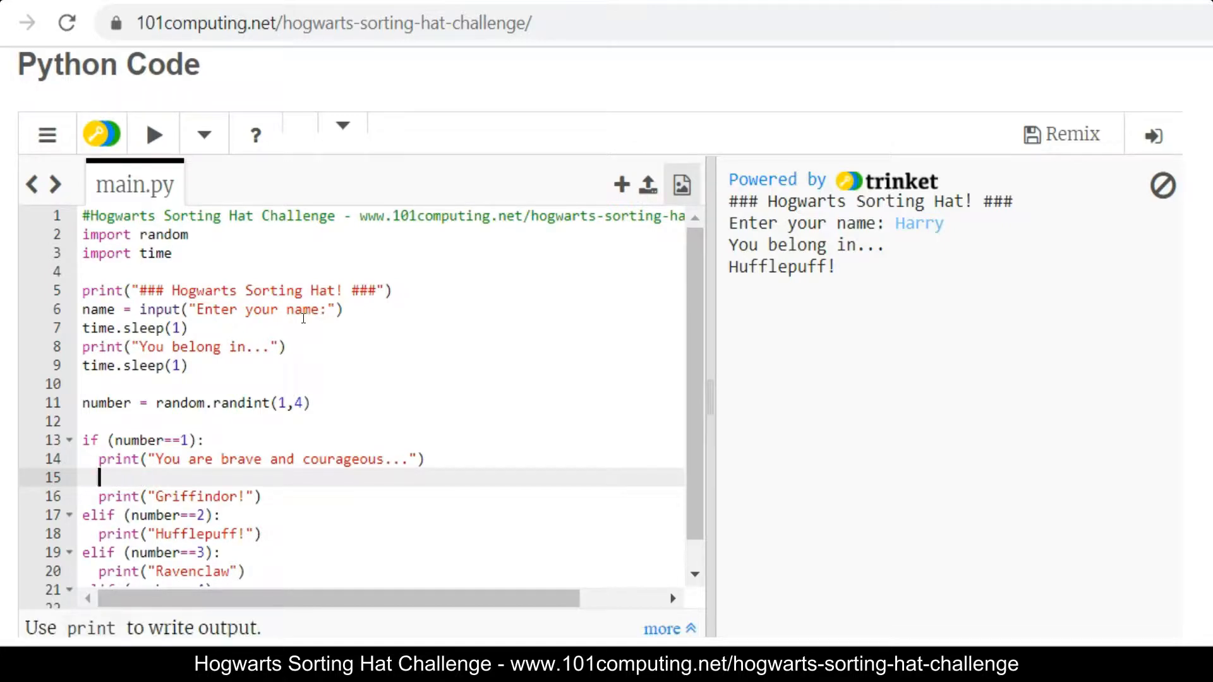
text(time.sleep(1)
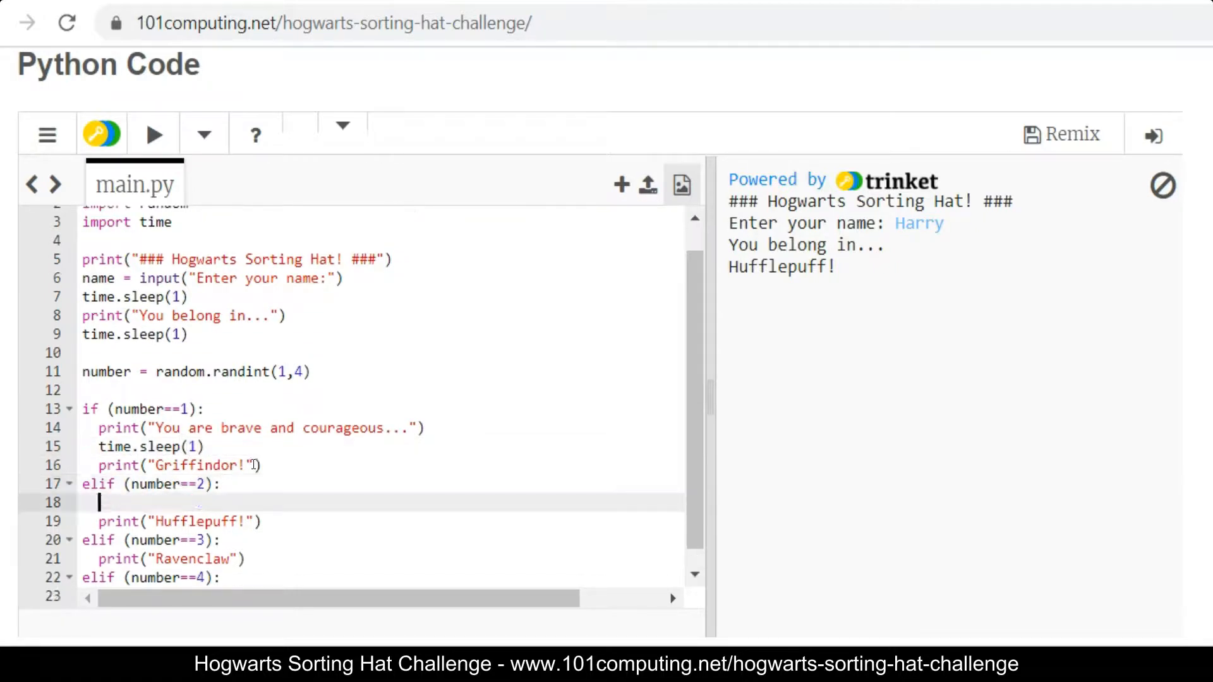
text(print("You are hardworking and patient...)
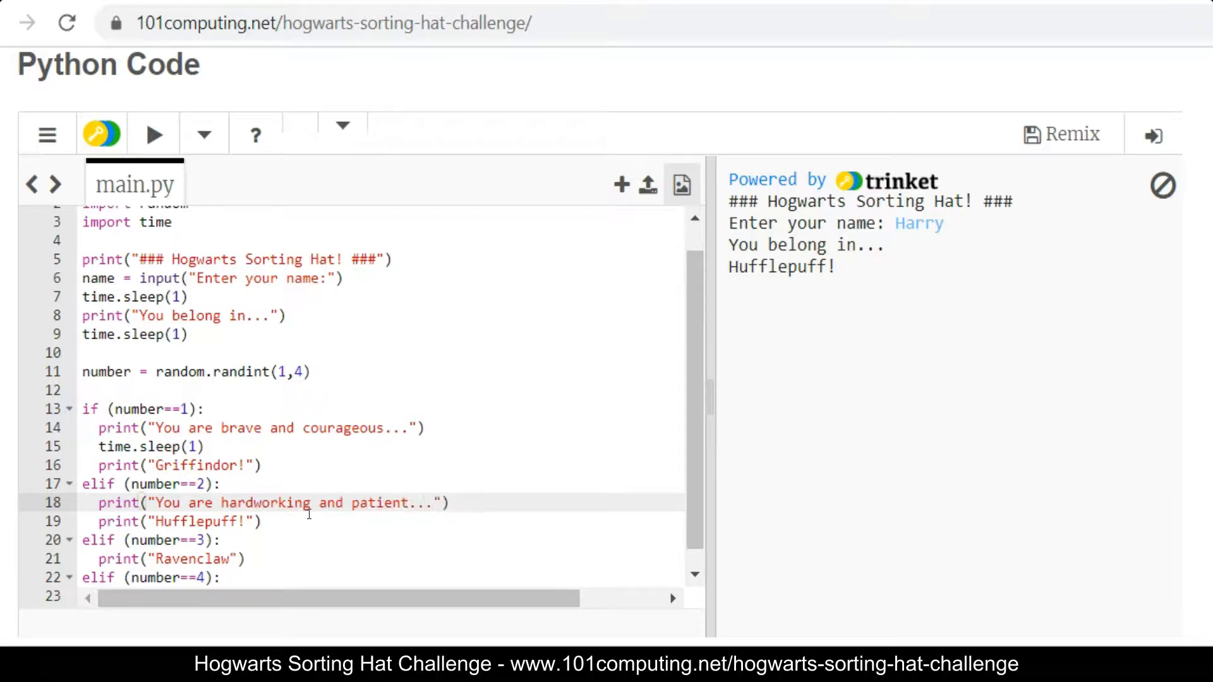
text(ti)
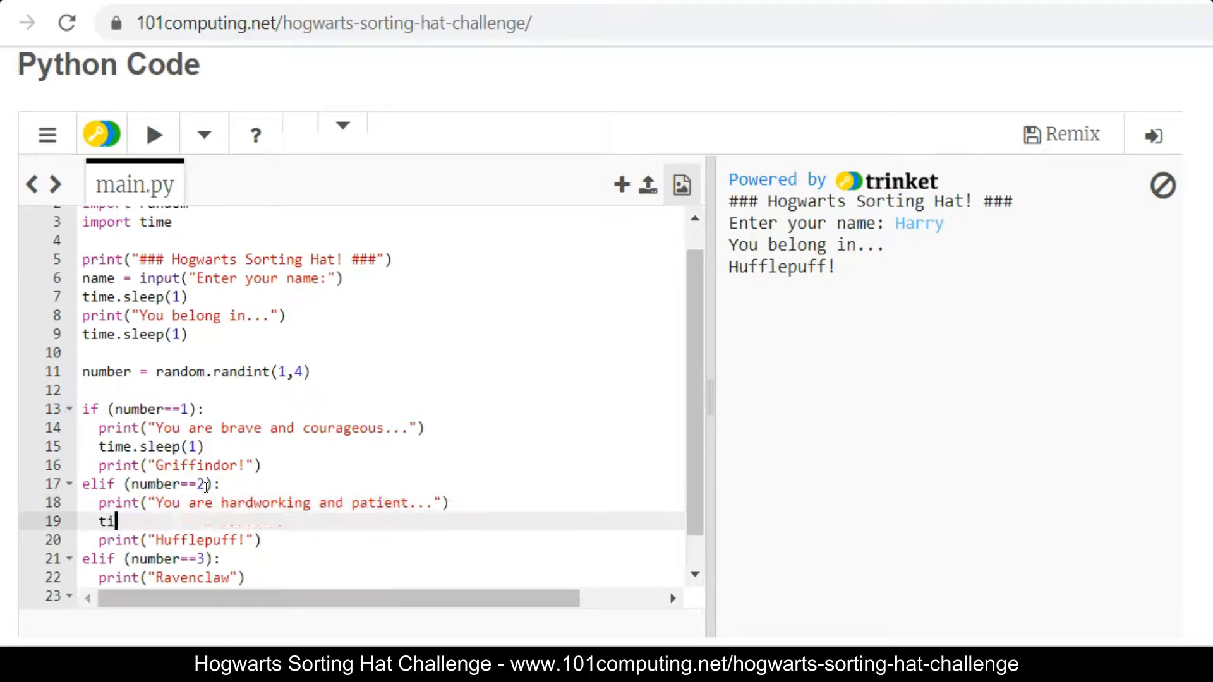
text(me.sleep(1)
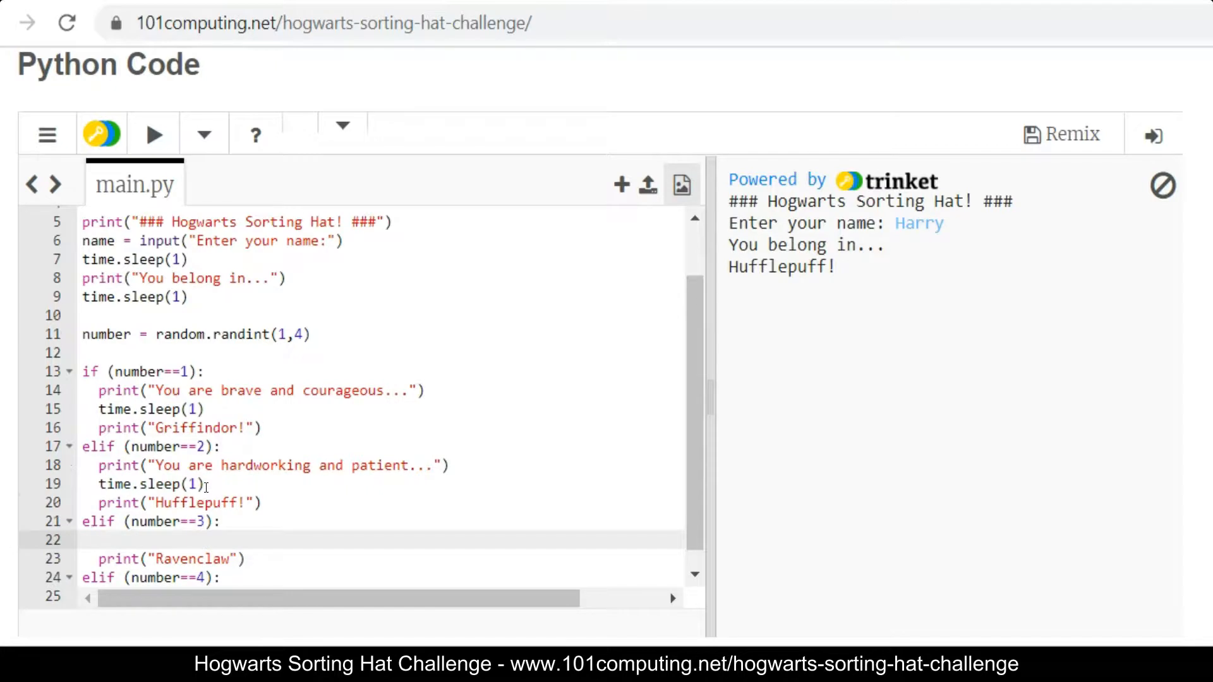
Step: Add the 'love learning new skills' and 'ambitious and resourceful' trait messages with time.sleep(1), then rerun
text(print("You are creative a)
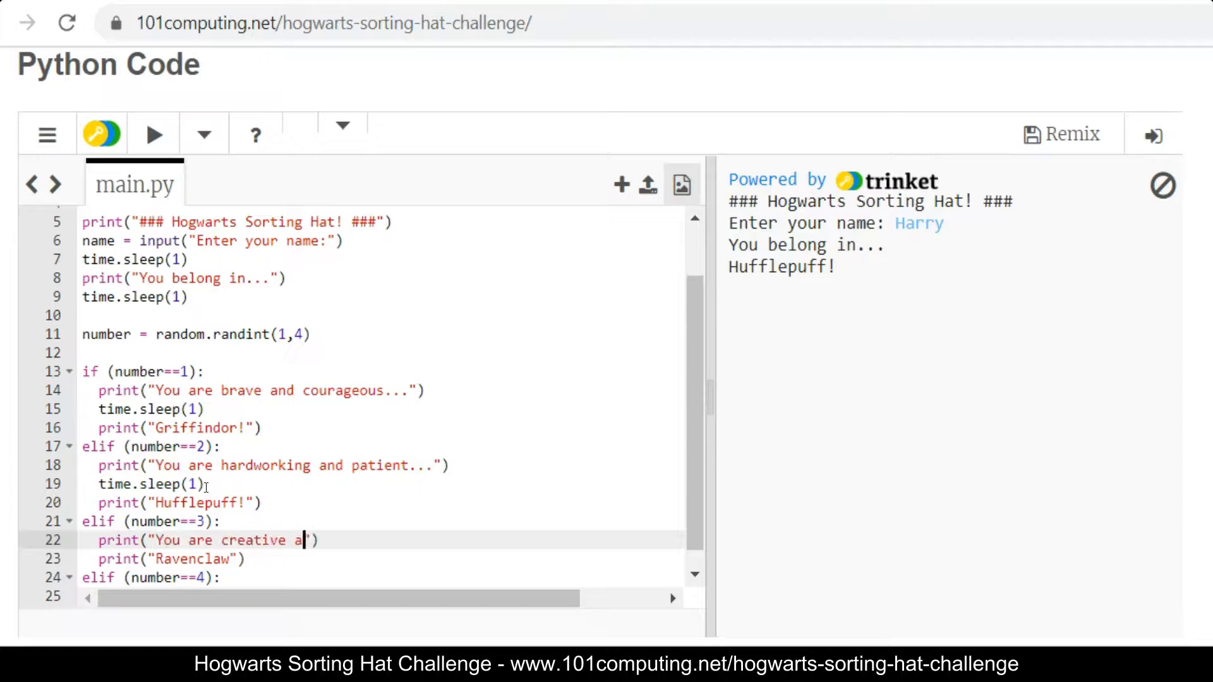
text(nd love learning new skills...)
click(379, 597)
text(print("You are ambit)
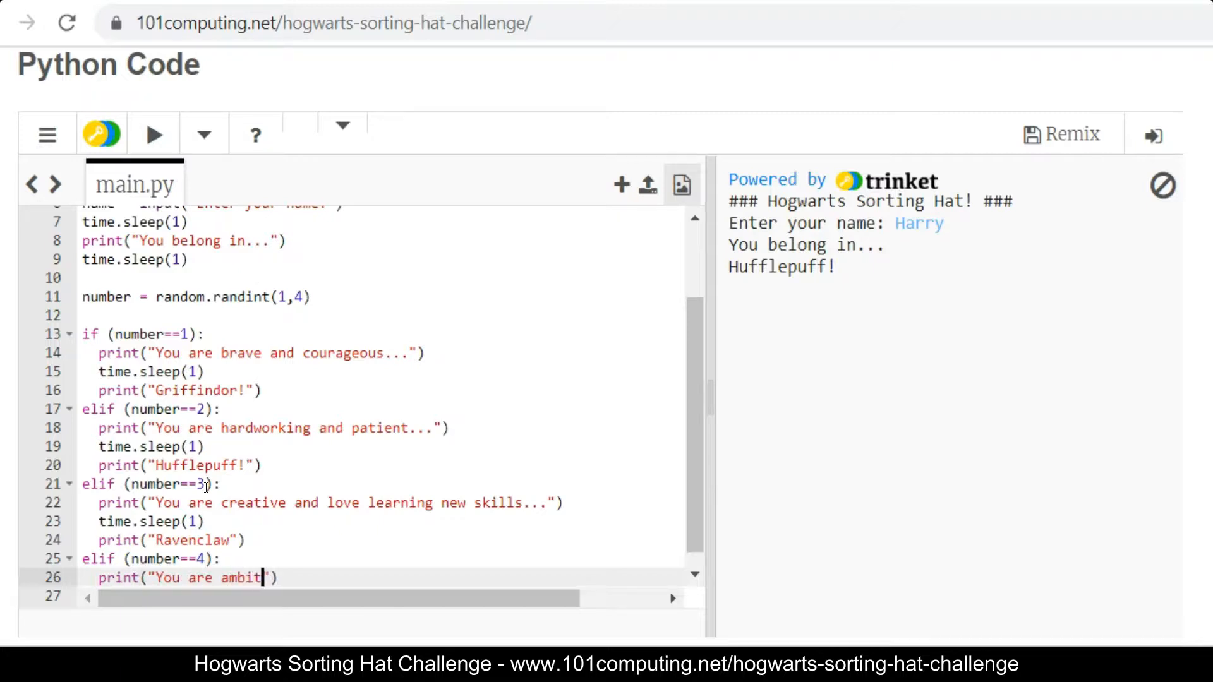
text(ious and resourceful...)
text(time.slee)
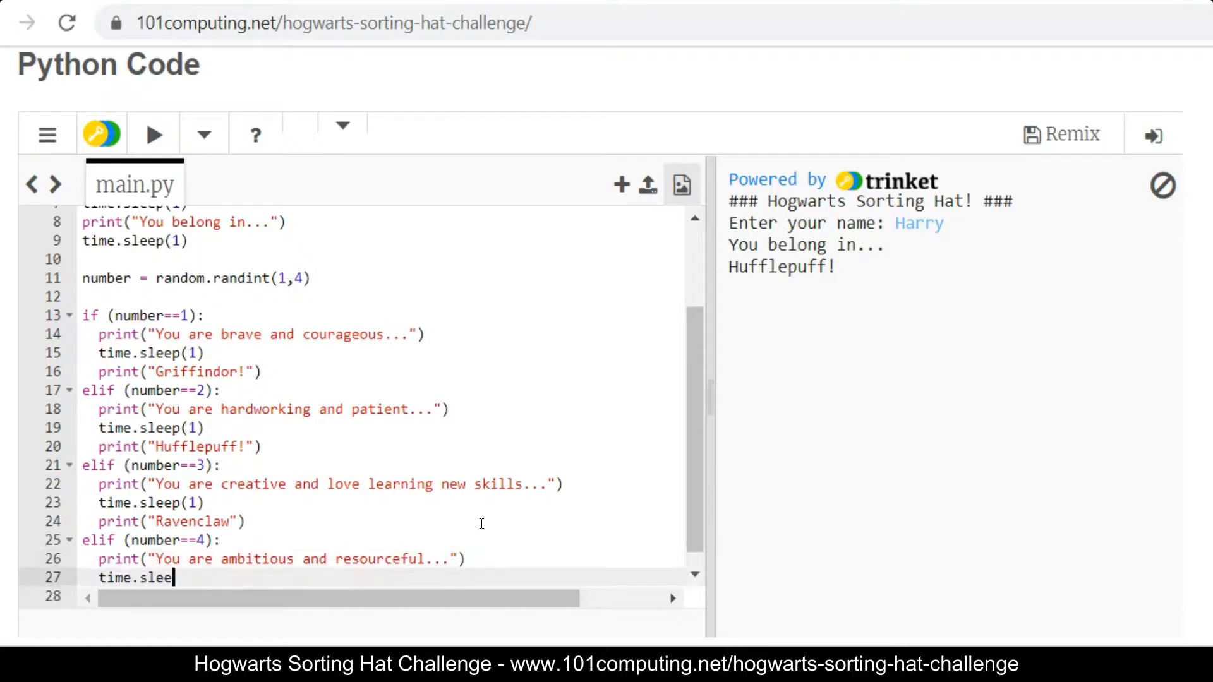
text(p(1))
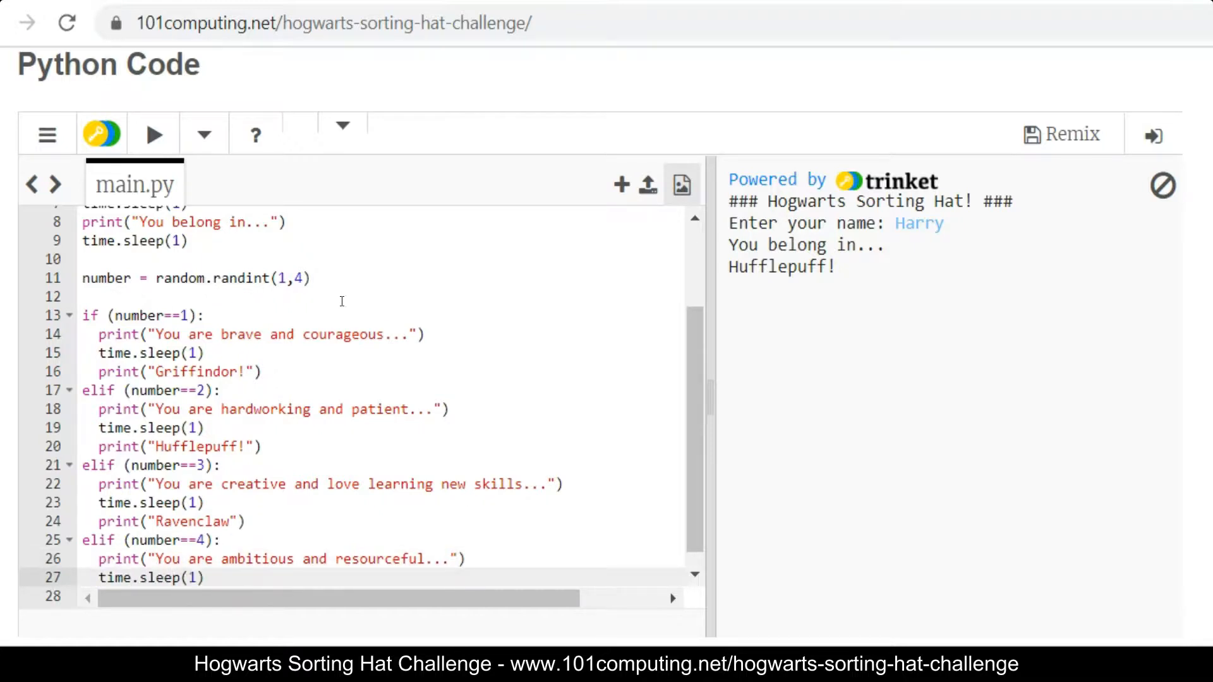
click(153, 134)
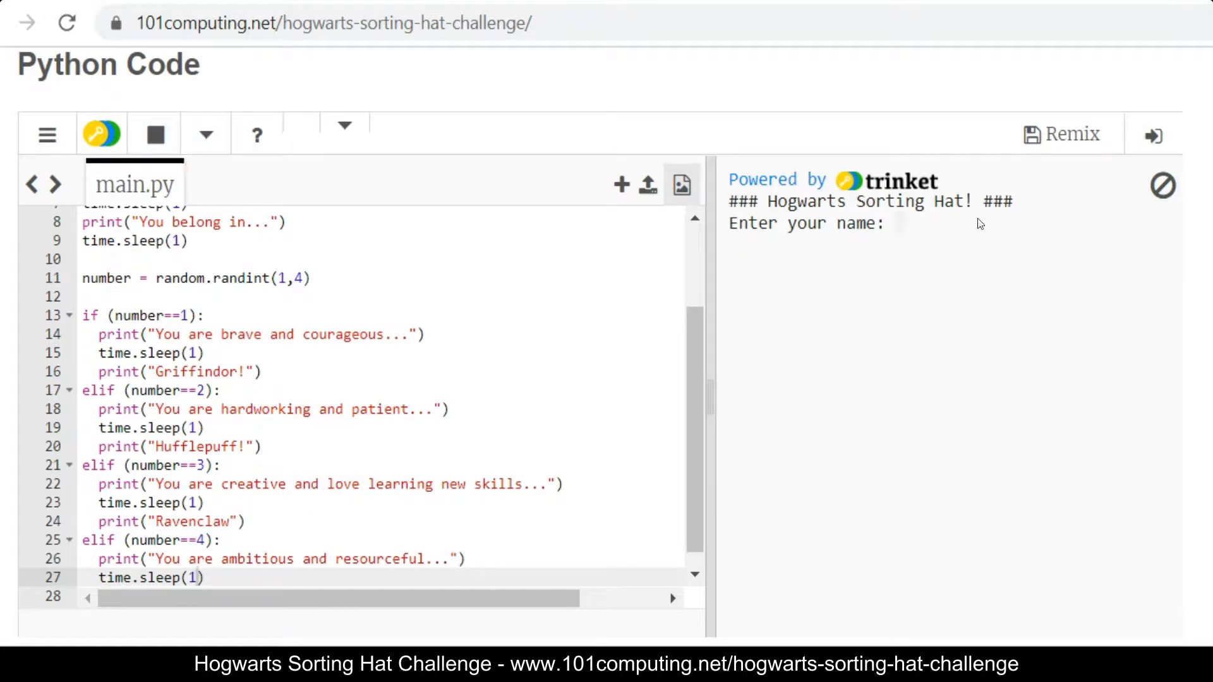
Step: Run the sorting hat with the name Ron to get the Ravenclaw trait and result, then return to editing the script
text(Ron)
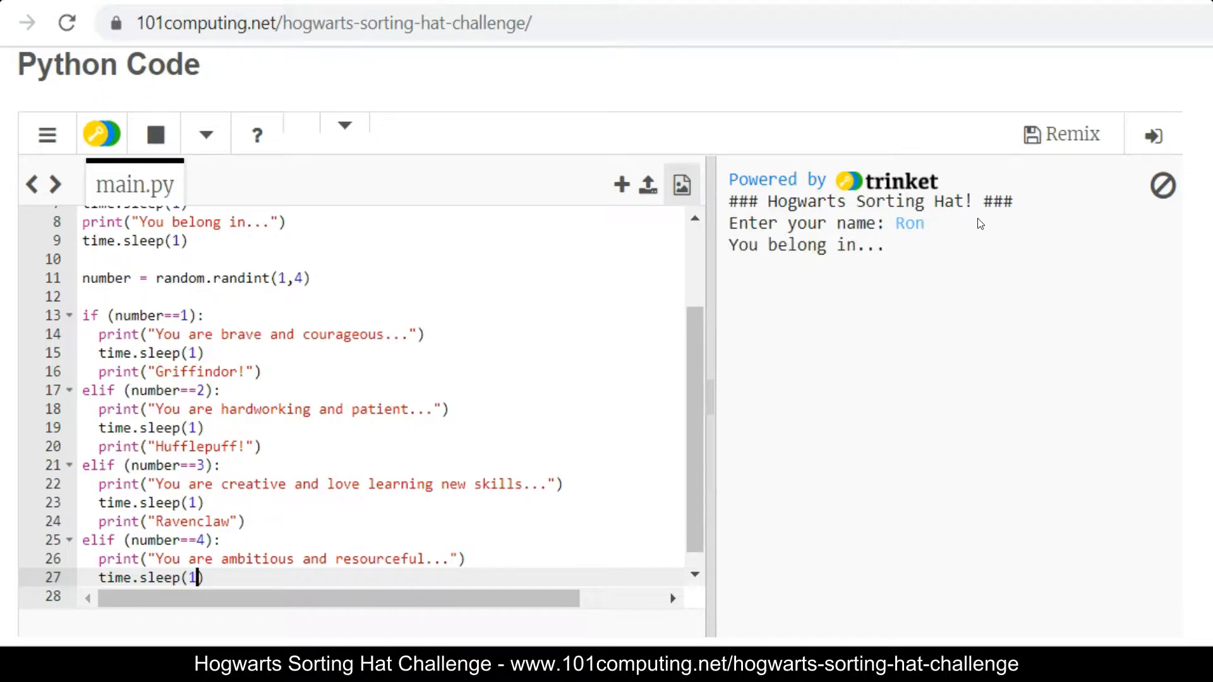
click(153, 134)
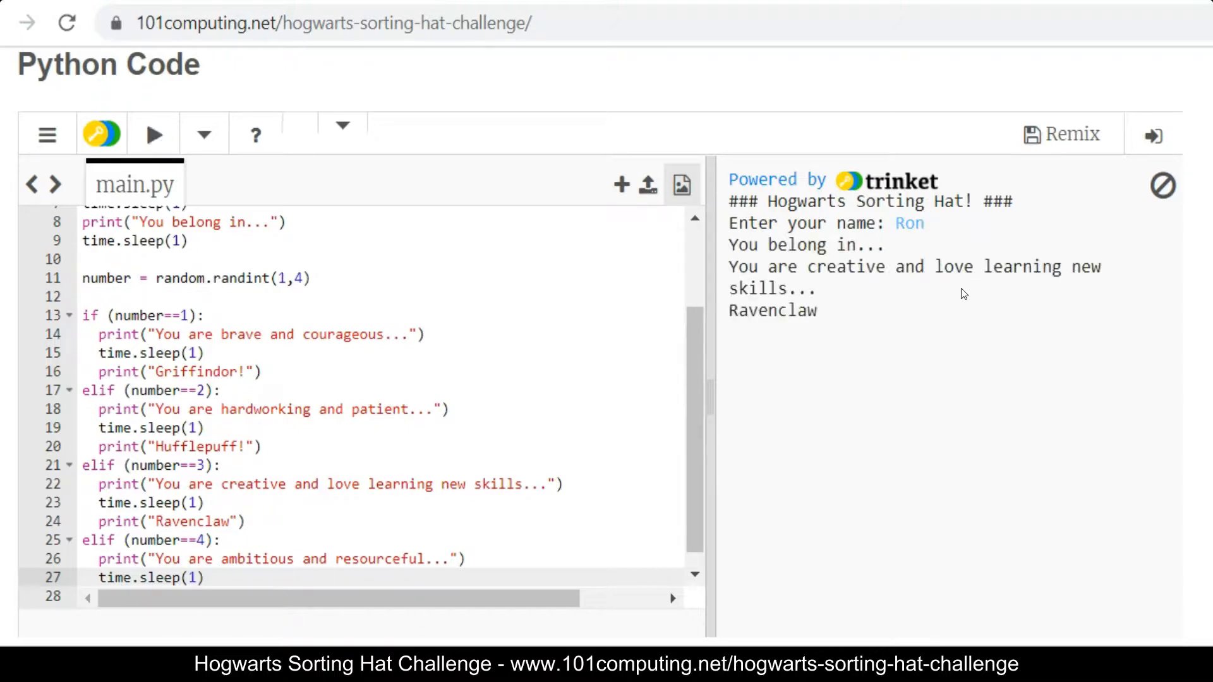
click(193, 577)
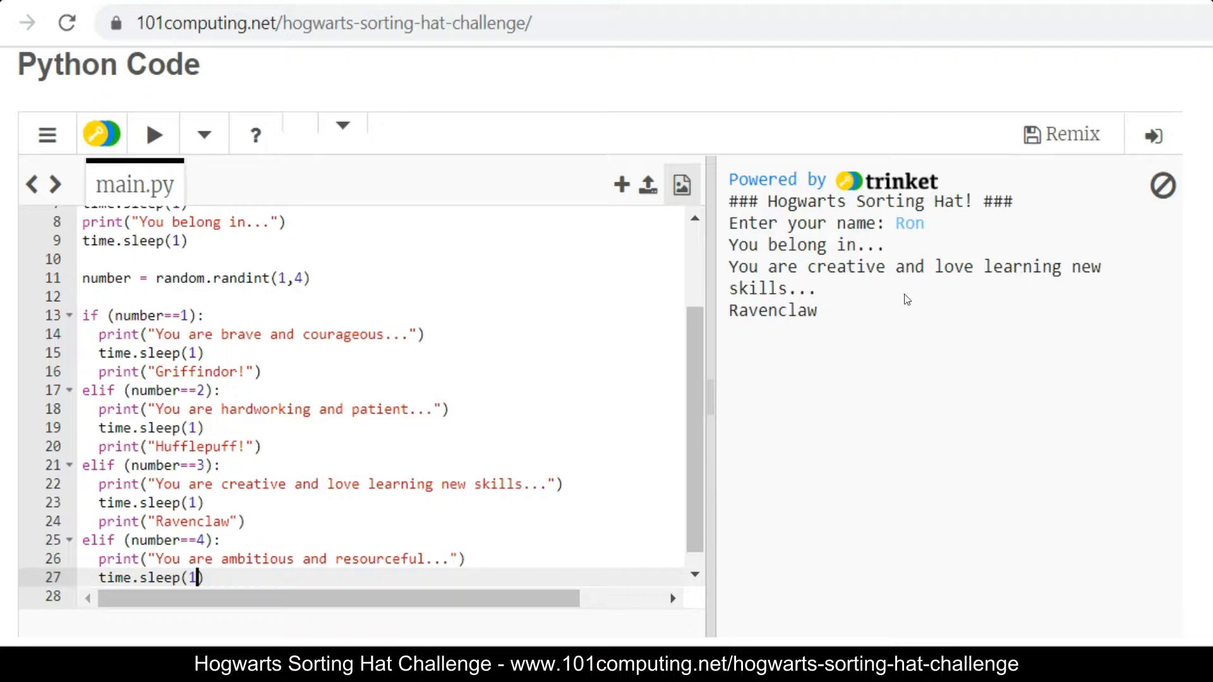
mouse_move(770, 269)
text(print("Slytherin"))
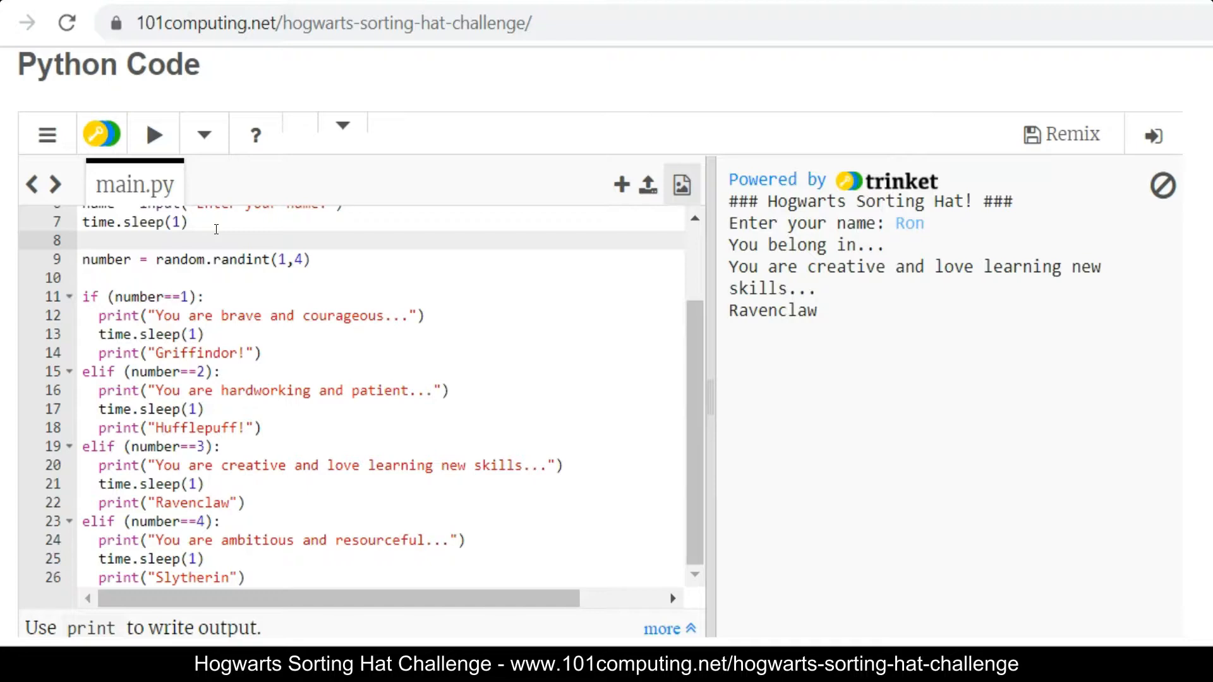
Step: Insert print("You belong in...") with a pause into each branch, starting after the Gryffindor pause and splitting the Ravenclaw print onto its own line
click(206, 334)
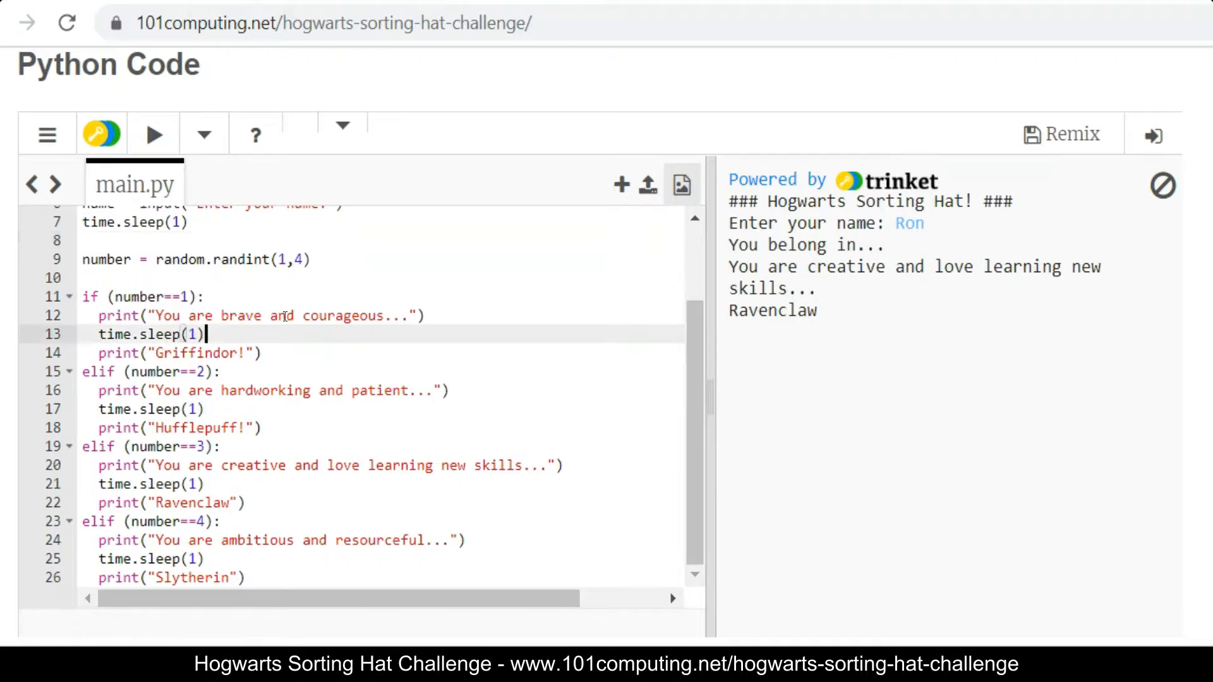
key(Enter)
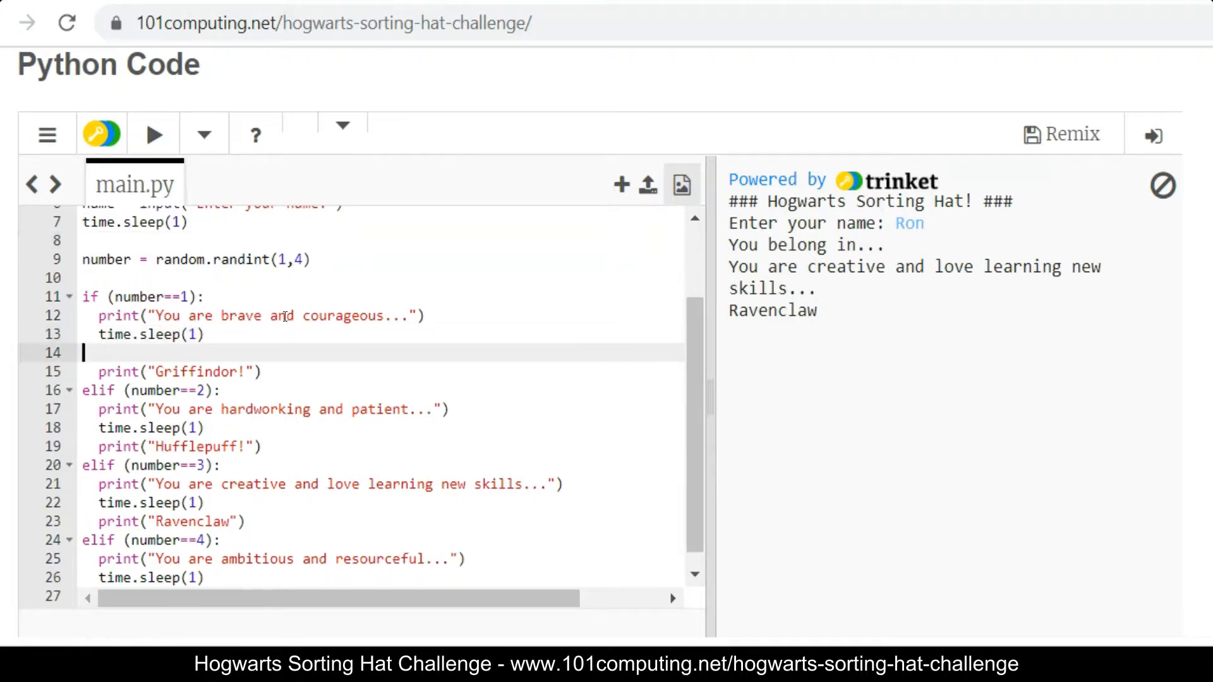
text(print("You belong in..."))
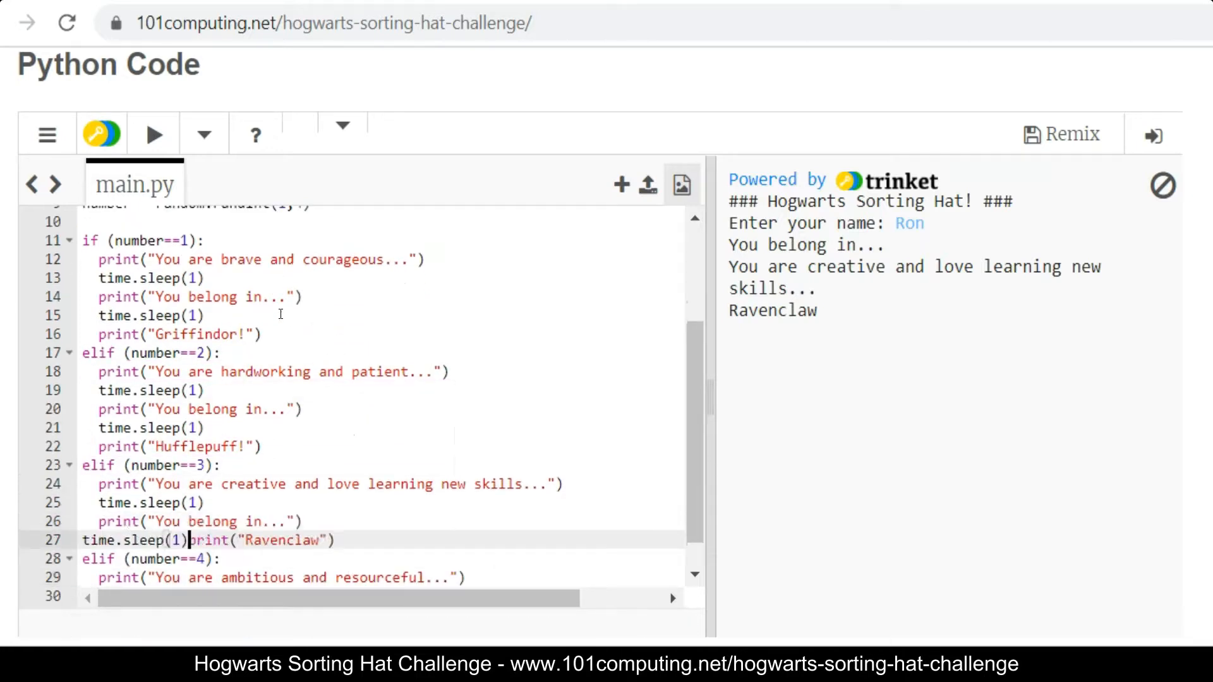
key(Enter)
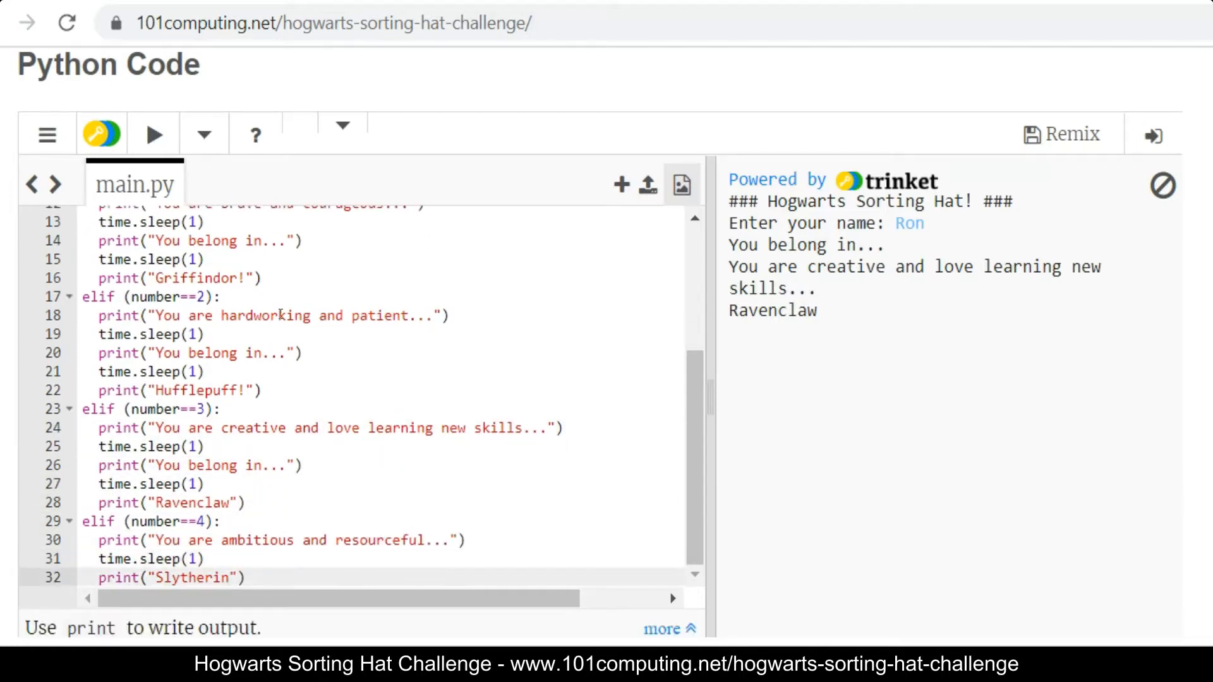
scroll(down, 3)
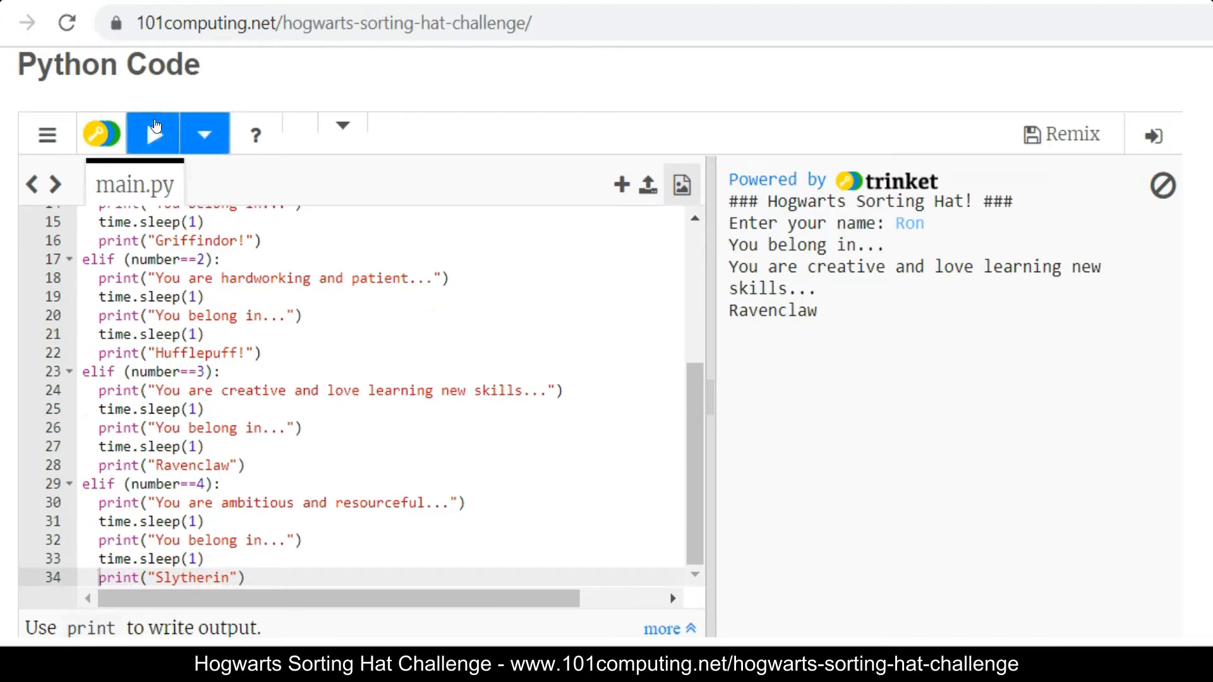
Step: Run the script with the name Hermione to get the Hufflepuff trait message and house result
click(153, 134)
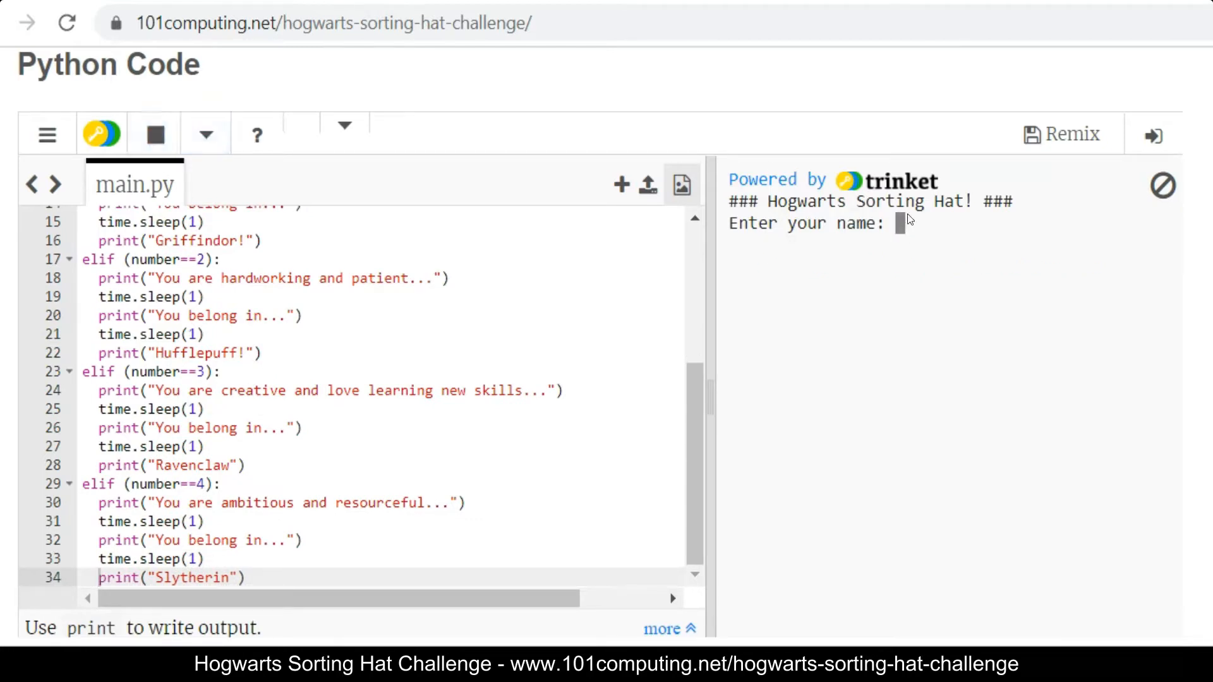
text(Herm)
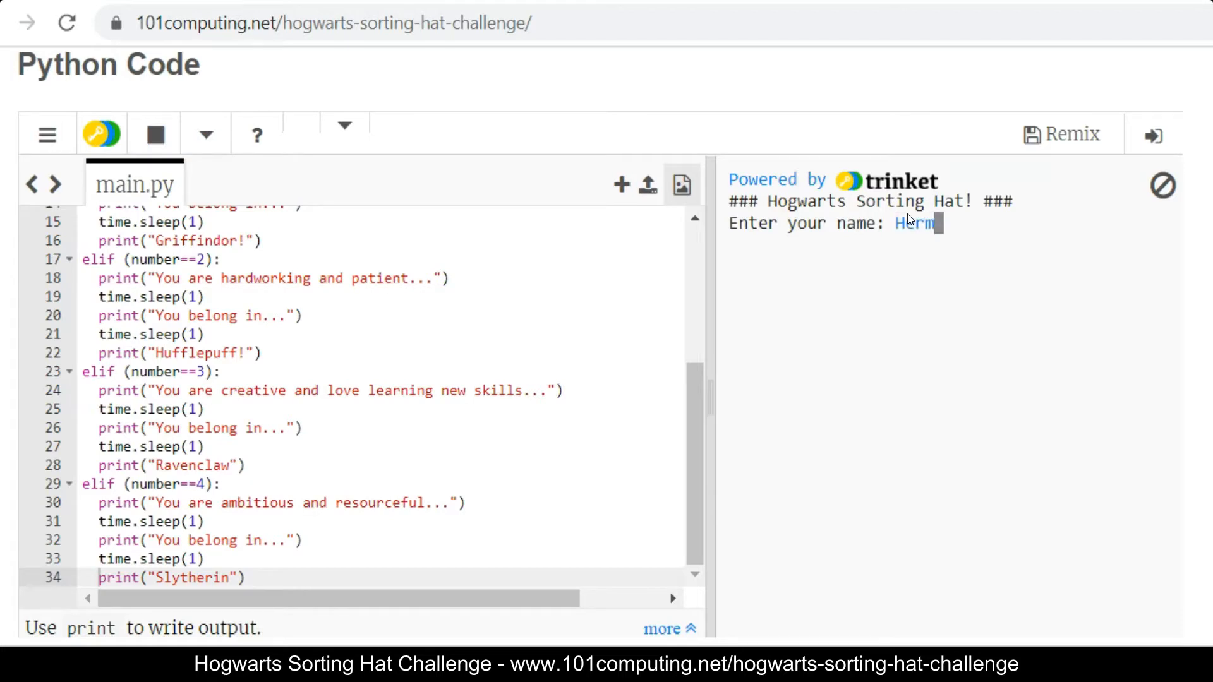
text(ione)
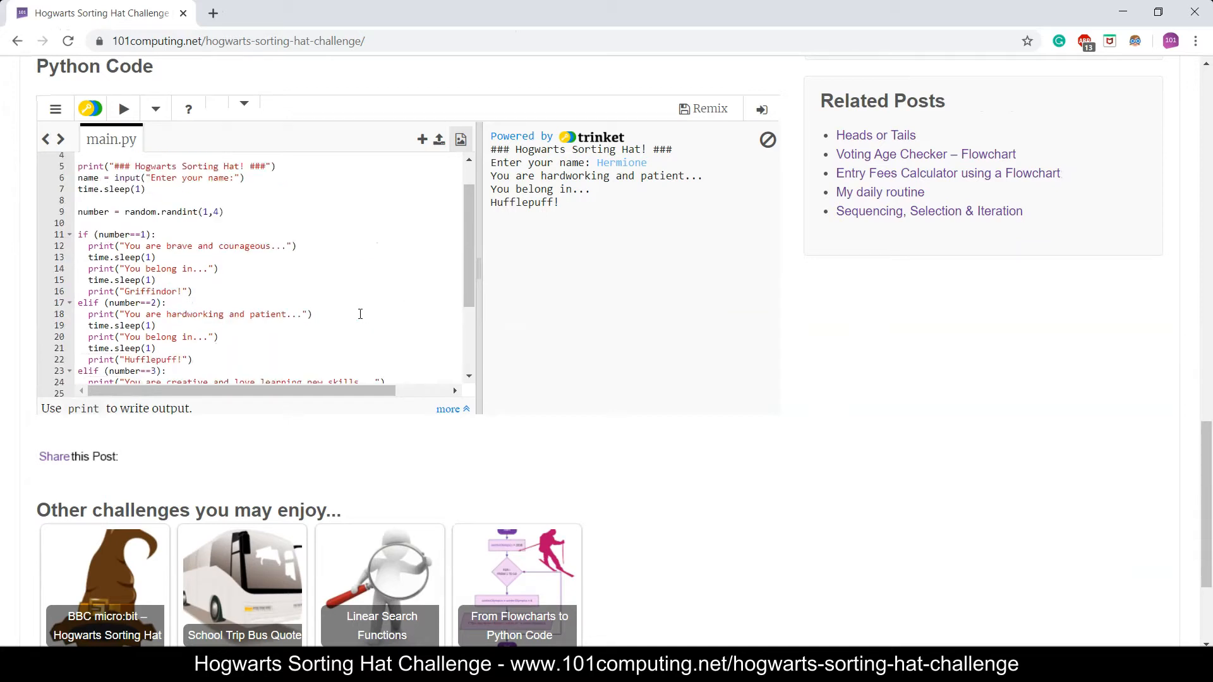
scroll(up, 3)
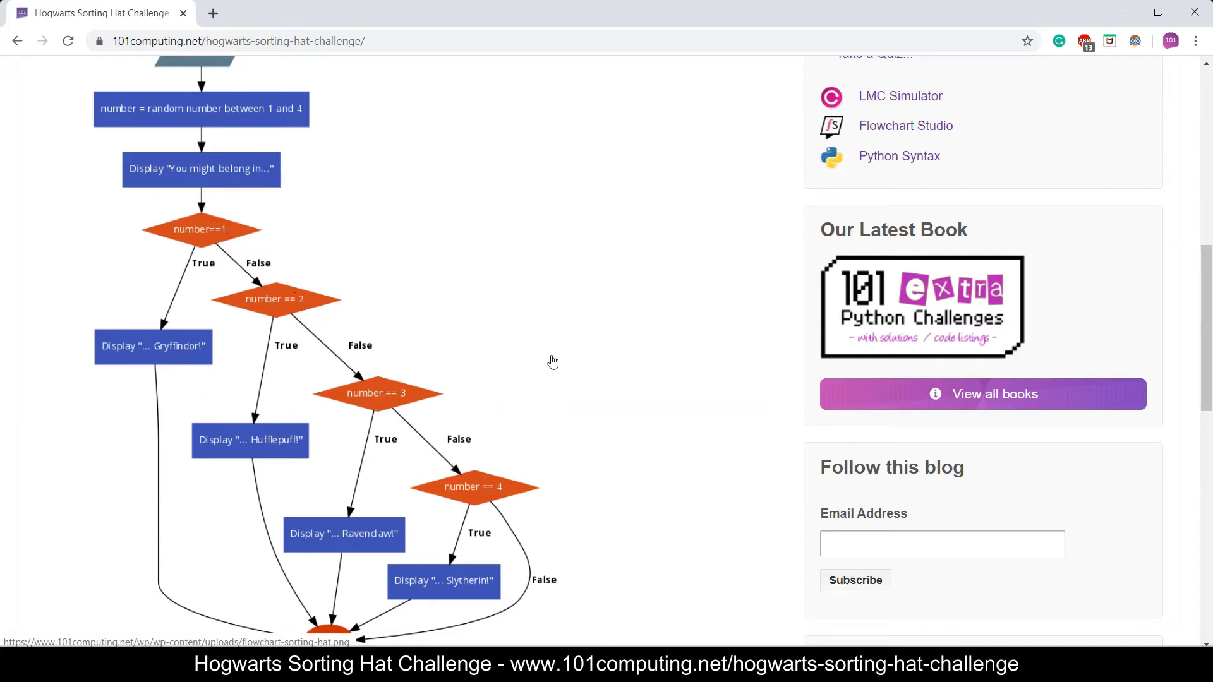
scroll(down, 3)
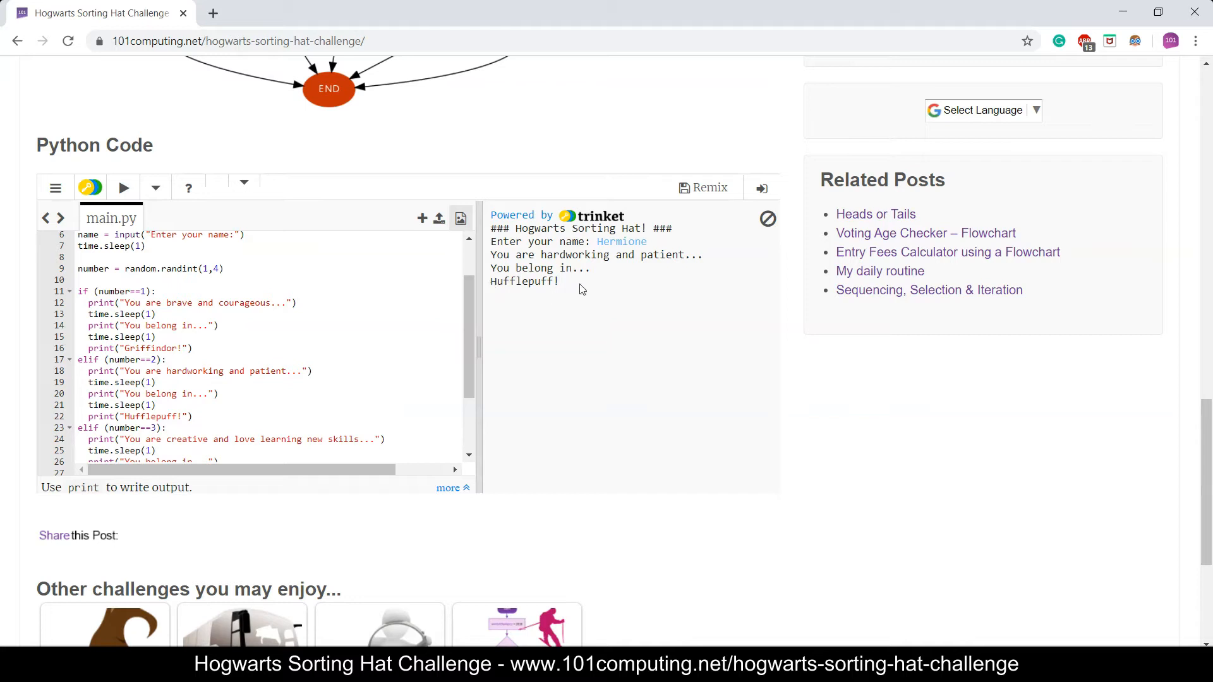
mouse_move(238, 318)
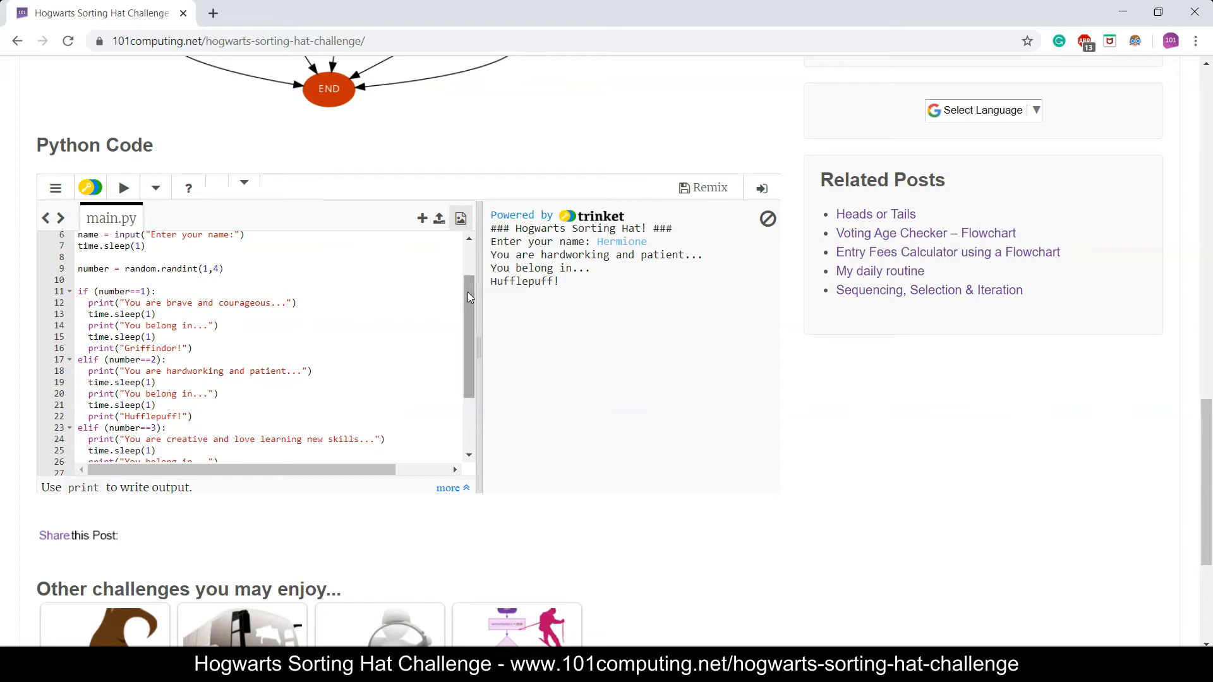
scroll(down, 3)
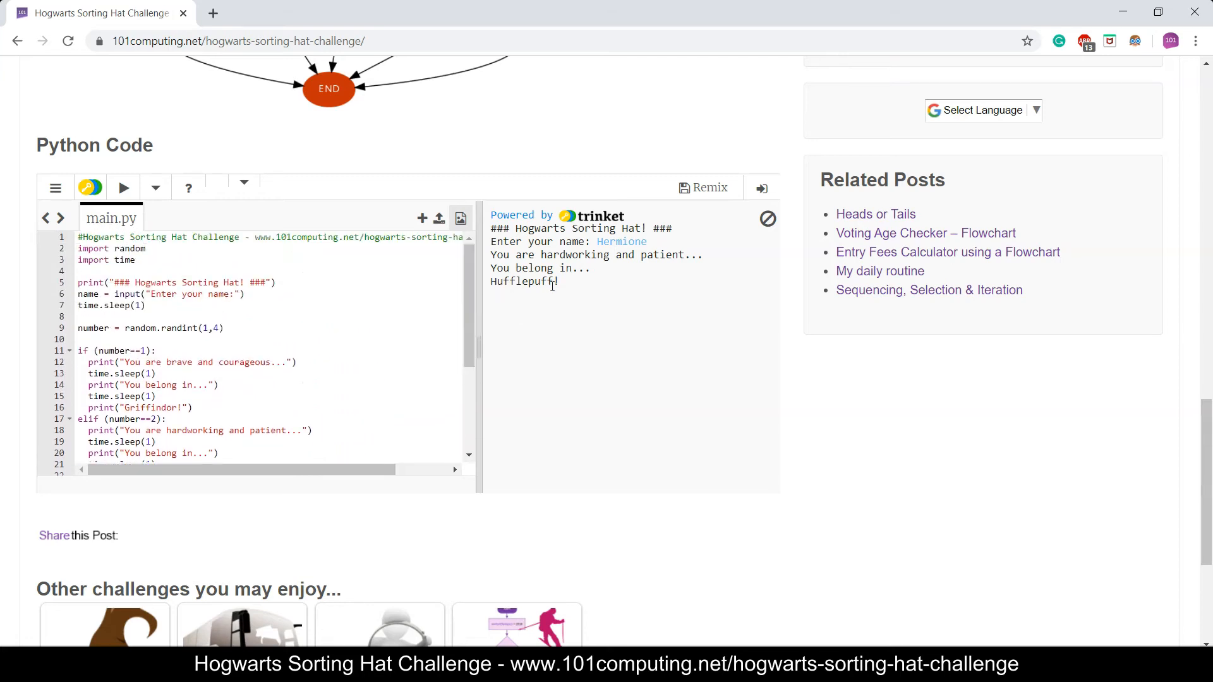
mouse_move(578, 285)
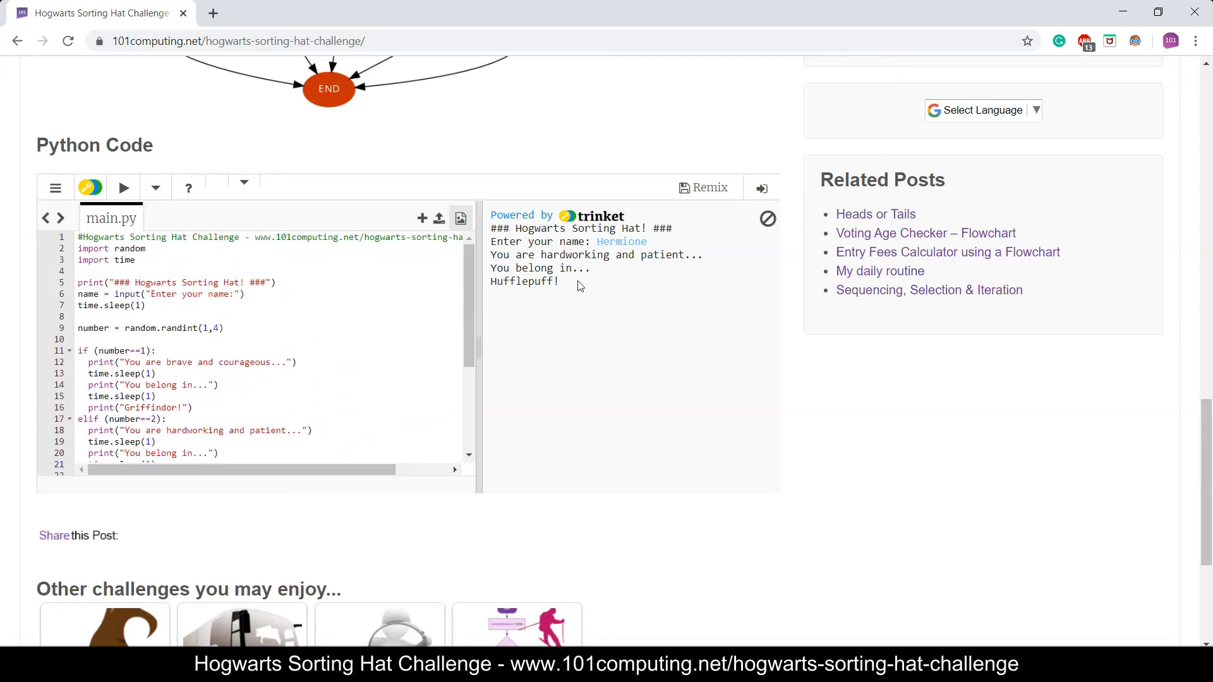